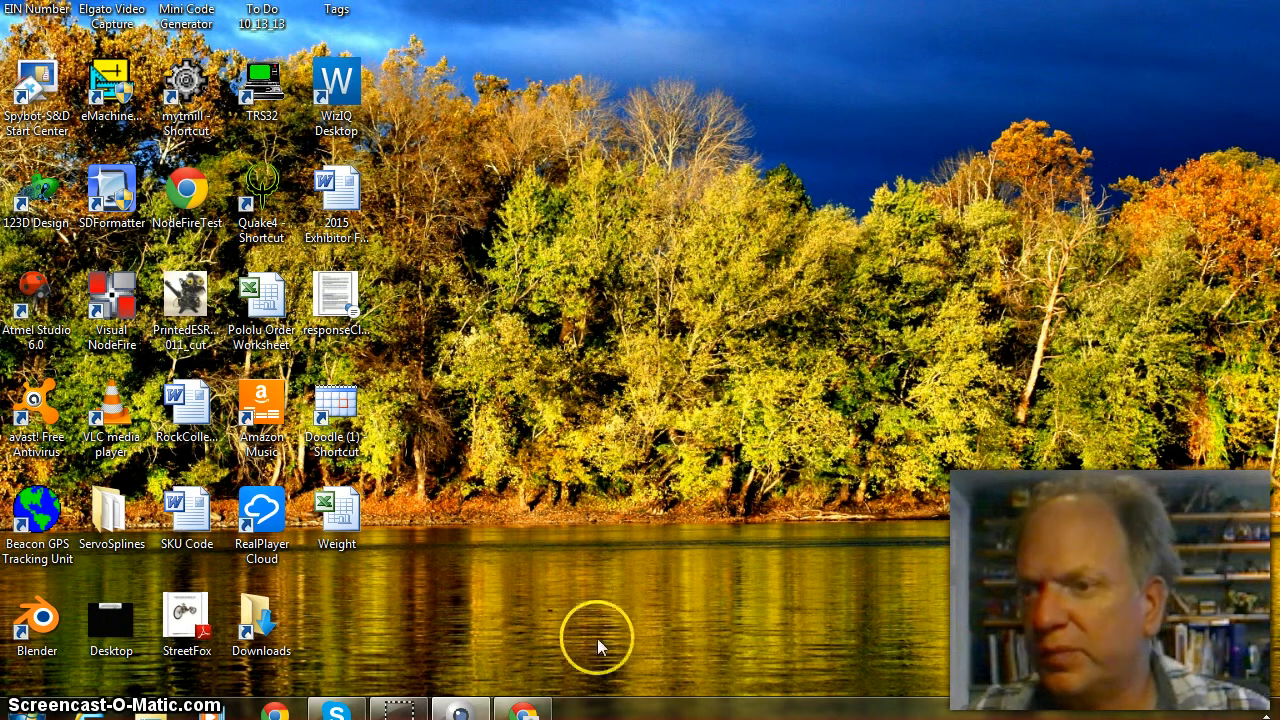
Step: Search Google in Chrome for 'teensy 3.1' using the address-bar suggestion
left_click(522, 711)
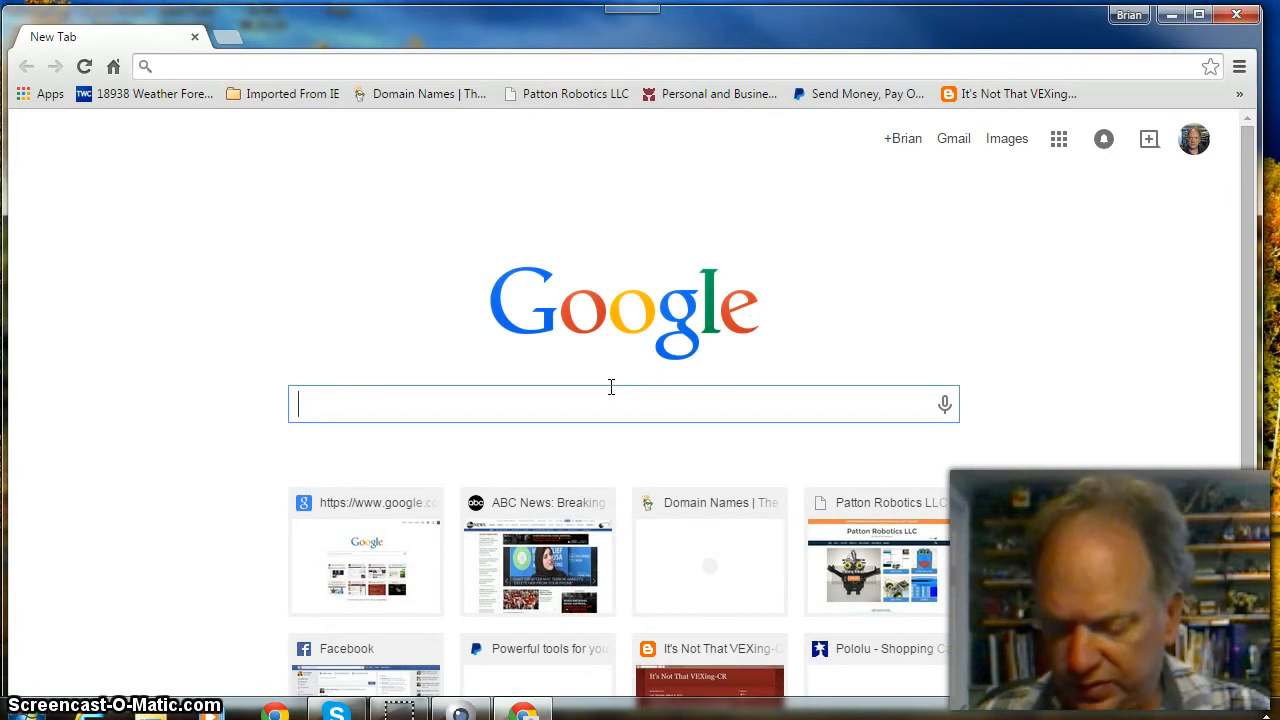
type("te")
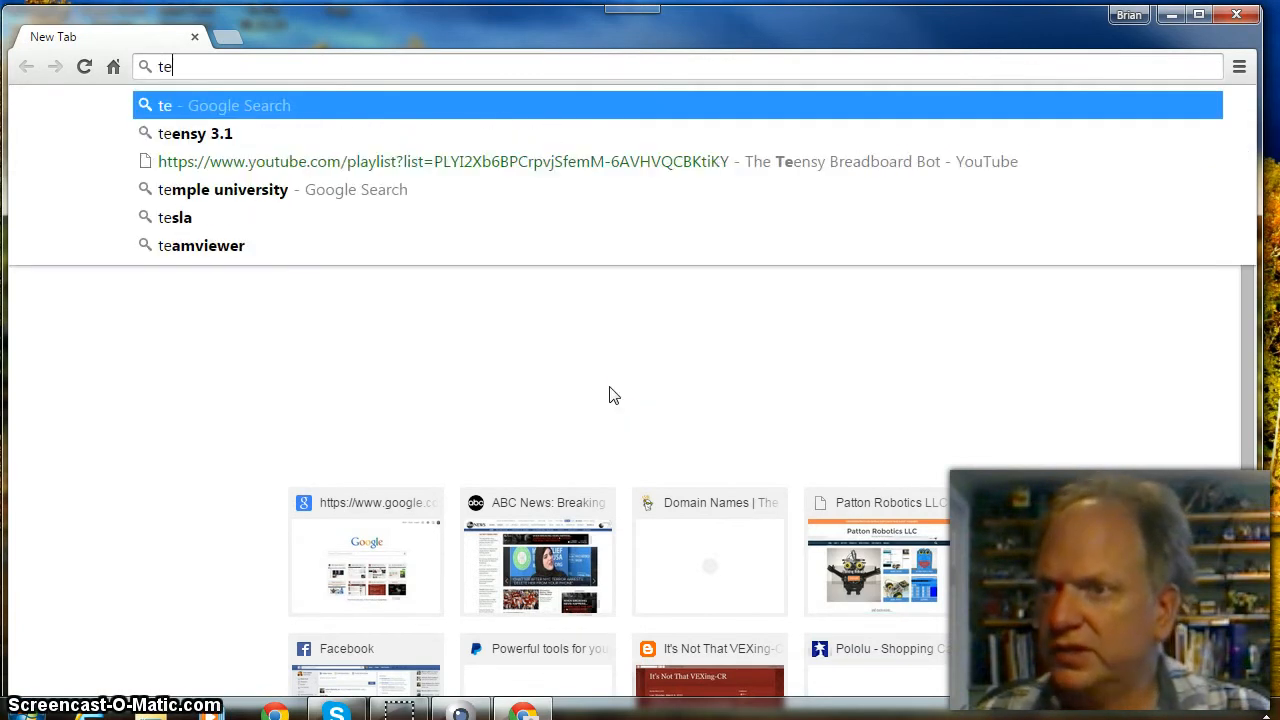
type("e")
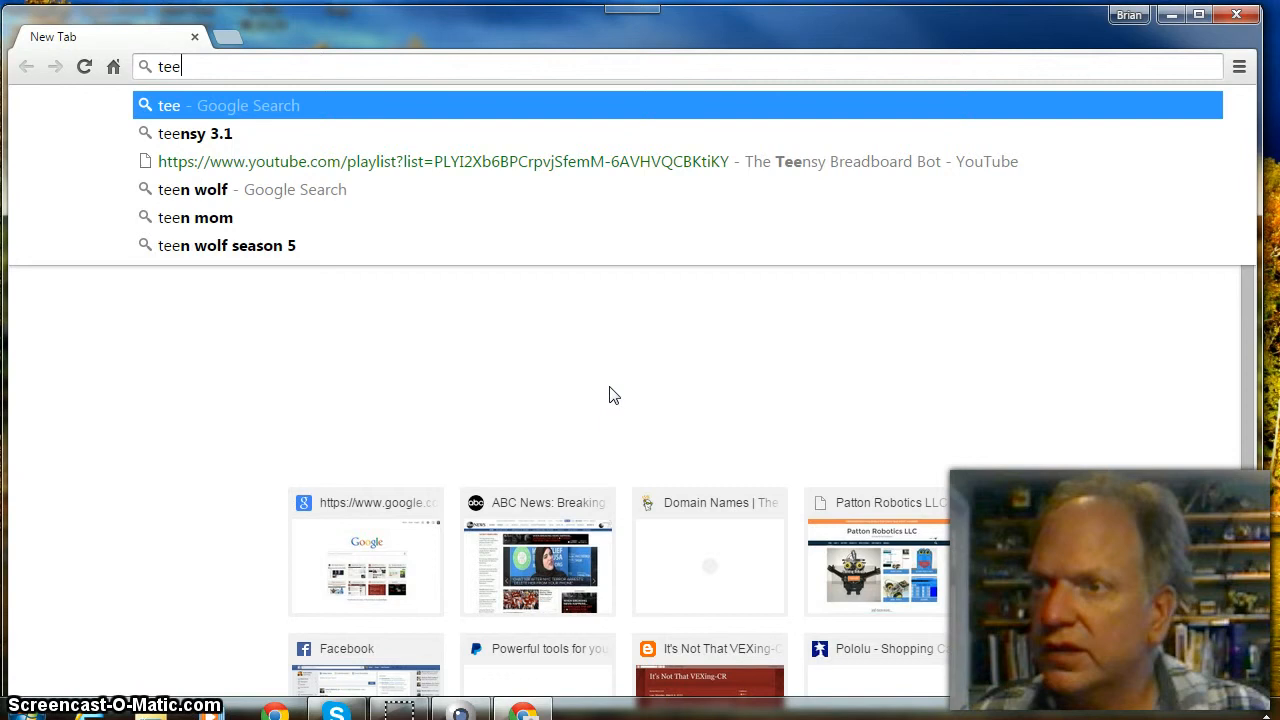
left_click(195, 133)
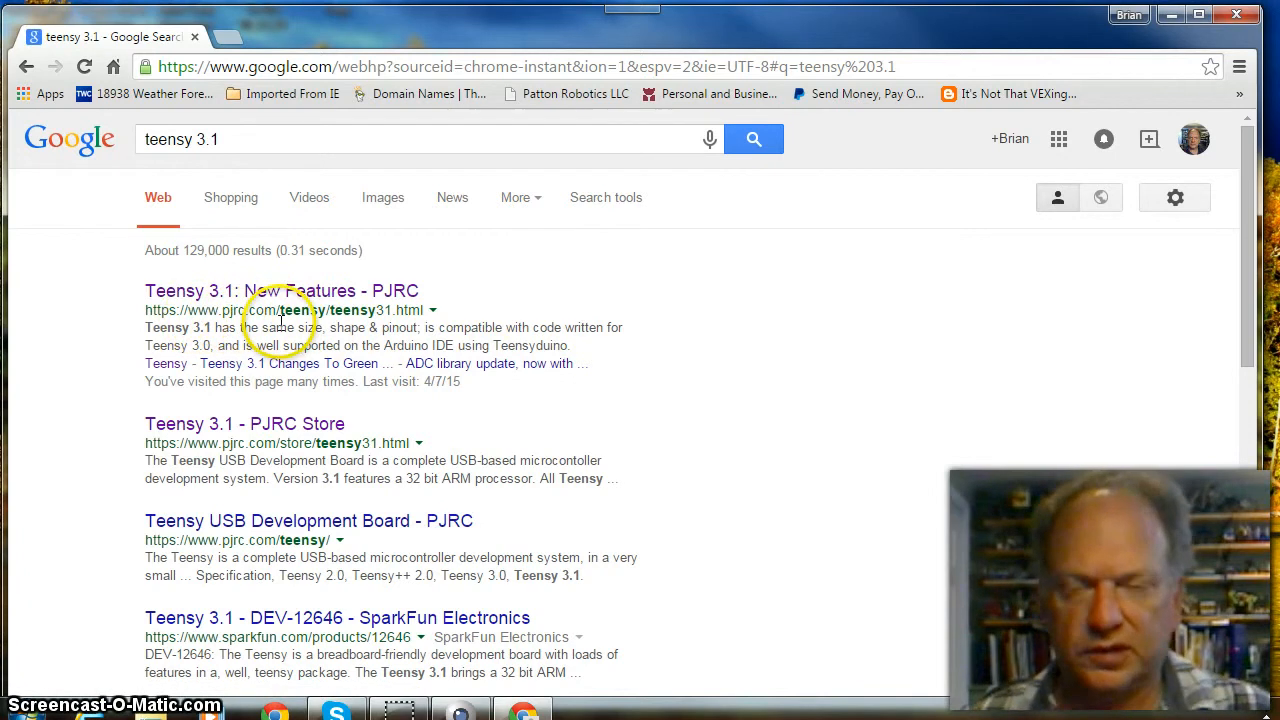
Step: Open PJRC's Teensy 3.1 New Features page, then the Teensyduino 1.22 Download+Install page
left_click(281, 290)
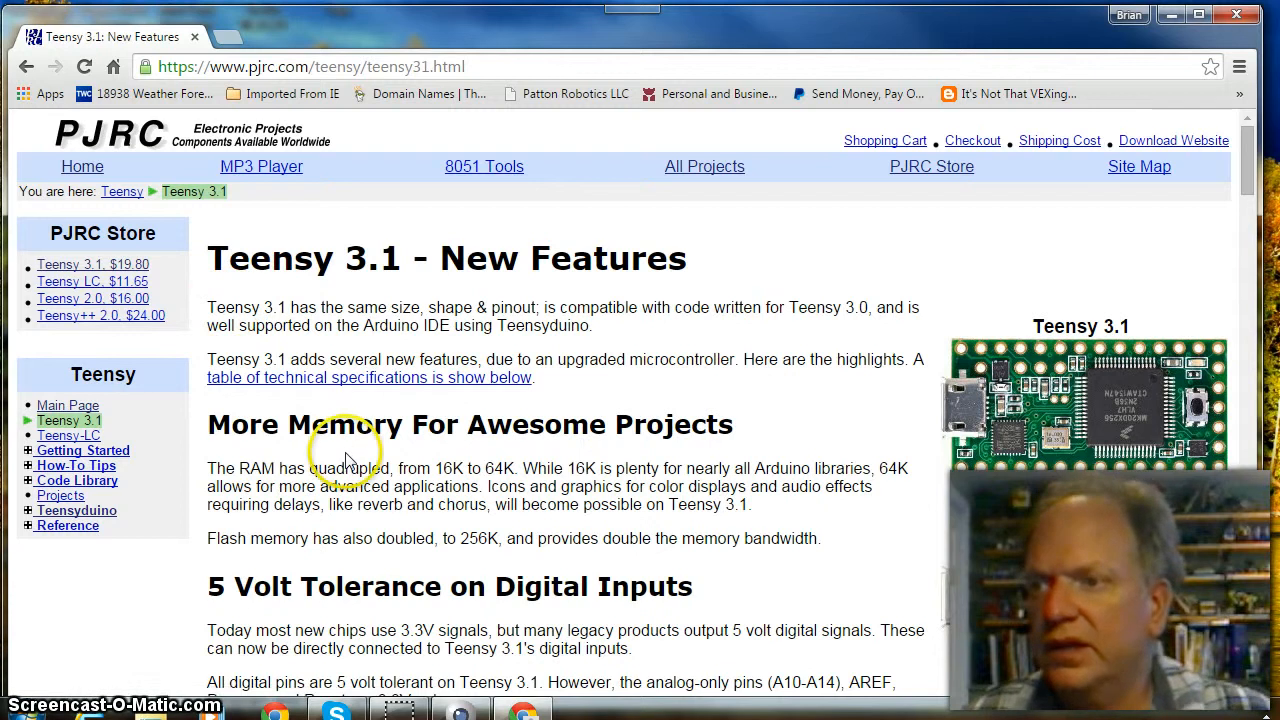
mouse_move(362, 345)
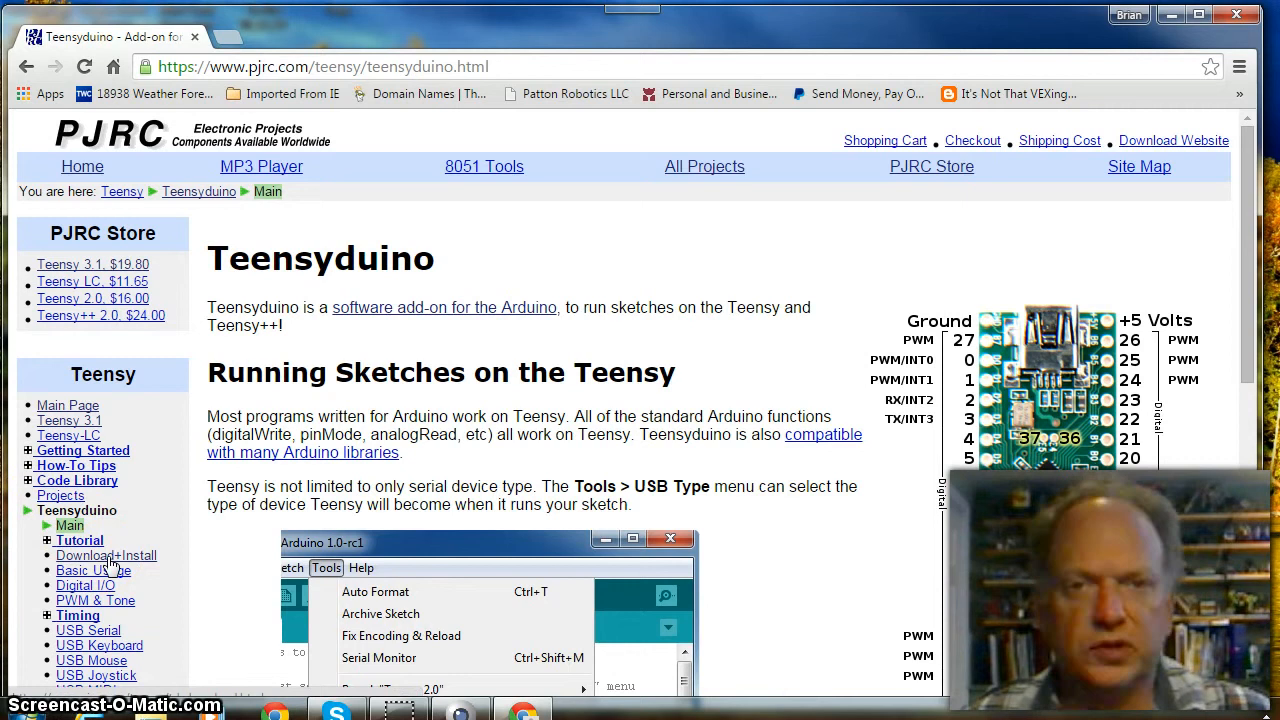
left_click(105, 555)
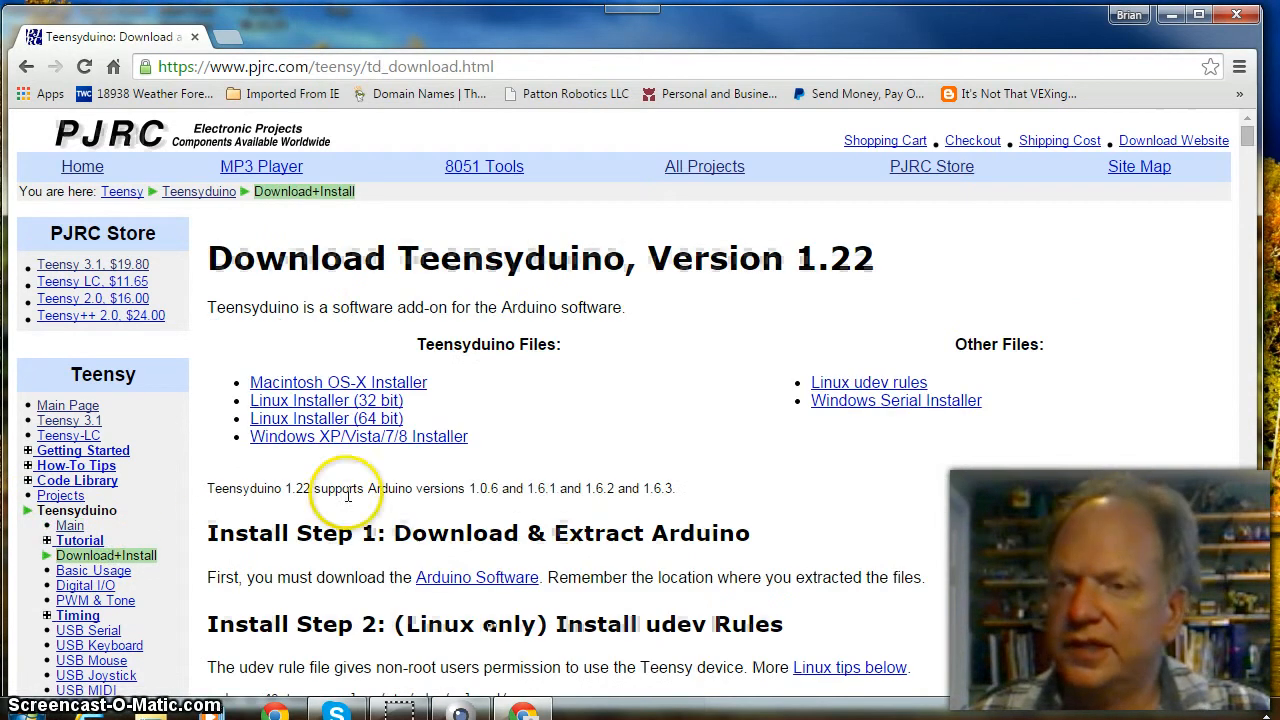
scroll("down", 3)
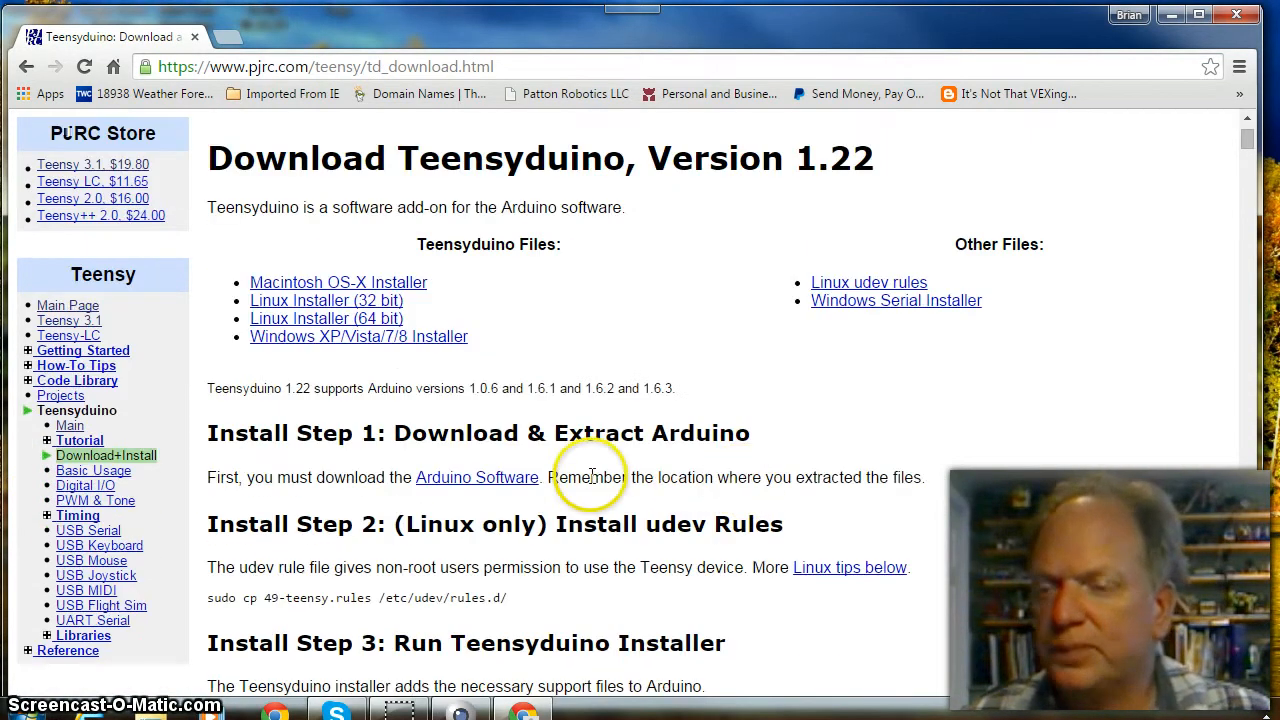
mouse_move(575, 435)
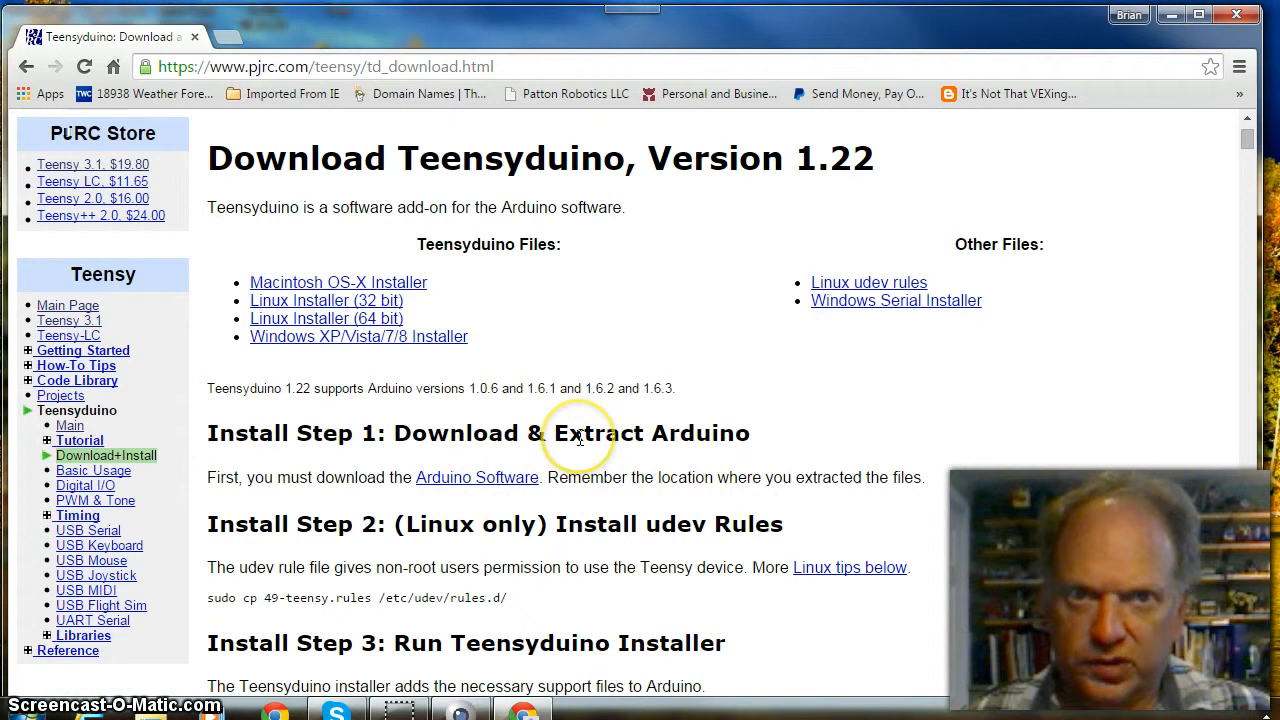
mouse_move(380, 393)
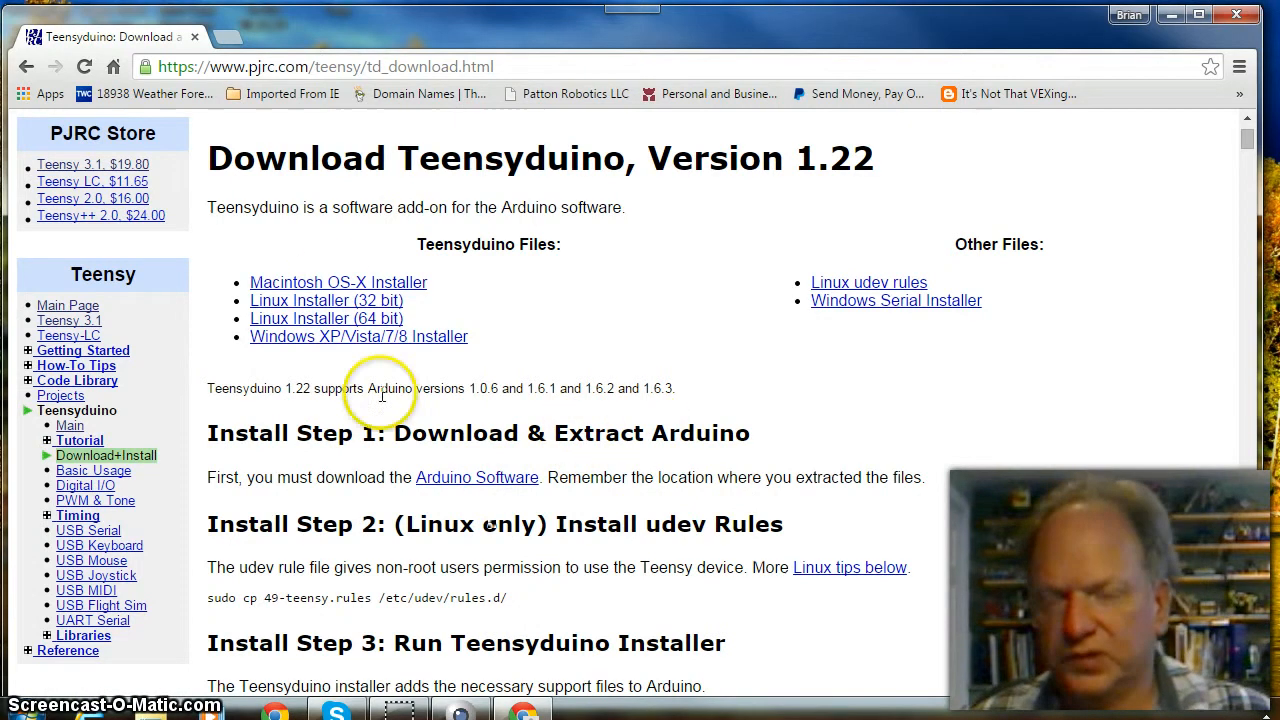
mouse_move(527, 498)
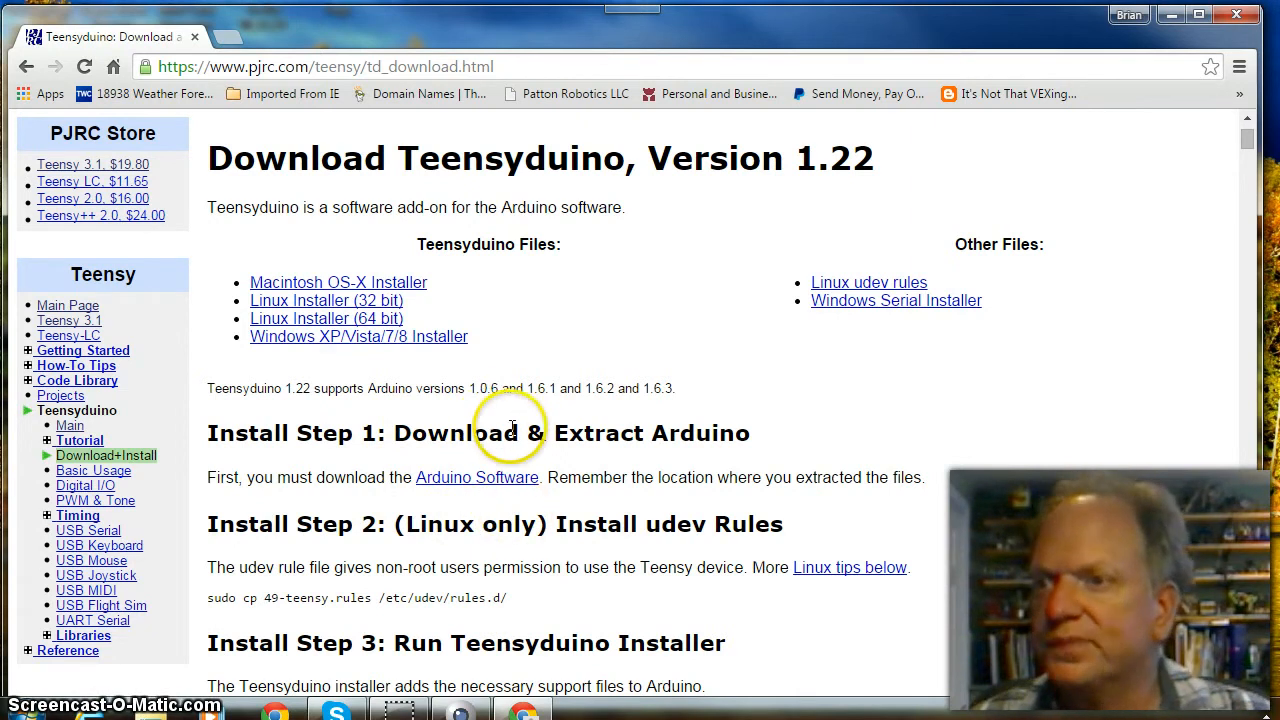
mouse_move(495, 524)
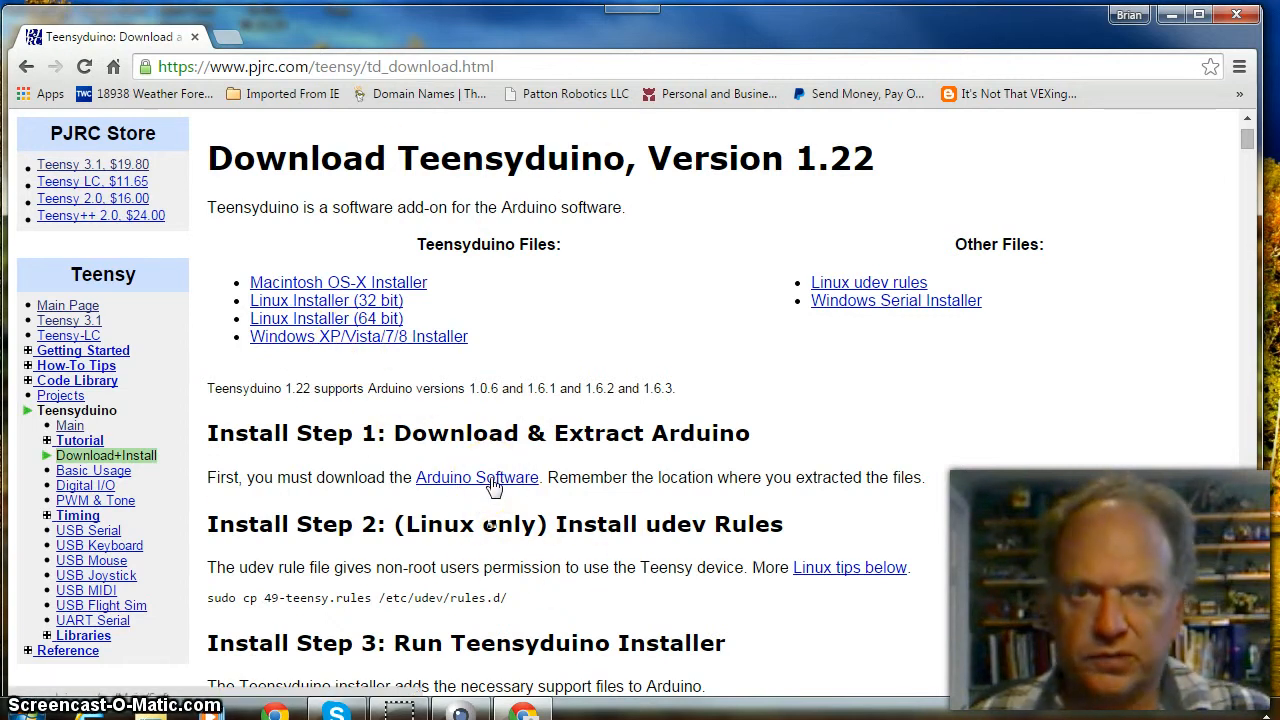
Step: Pick the Arduino 1.6.3 Windows Installer and choose Just Download on the donation page
left_click(477, 477)
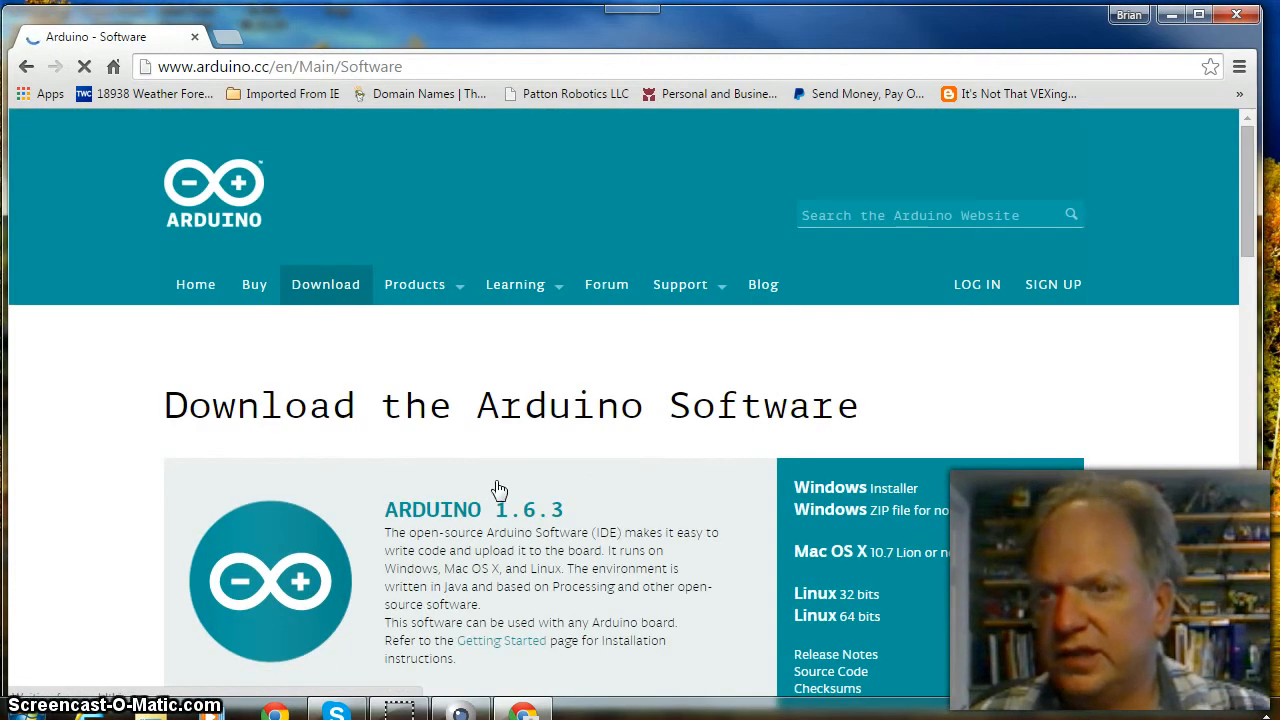
scroll("down", 3)
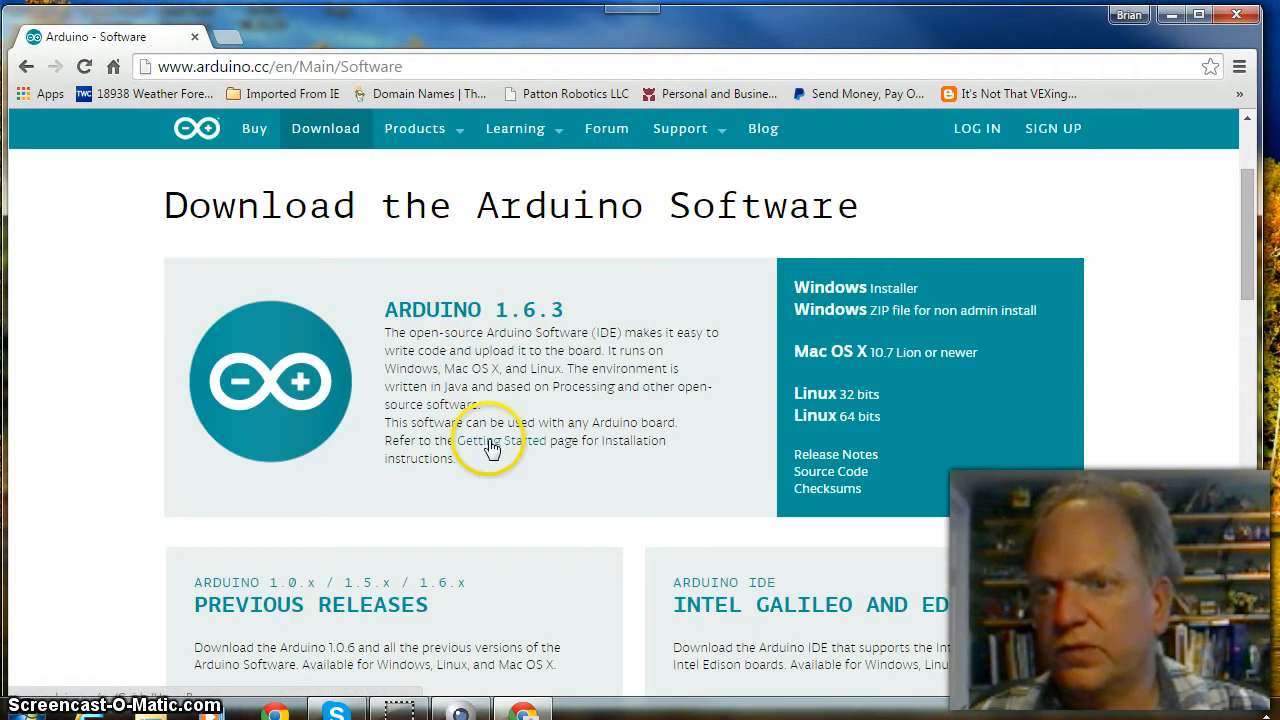
mouse_move(855, 295)
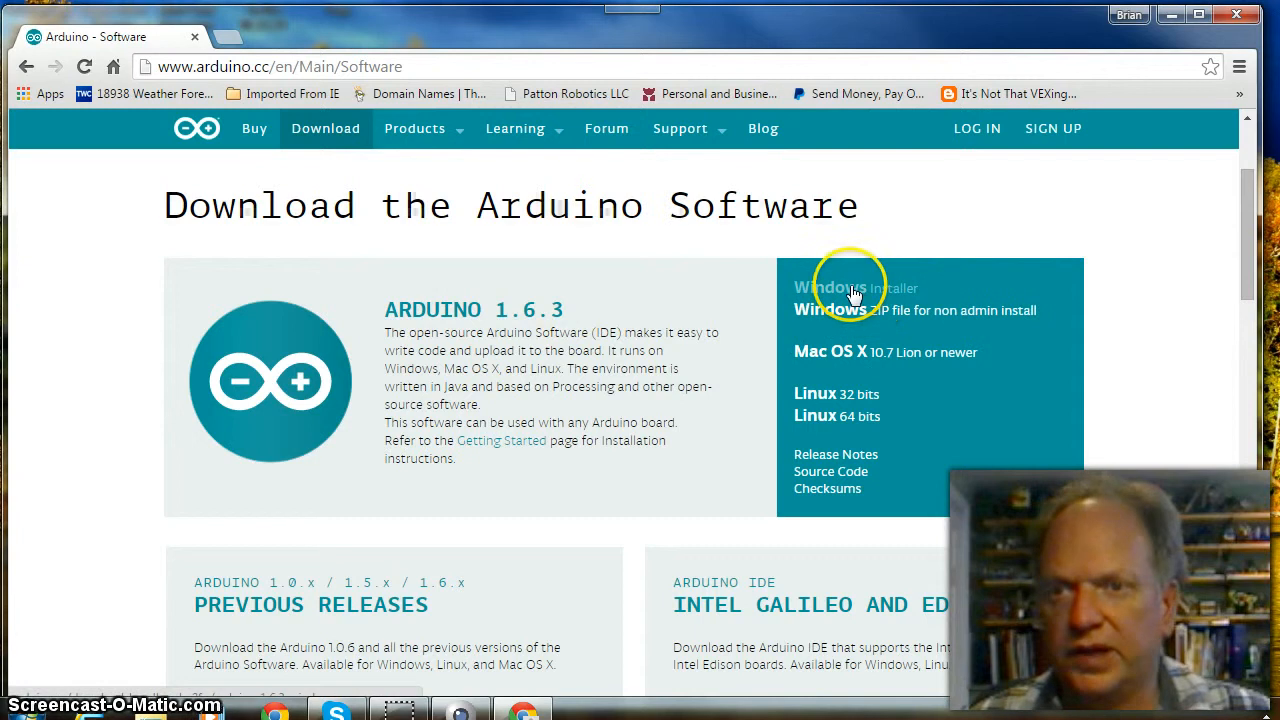
left_click(855, 290)
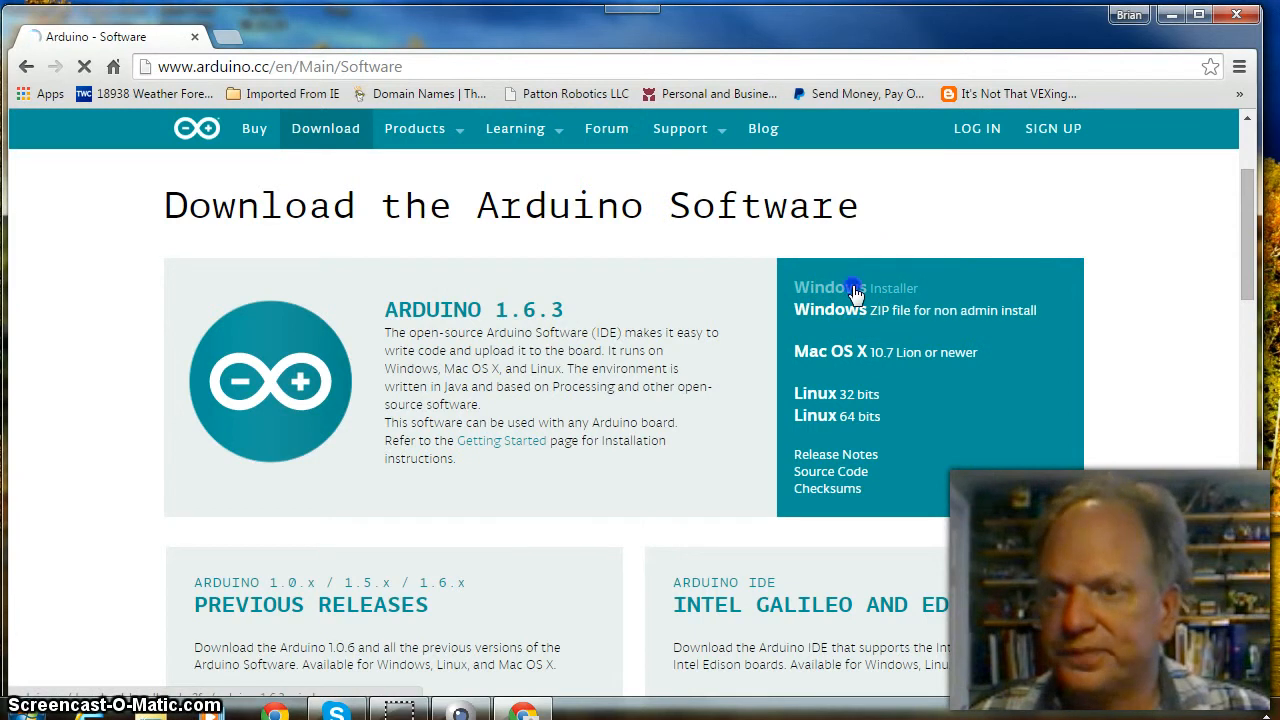
left_click(822, 288)
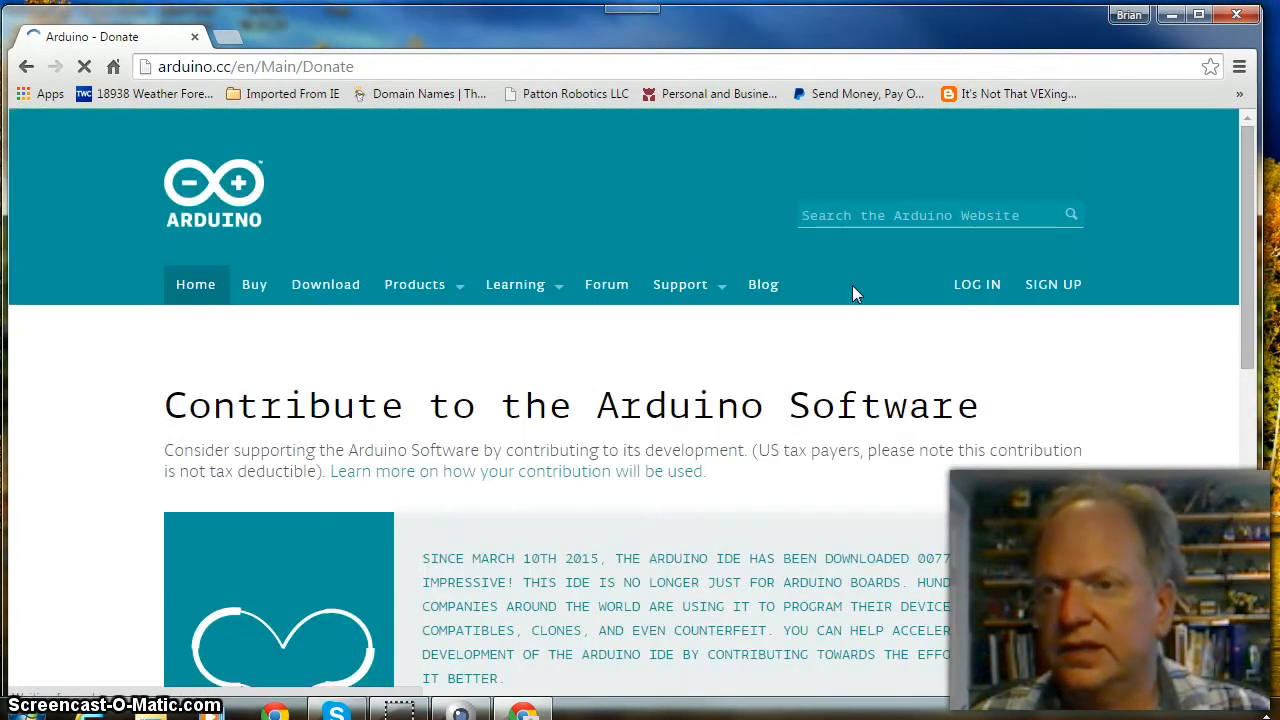
scroll("down", 3)
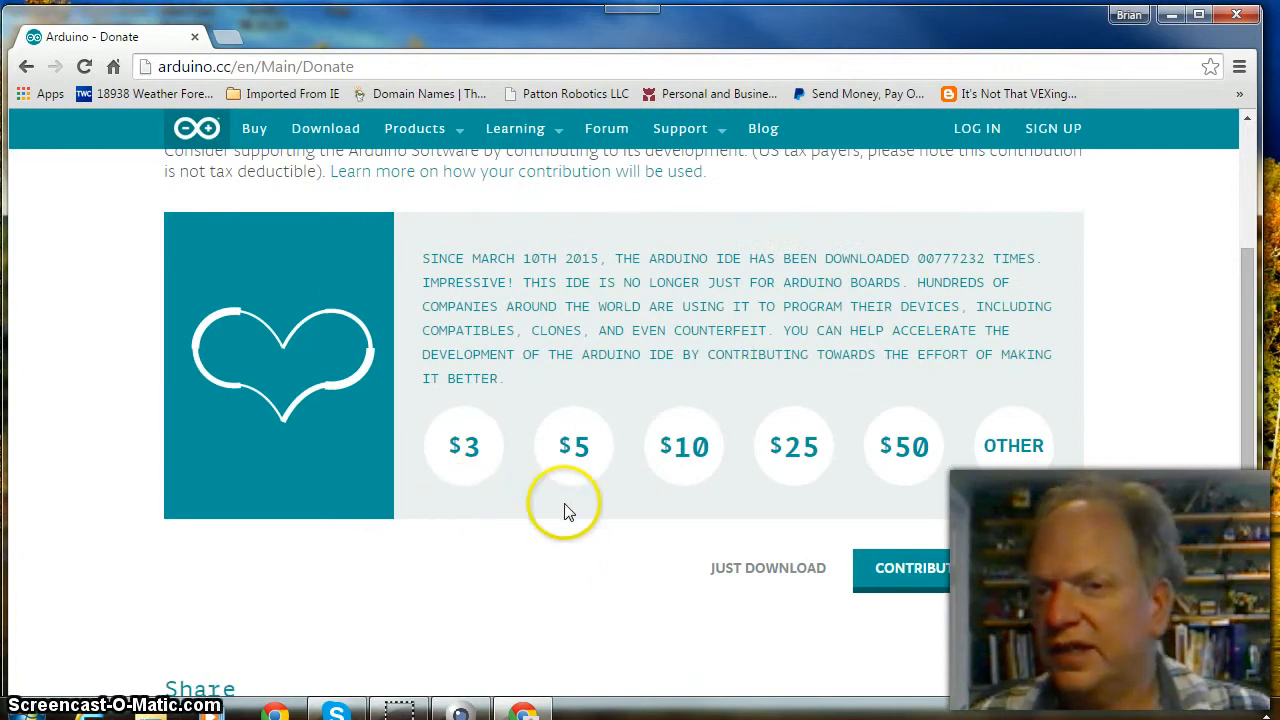
mouse_move(623, 516)
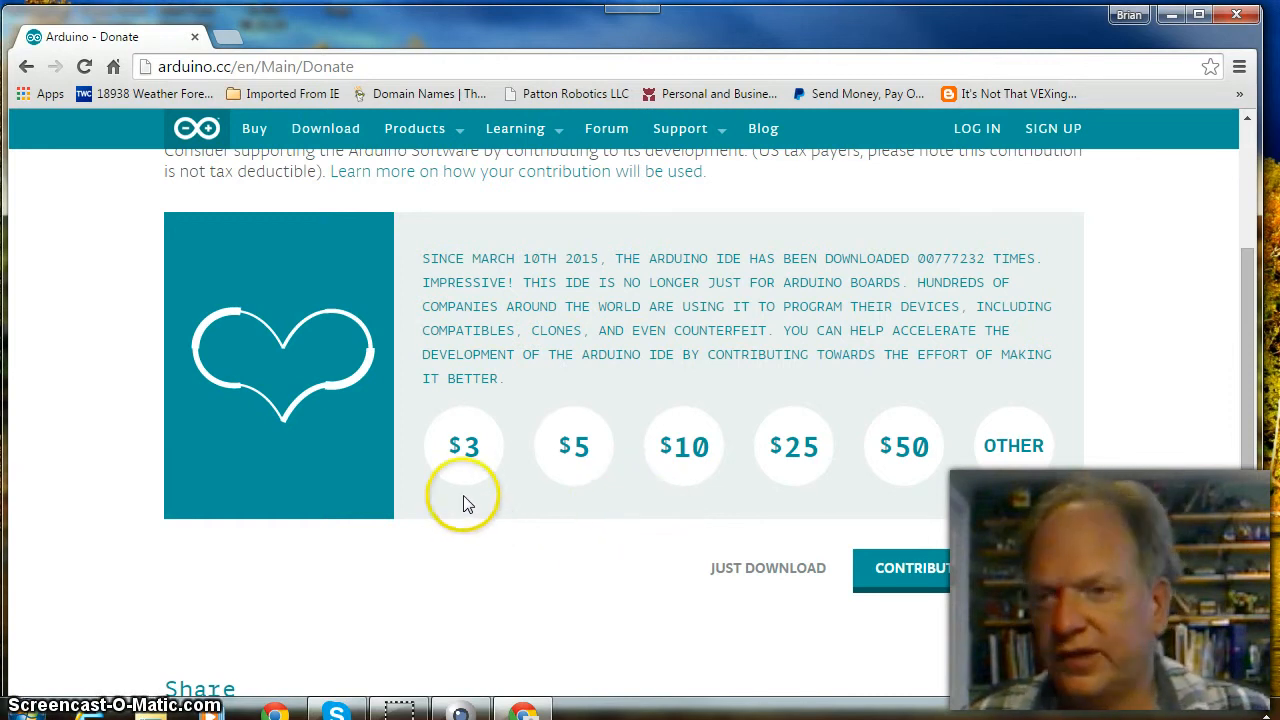
mouse_move(575, 505)
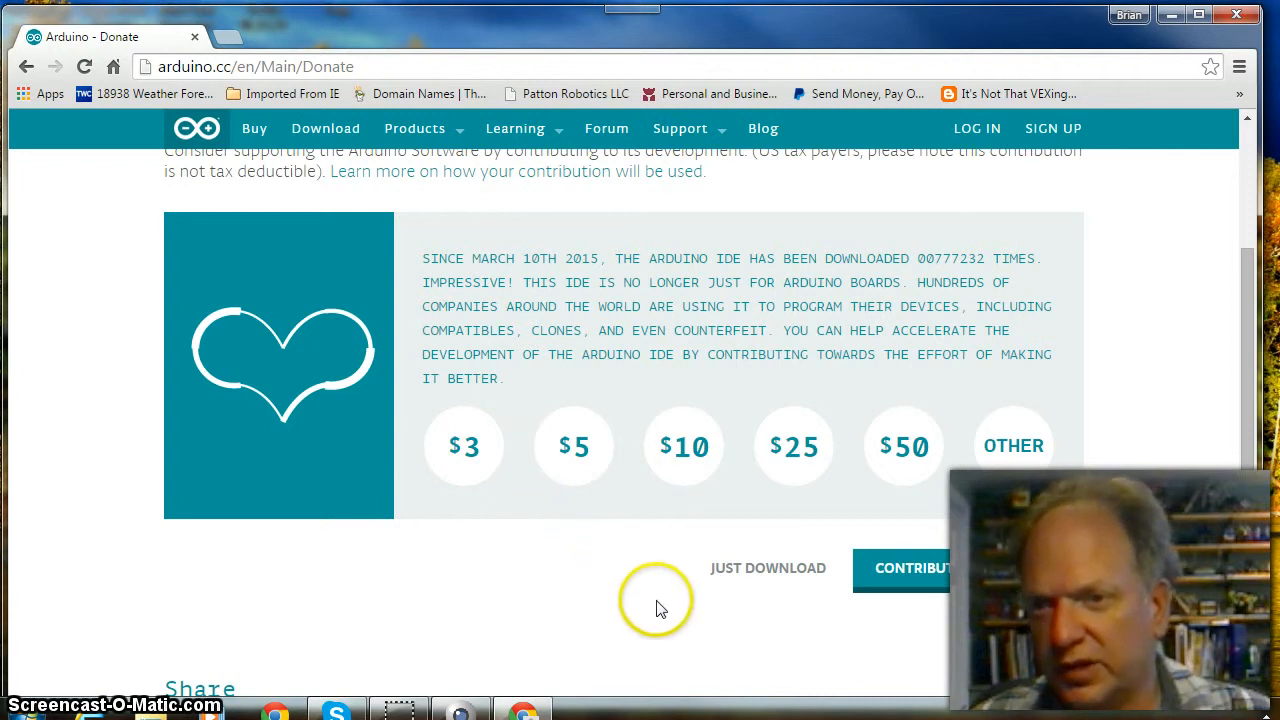
mouse_move(778, 580)
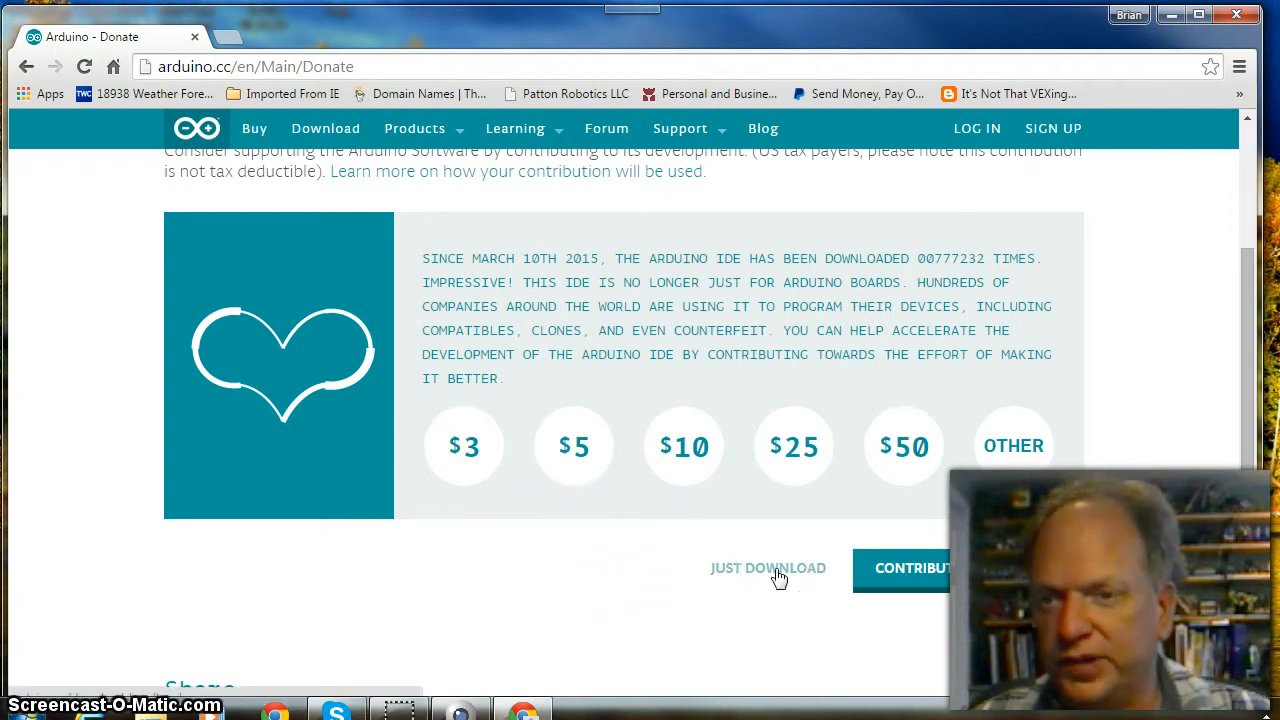
left_click(768, 568)
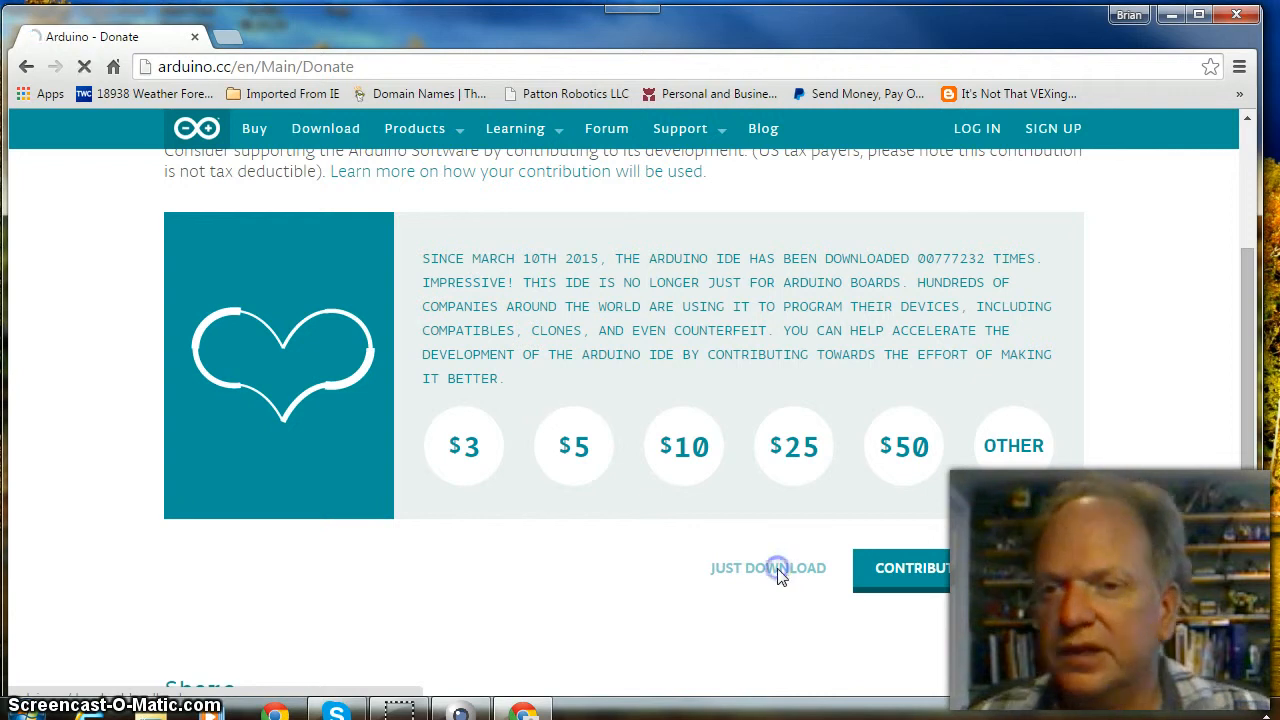
Step: Run the finished arduino-1.6.3-windows.exe download from Chrome's download bar
left_click(768, 568)
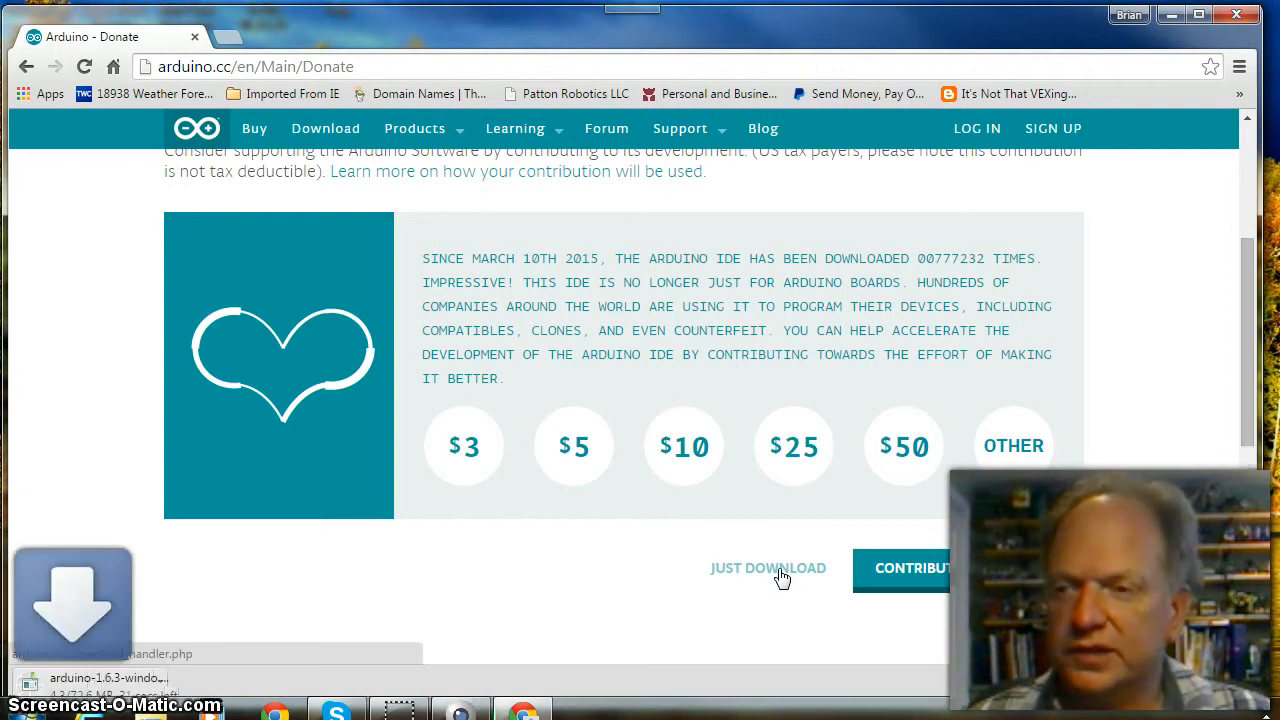
mouse_move(470, 568)
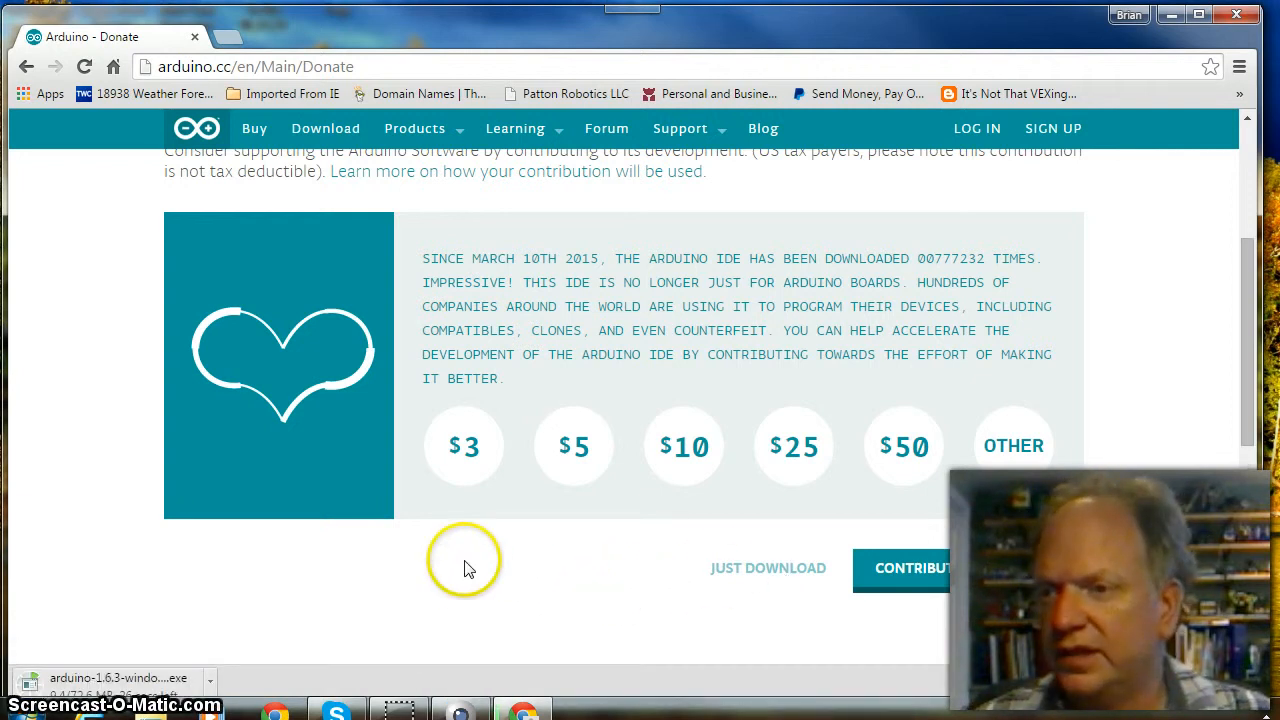
mouse_move(392, 634)
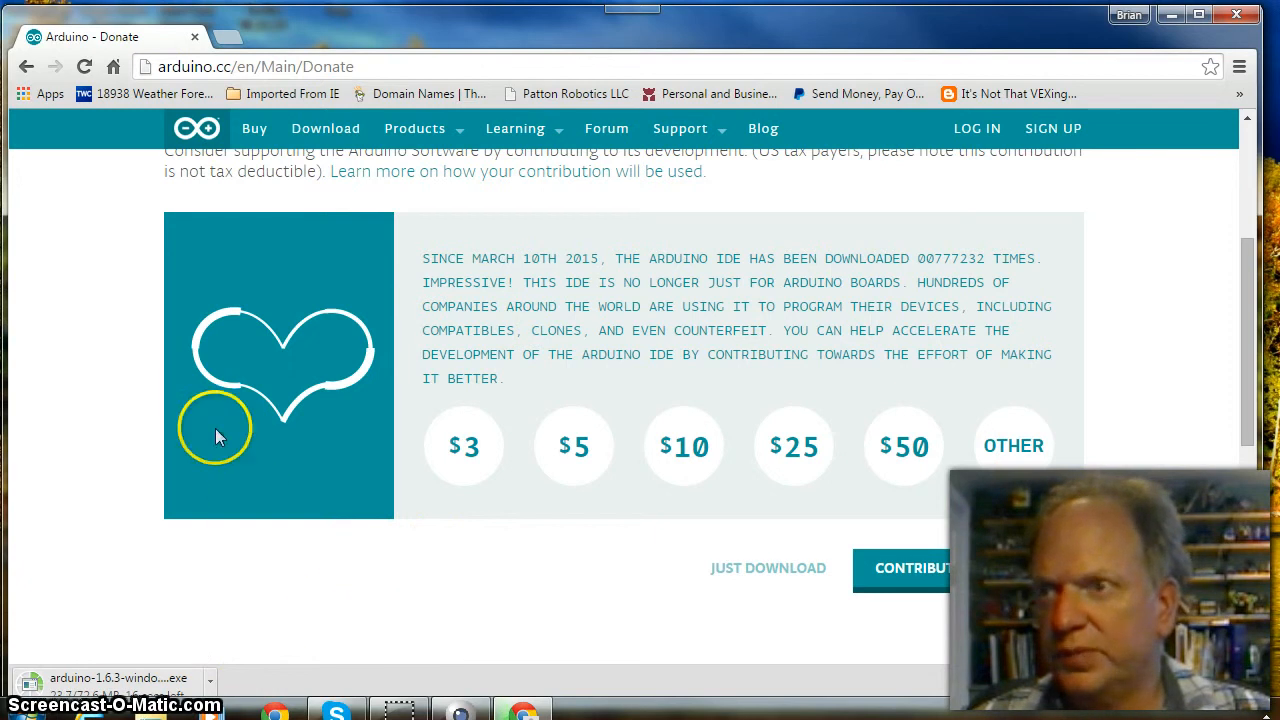
mouse_move(55, 135)
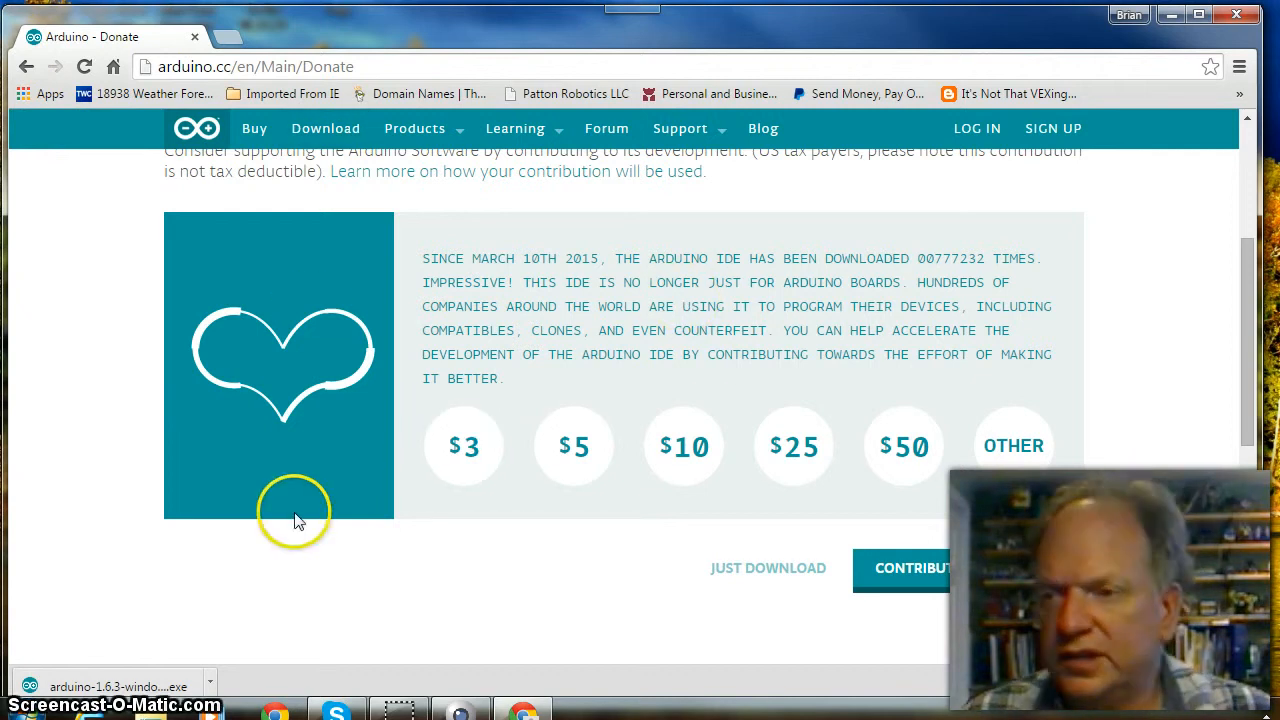
mouse_move(115, 686)
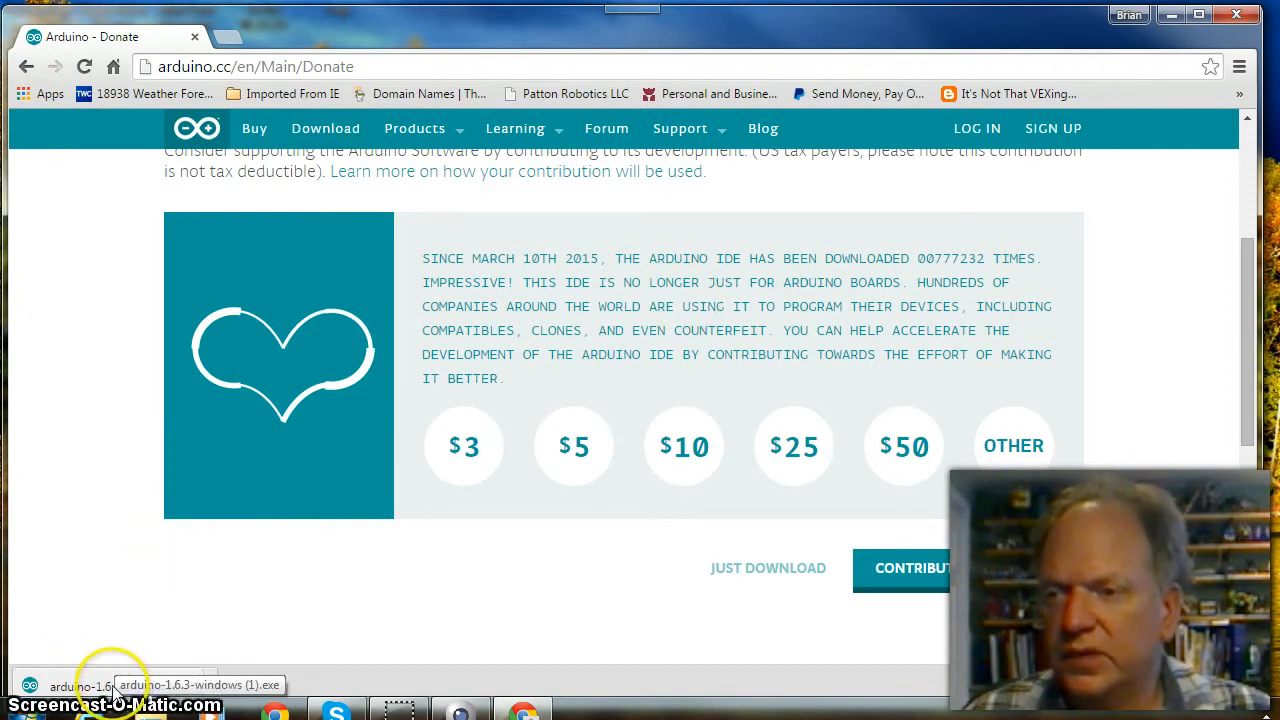
left_click(70, 685)
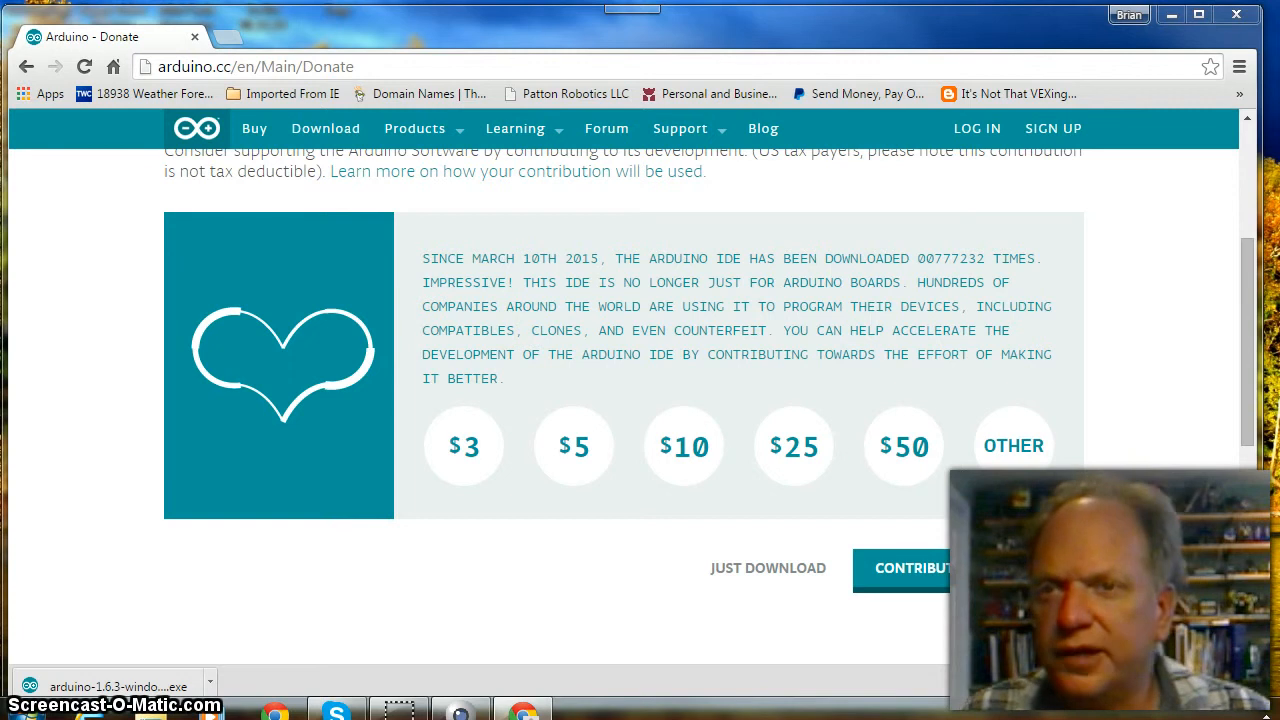
scroll("down", 3)
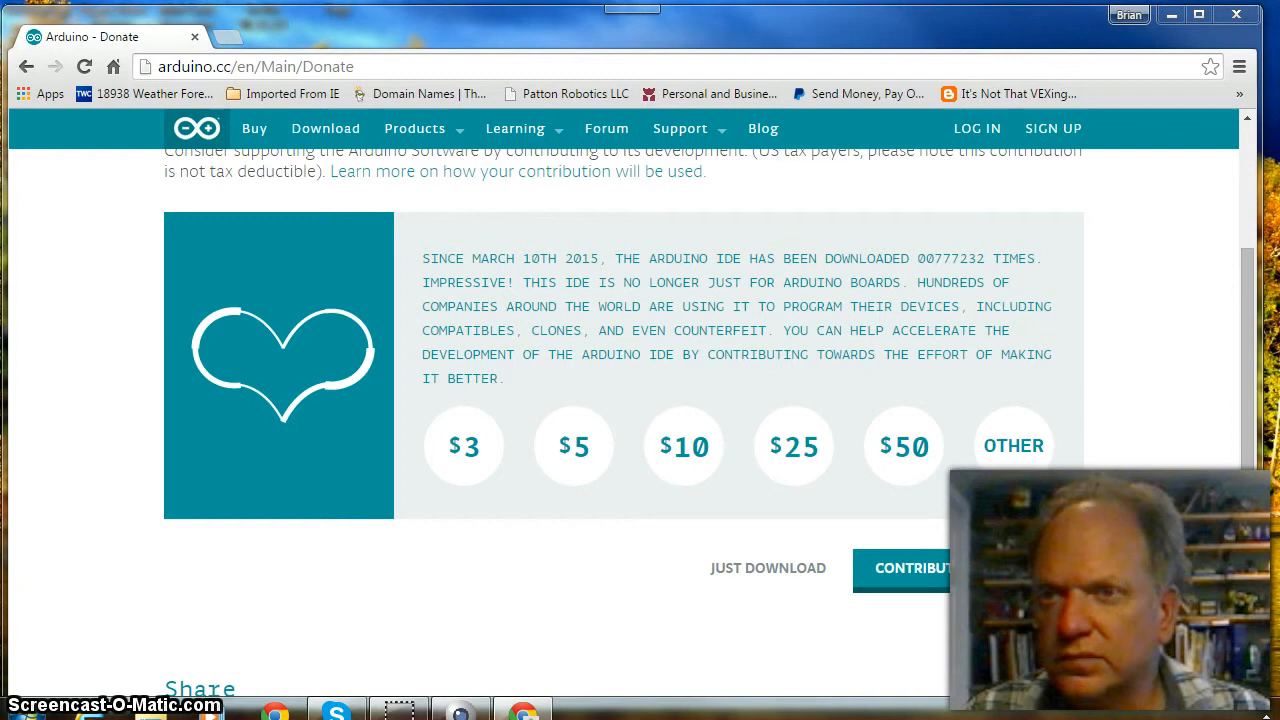
mouse_move(818, 305)
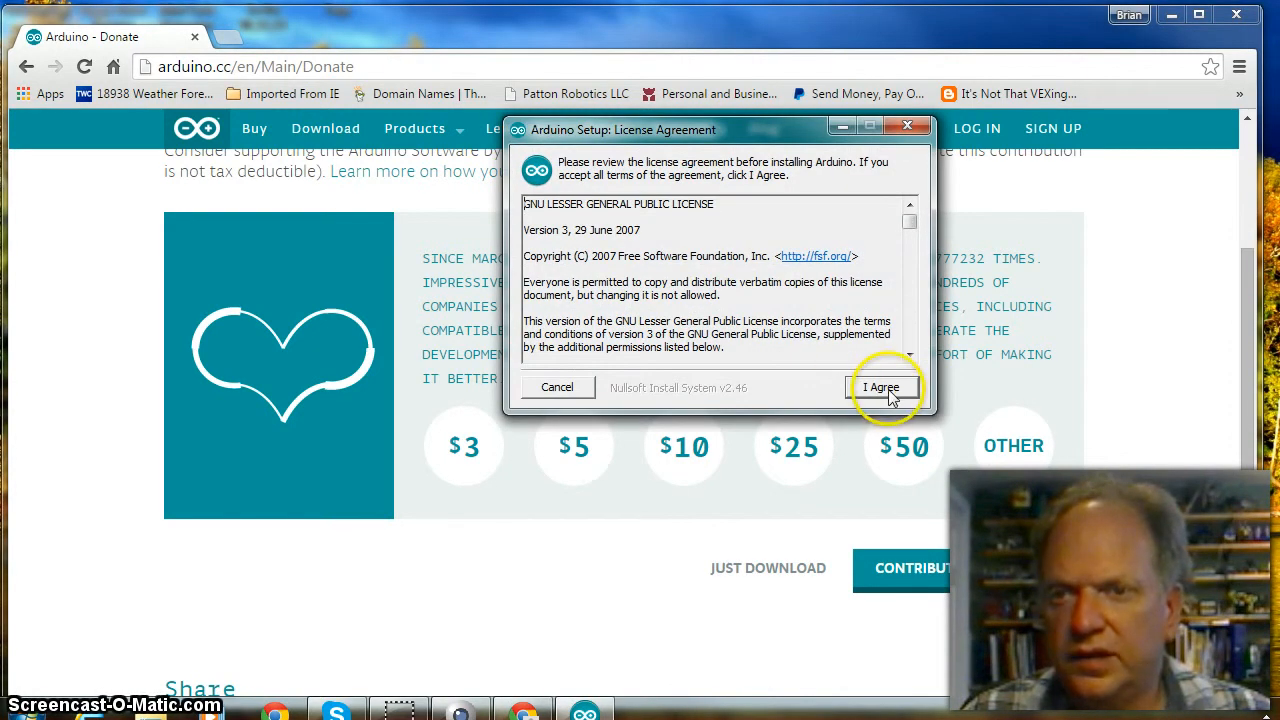
Step: Accept the license, keep all components, and install into C:\Program Files\Arduino
left_click(882, 387)
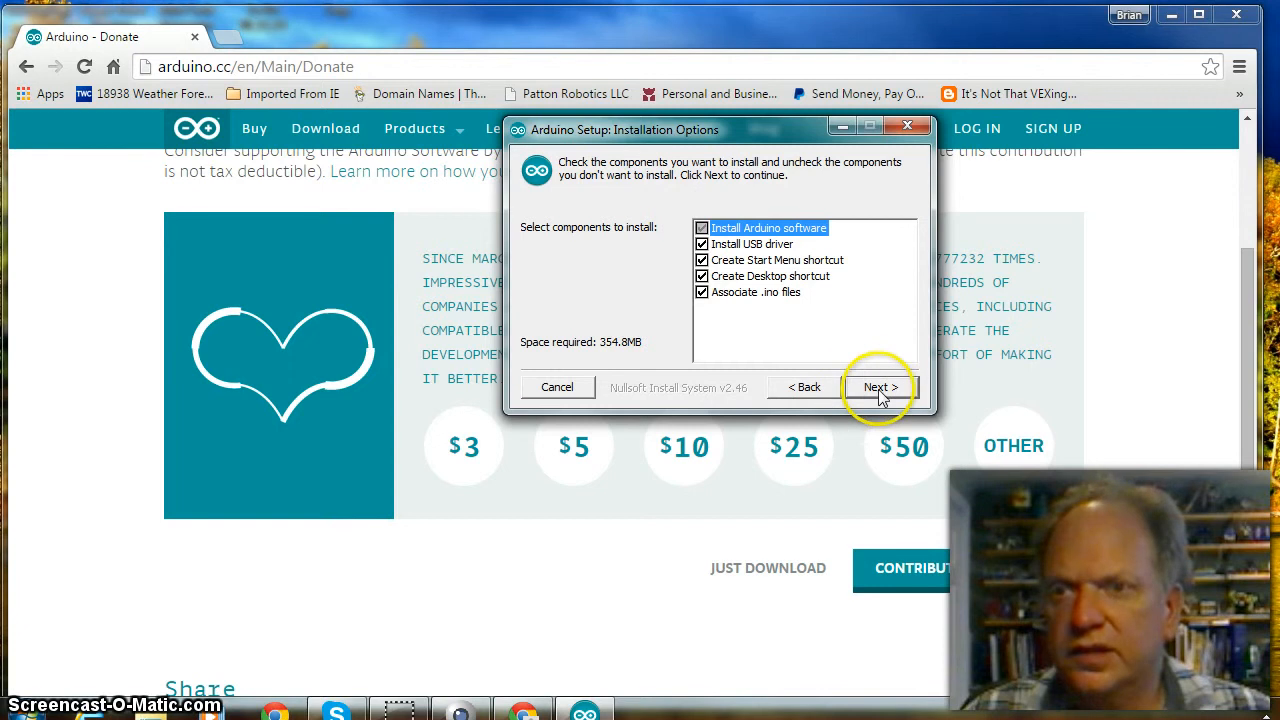
left_click(880, 387)
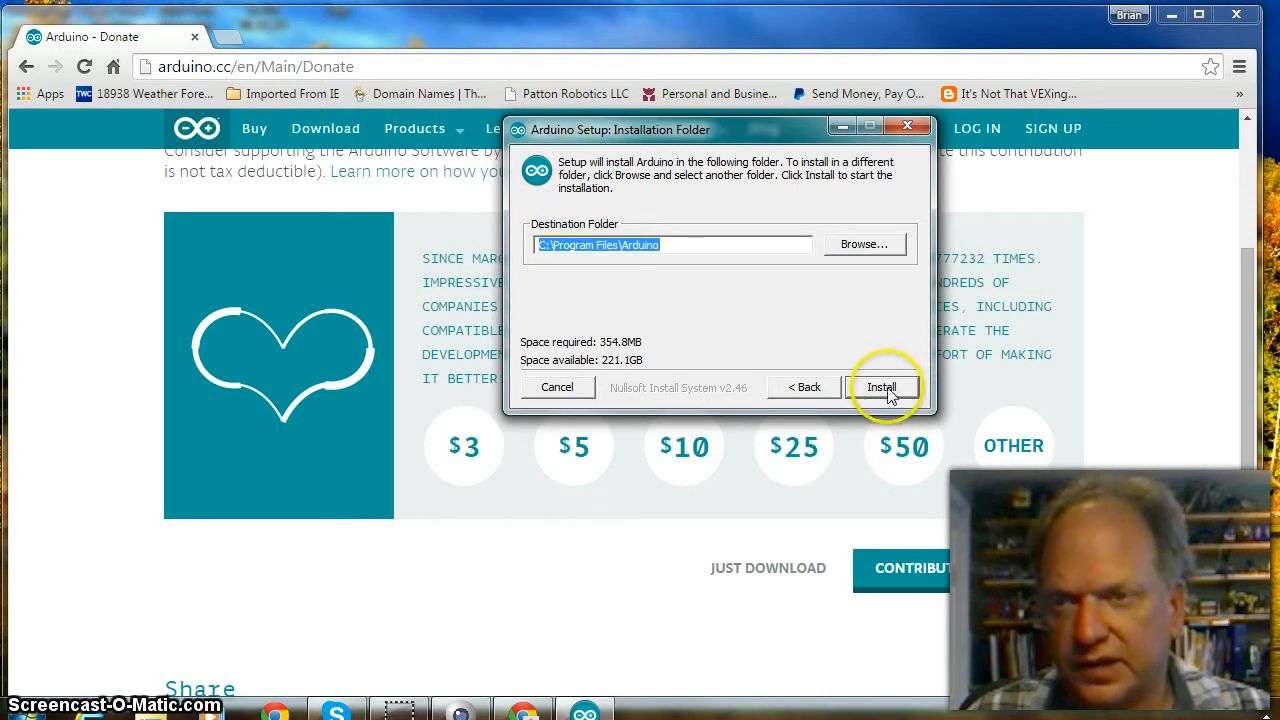
left_click(881, 387)
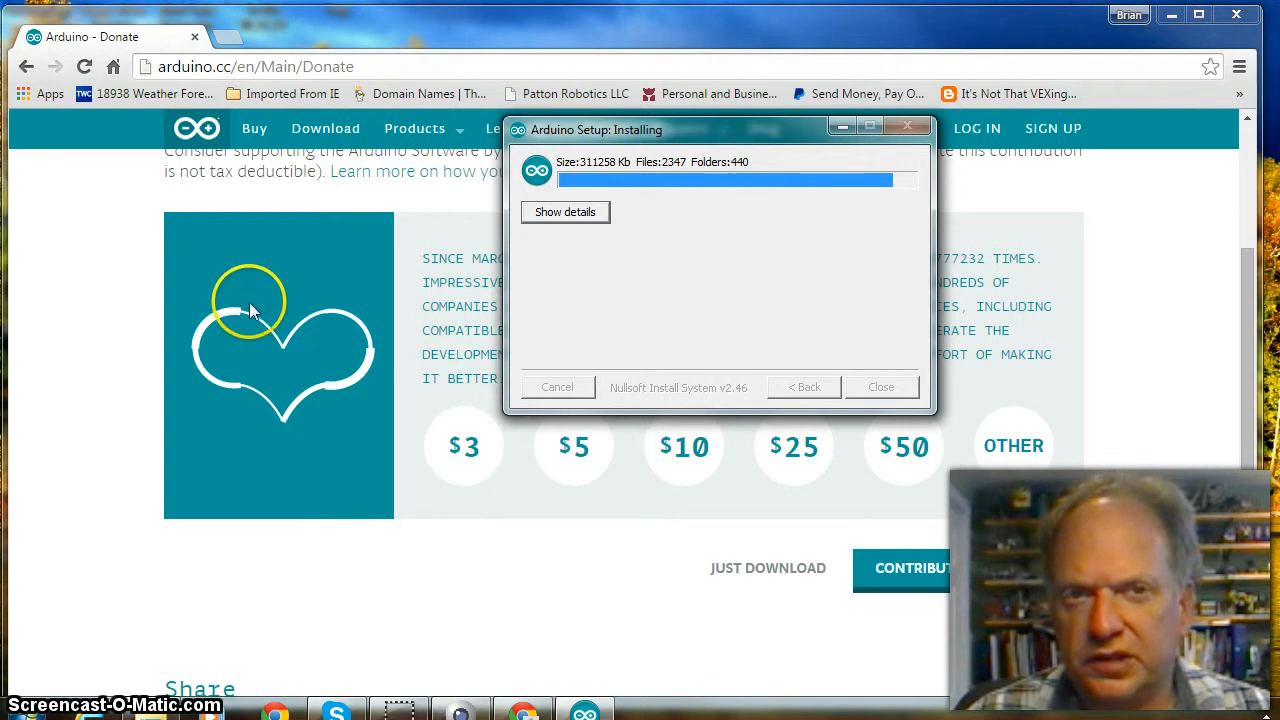
mouse_move(305, 355)
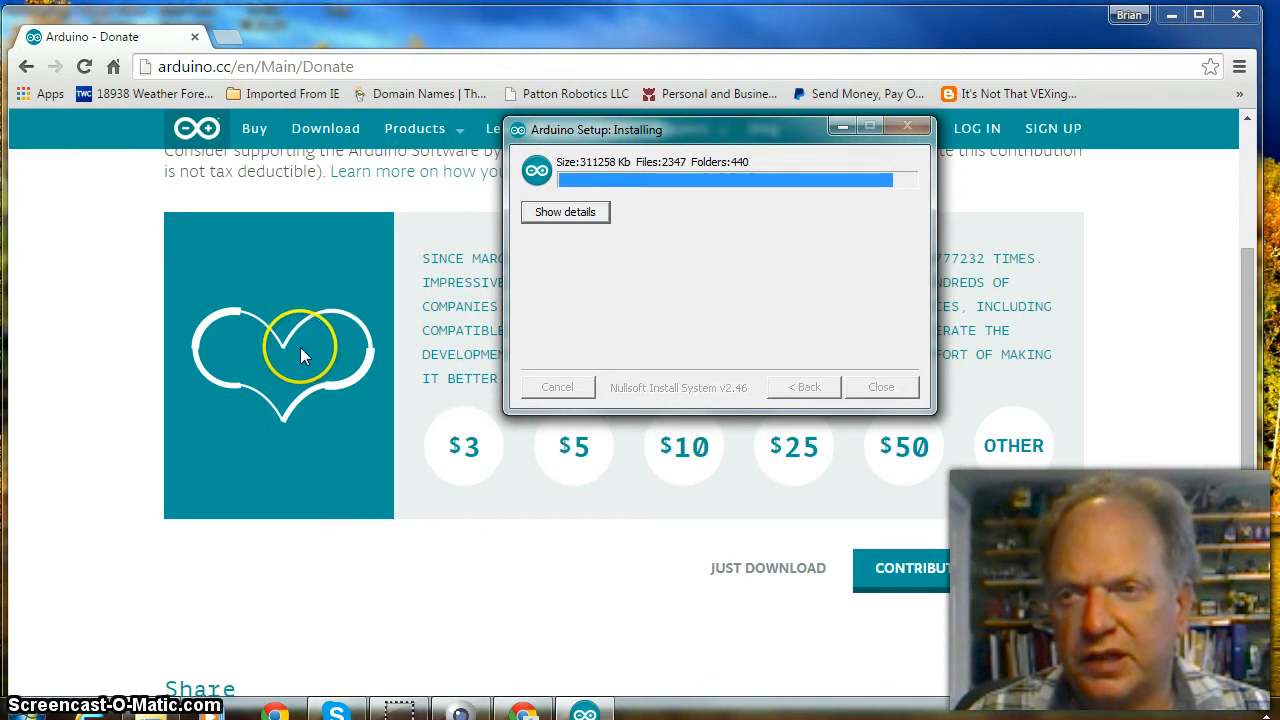
mouse_move(325, 515)
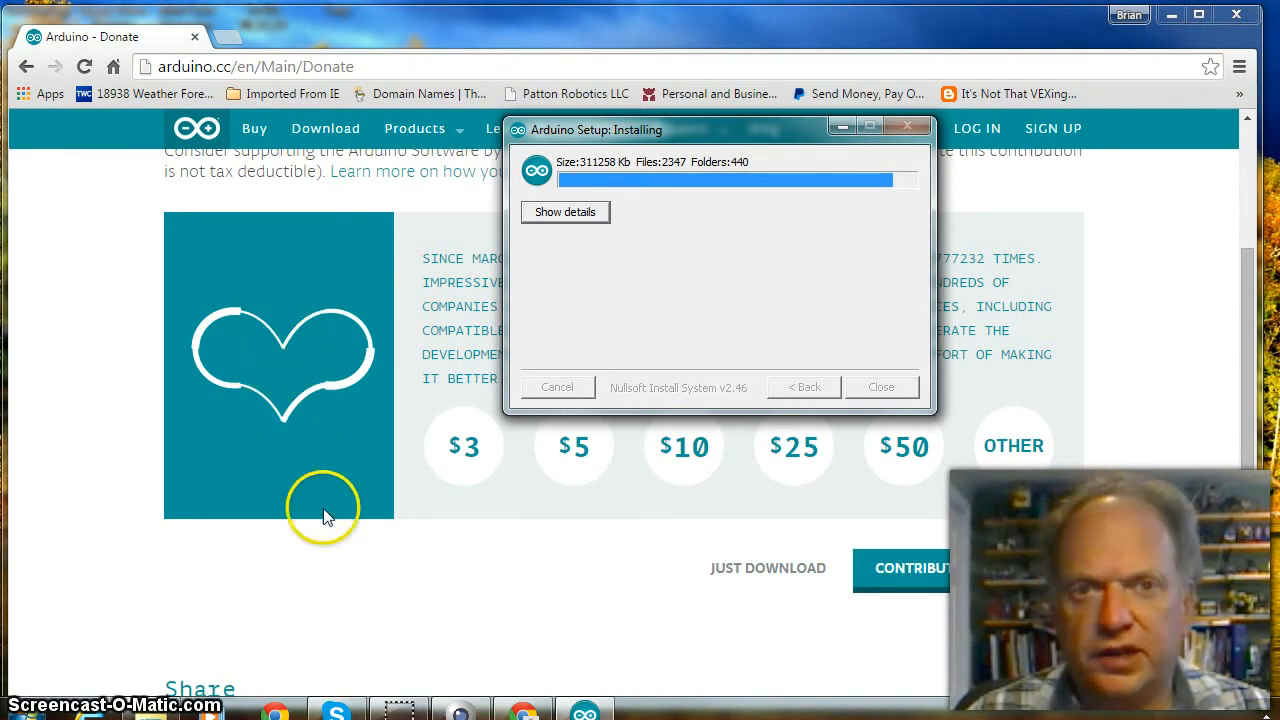
mouse_move(170, 688)
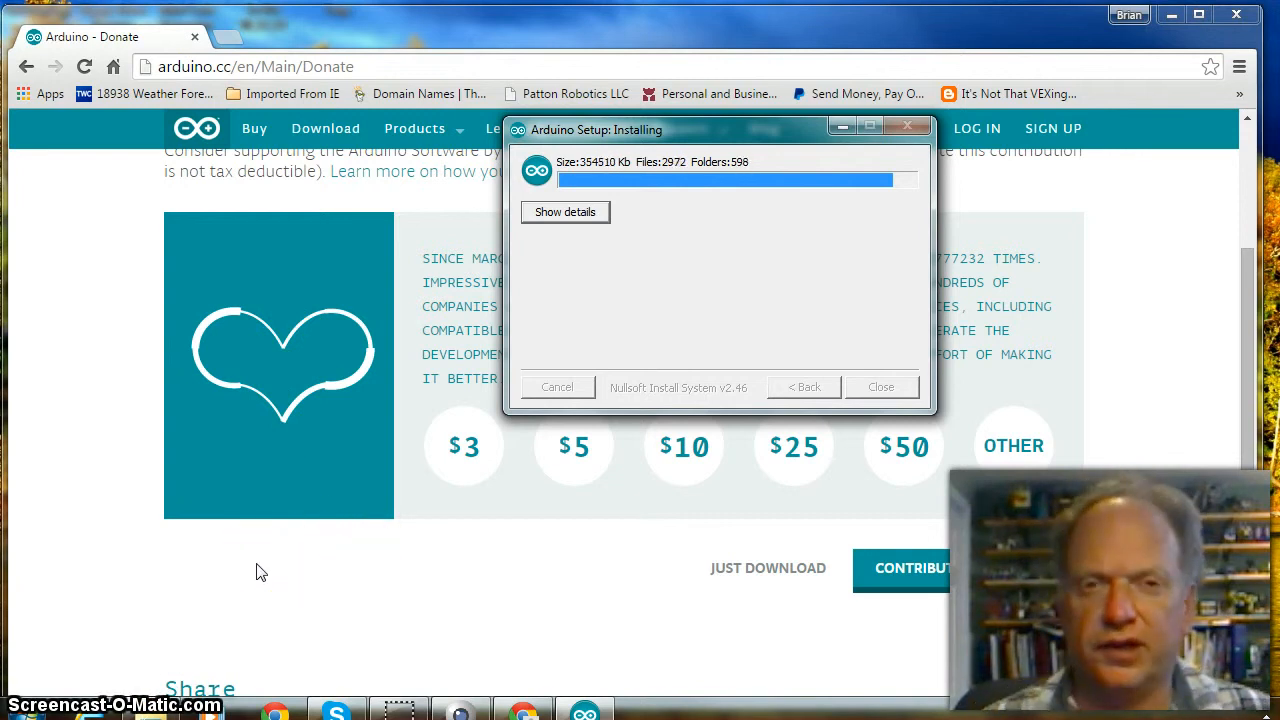
mouse_move(265, 560)
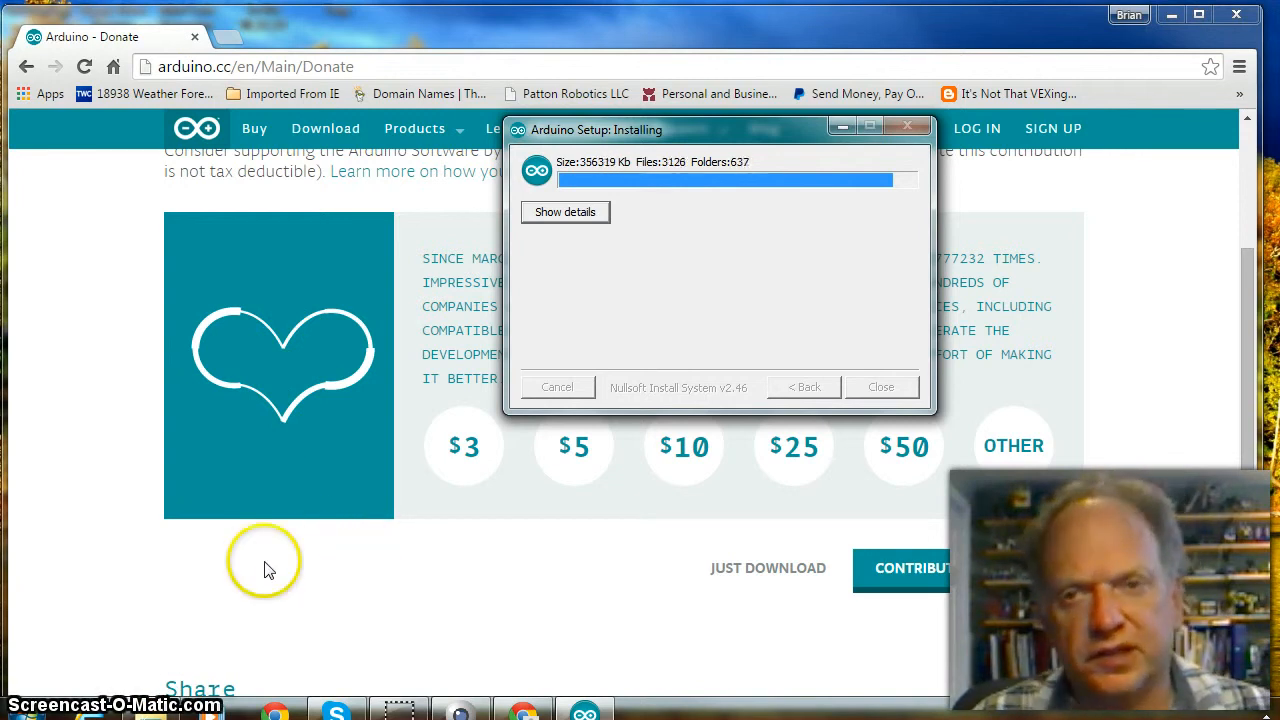
mouse_move(278, 555)
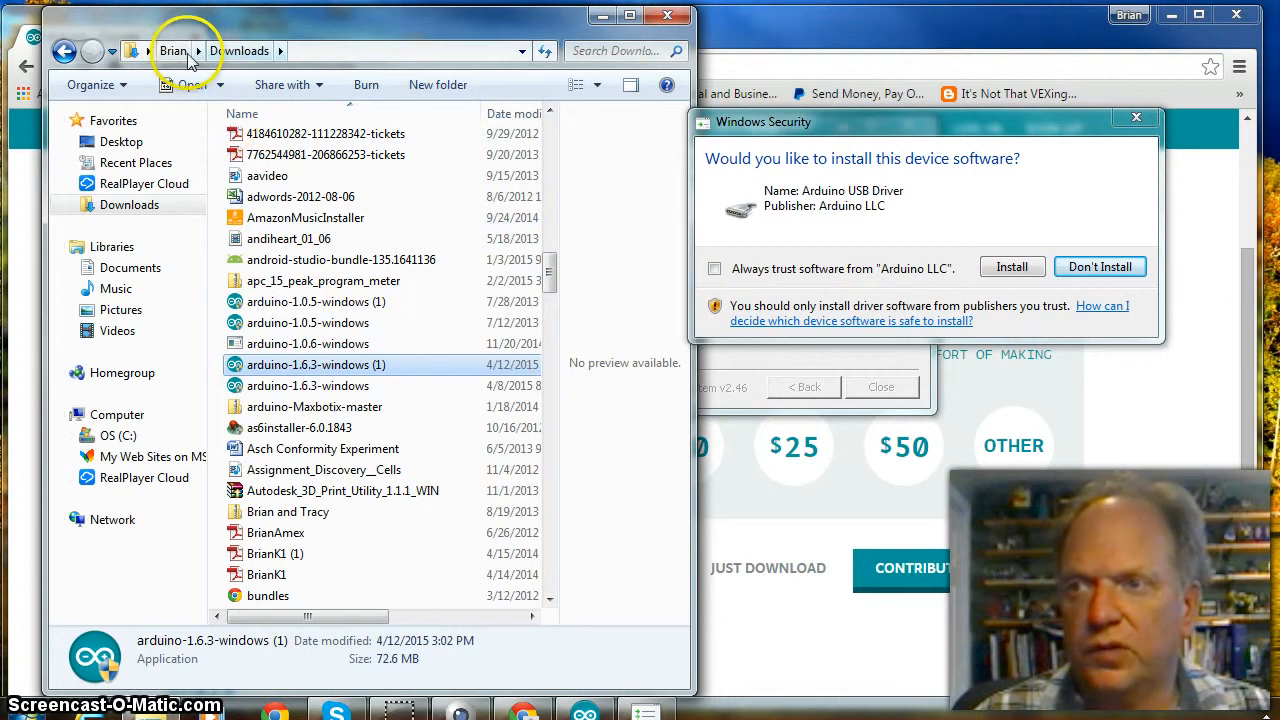
mouse_move(250, 62)
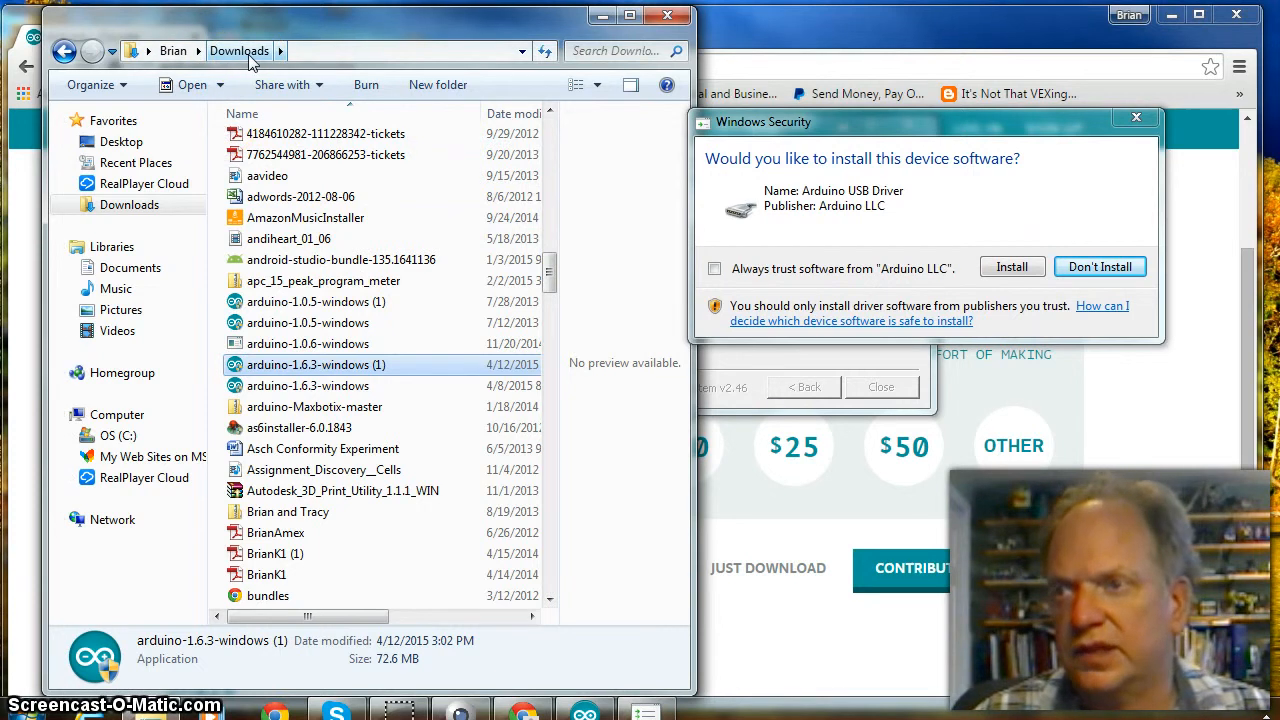
mouse_move(318, 400)
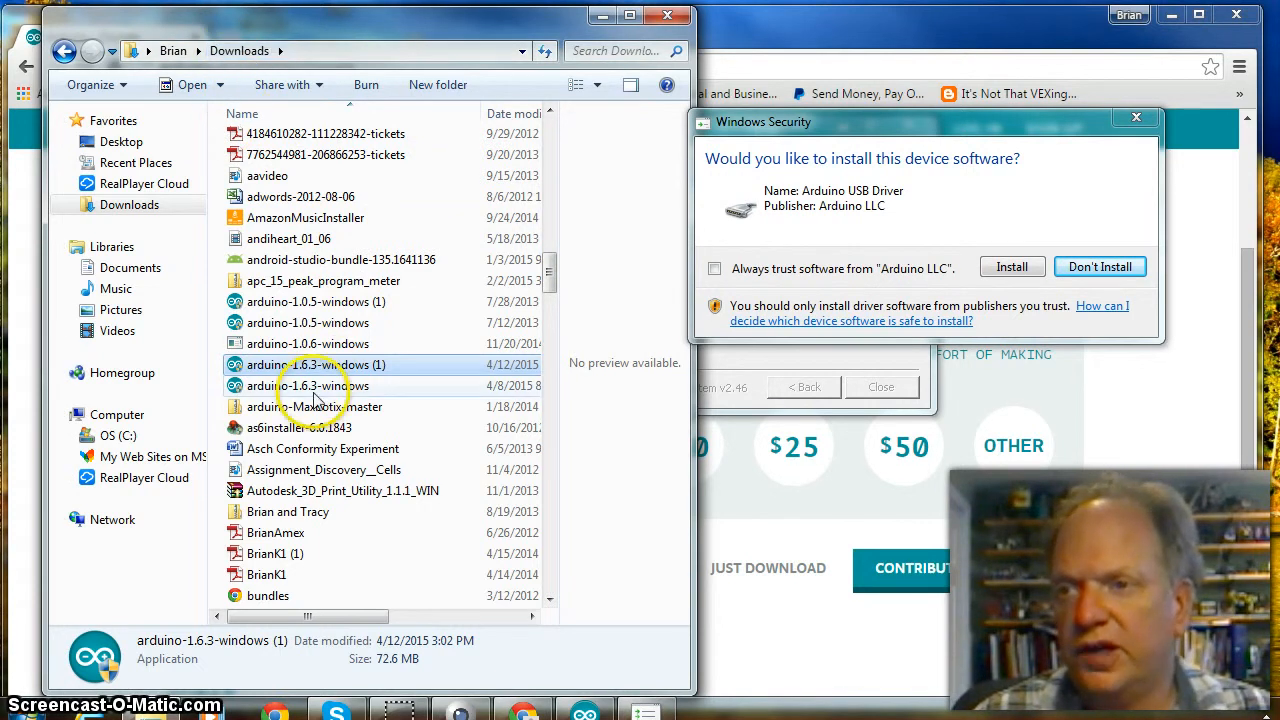
mouse_move(305, 364)
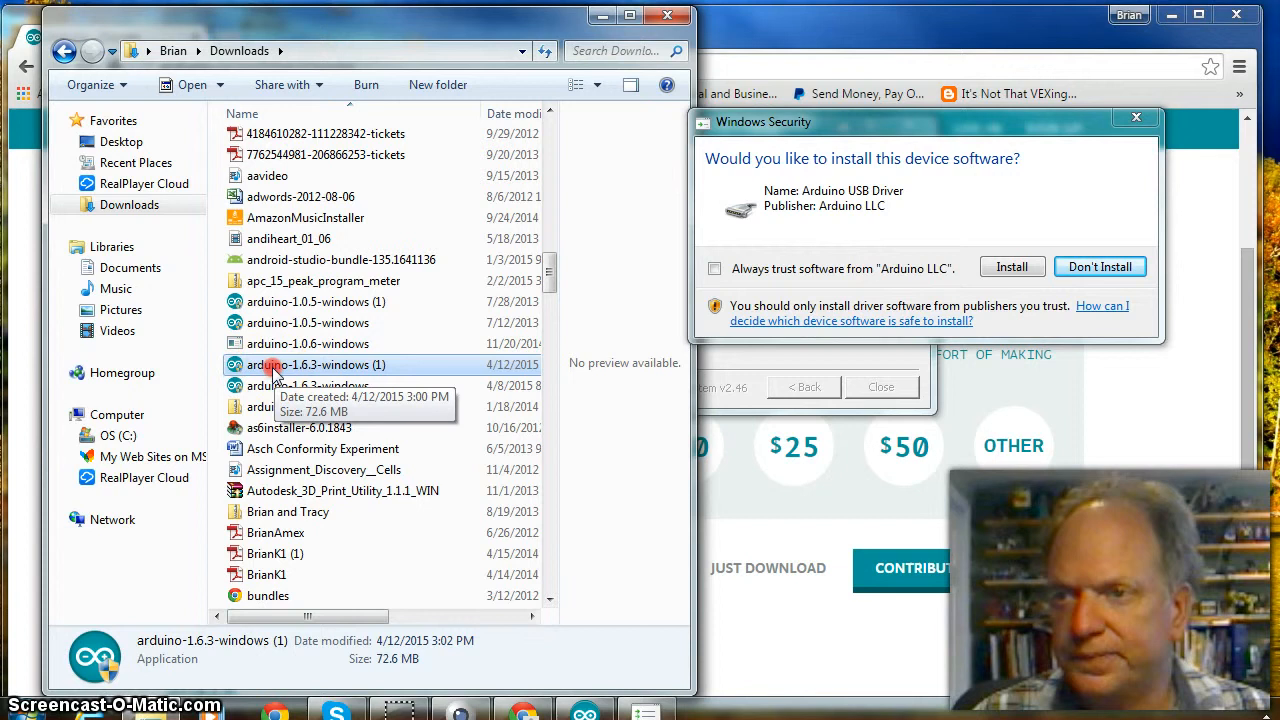
Step: View the arduino-1.6.3-windows (1) installer's Run as administrator option, then close Downloads
right_click(275, 365)
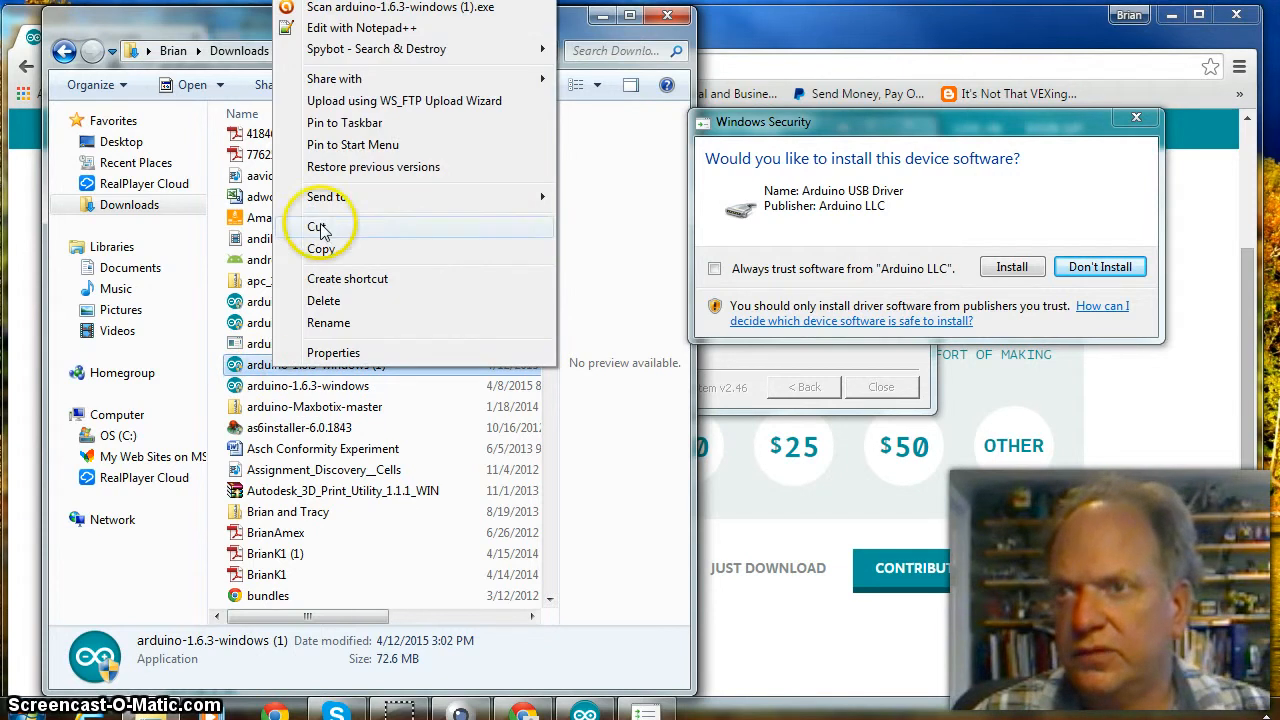
mouse_move(400, 145)
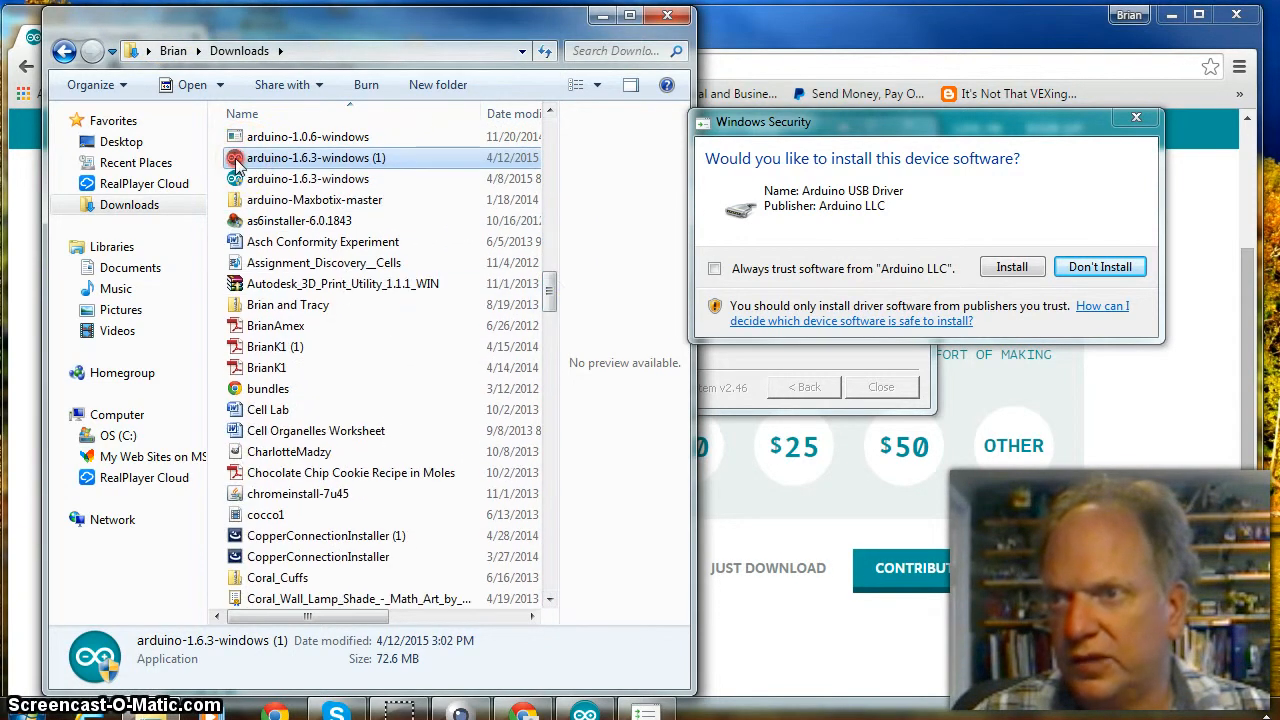
right_click(316, 157)
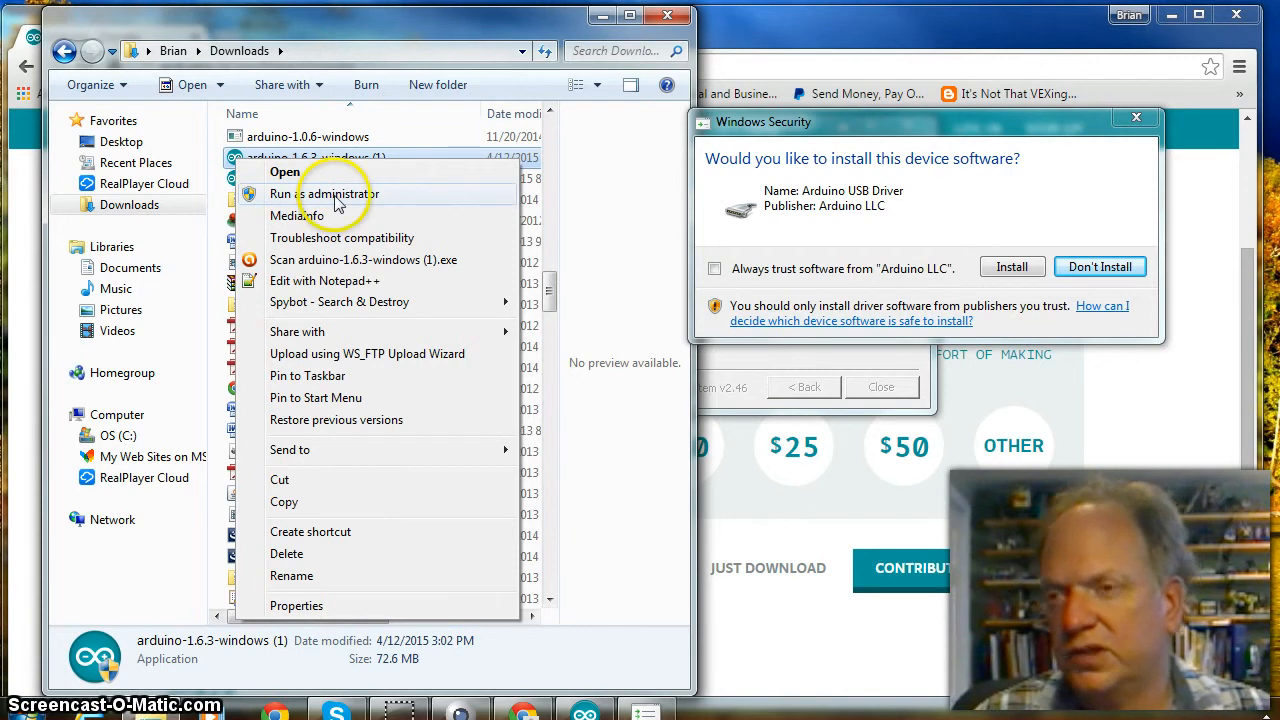
mouse_move(297, 215)
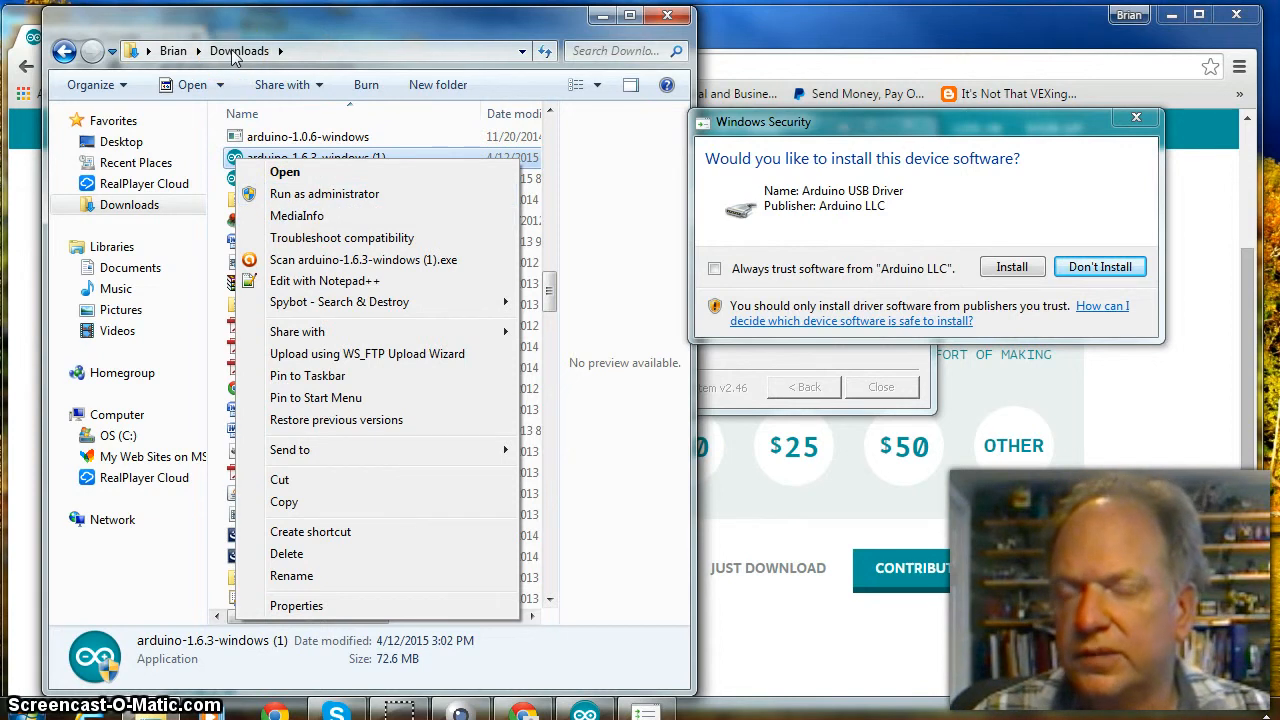
mouse_move(180, 80)
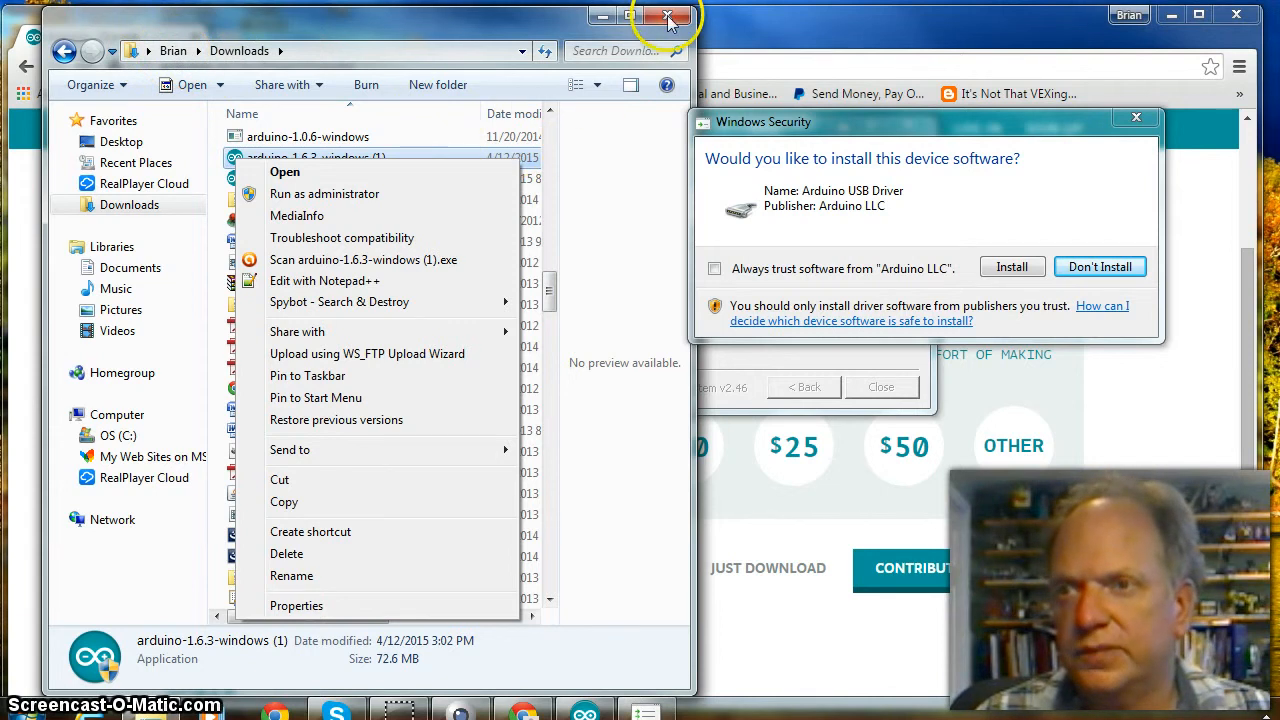
left_click(669, 17)
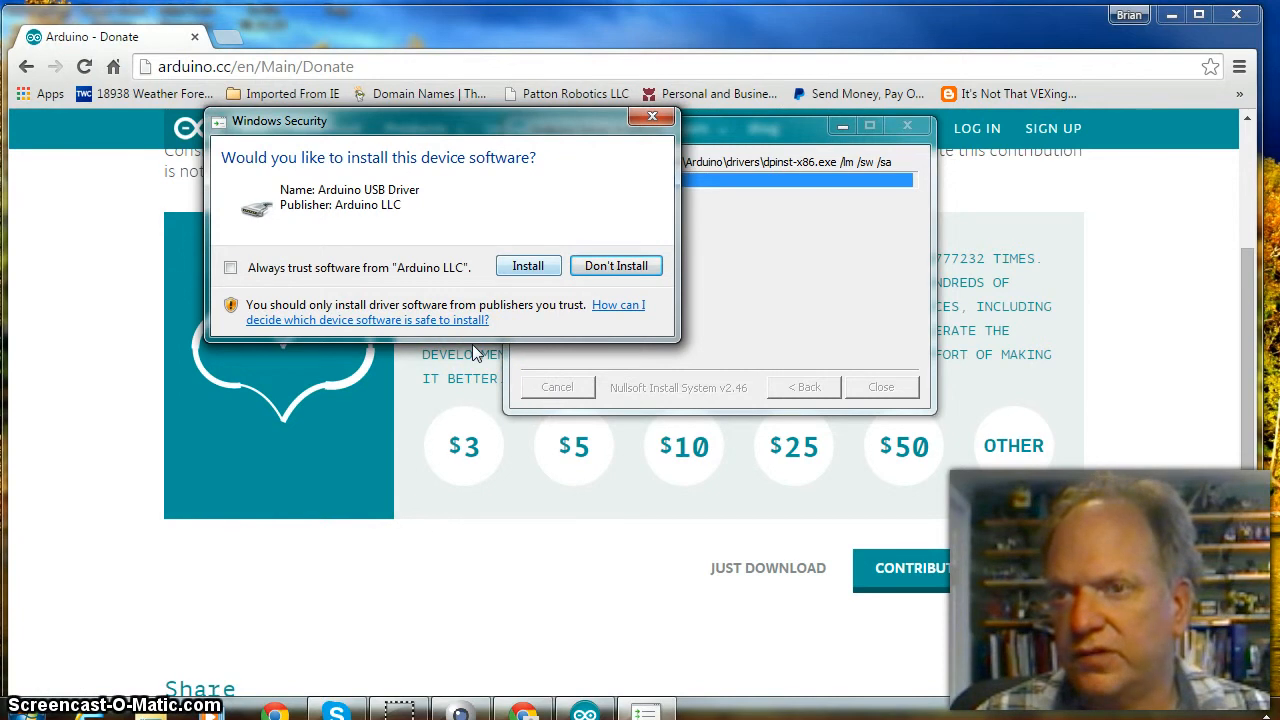
Step: Approve the Arduino USB driver installation and close the completed Arduino Setup
left_click(528, 265)
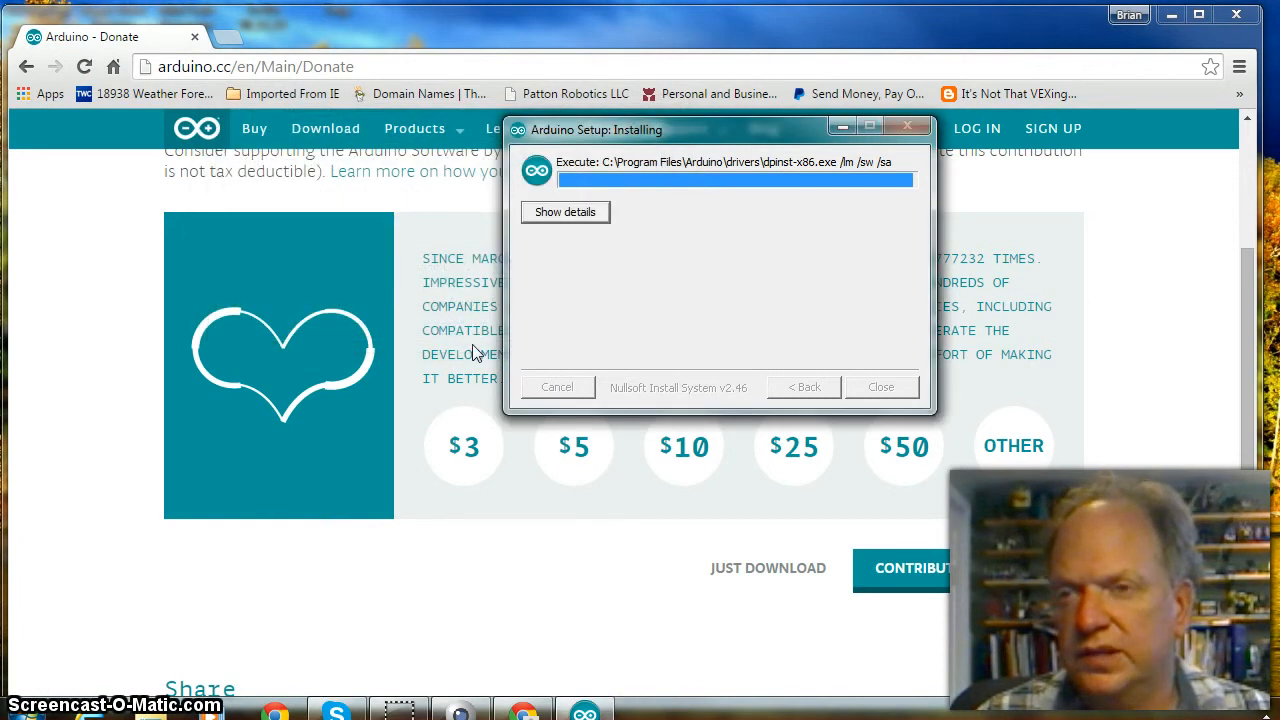
mouse_move(535, 275)
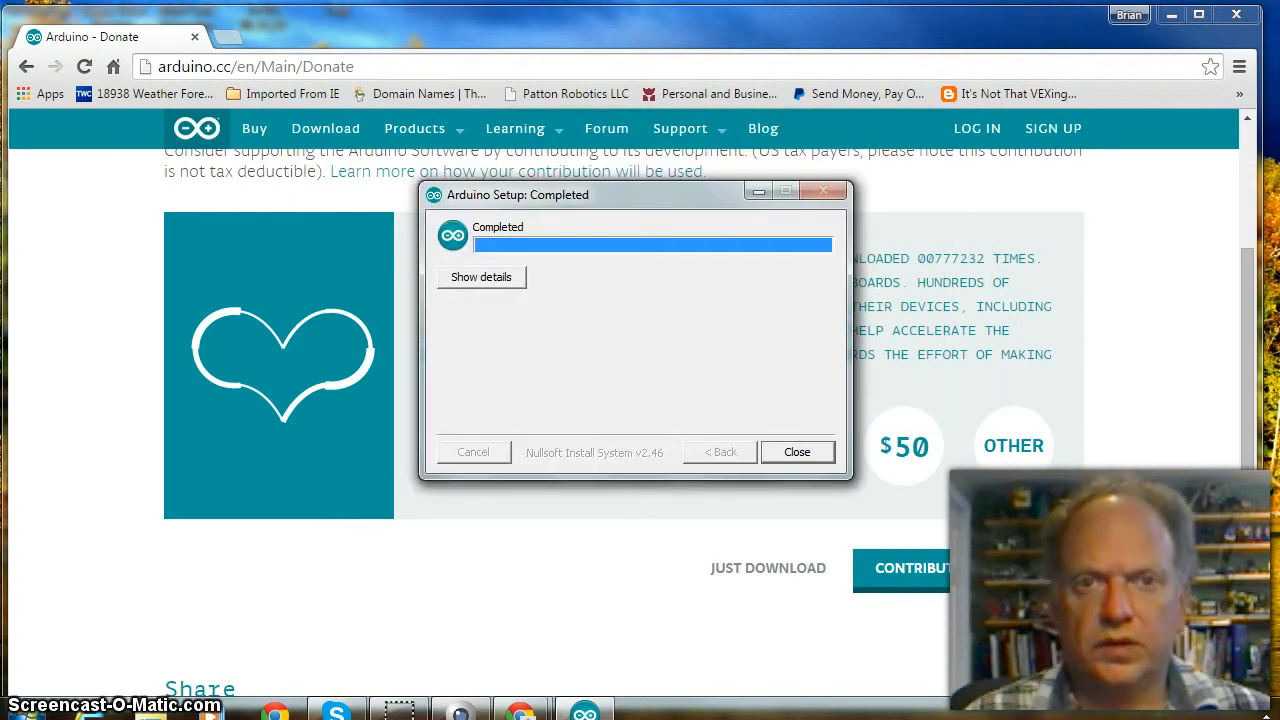
mouse_move(825, 190)
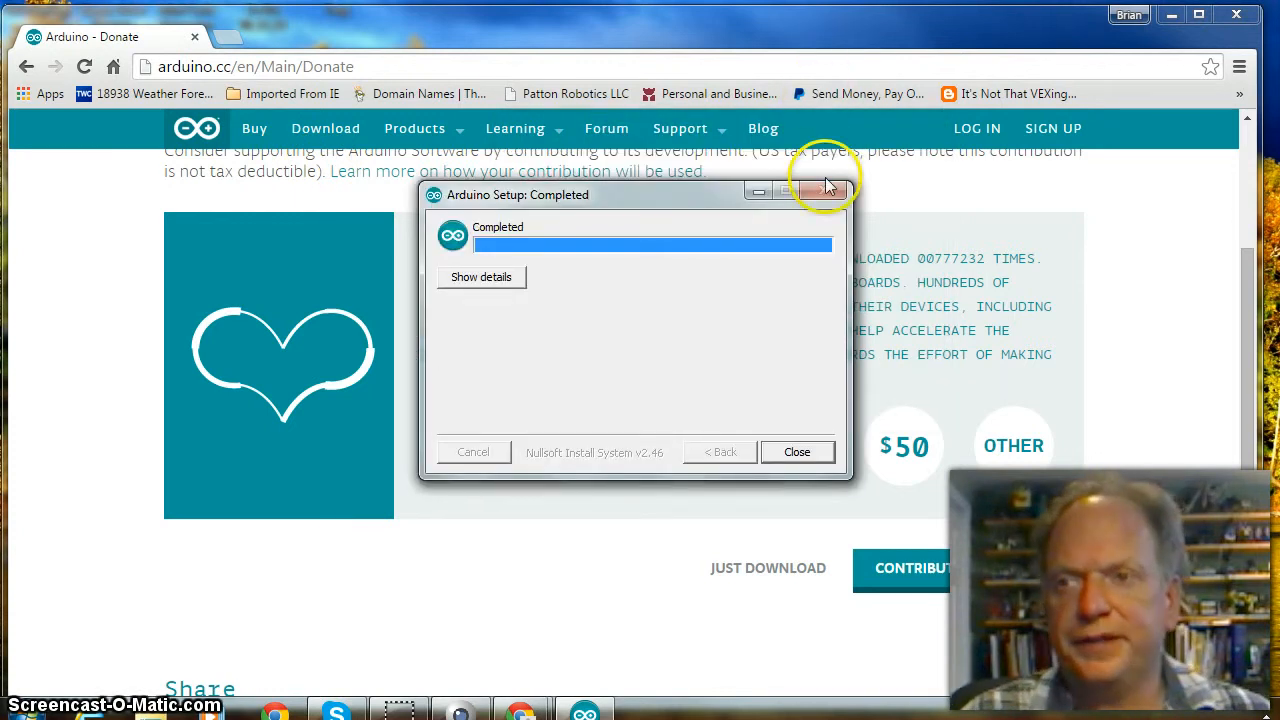
left_click(797, 452)
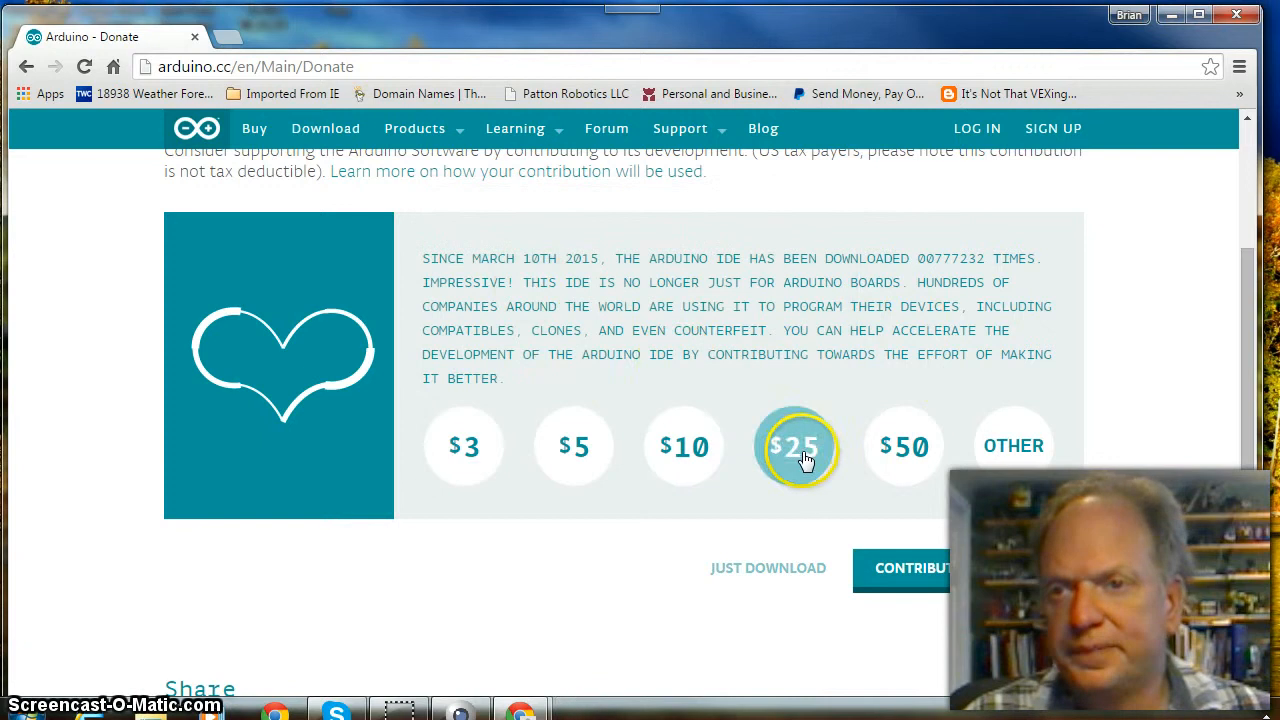
mouse_move(735, 315)
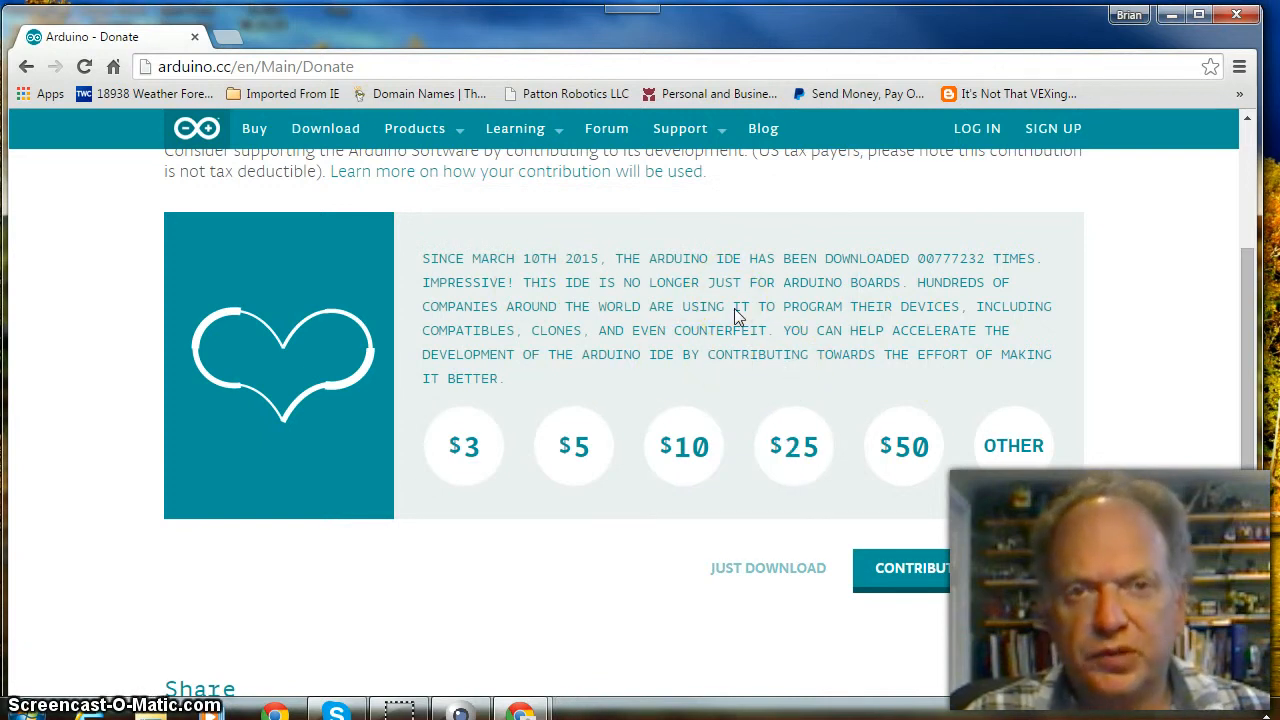
mouse_move(448, 476)
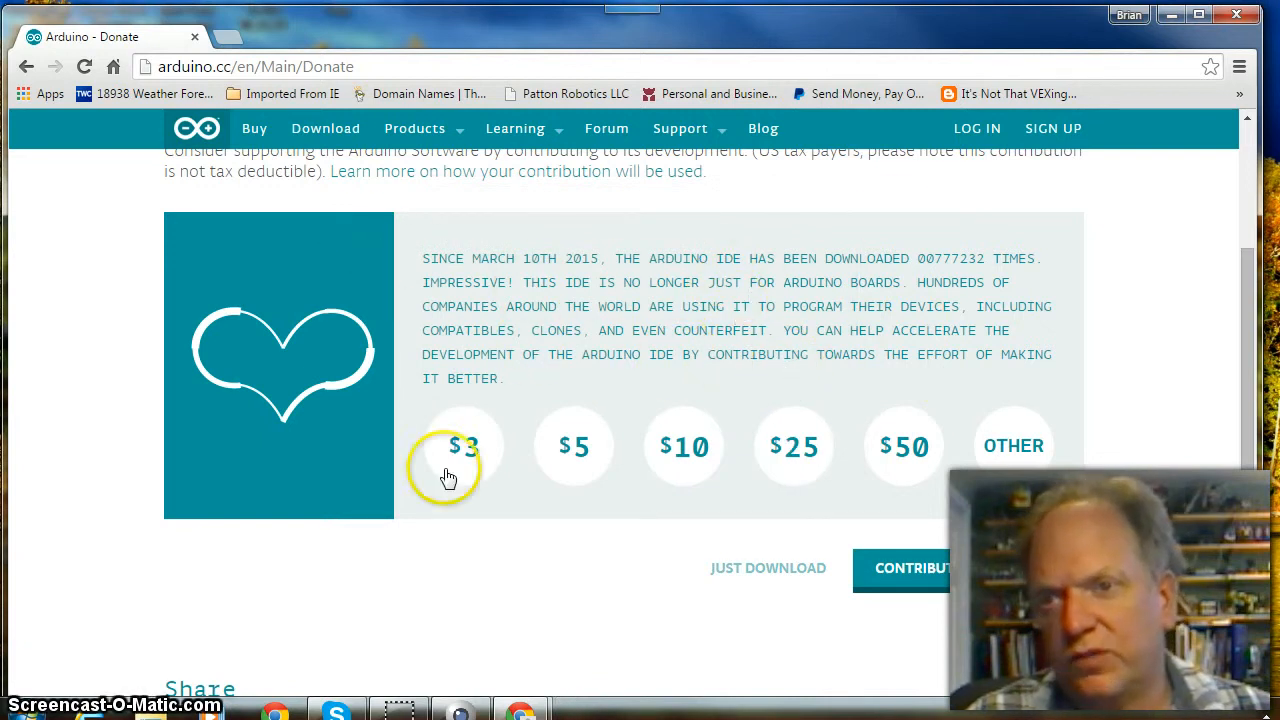
mouse_move(98, 130)
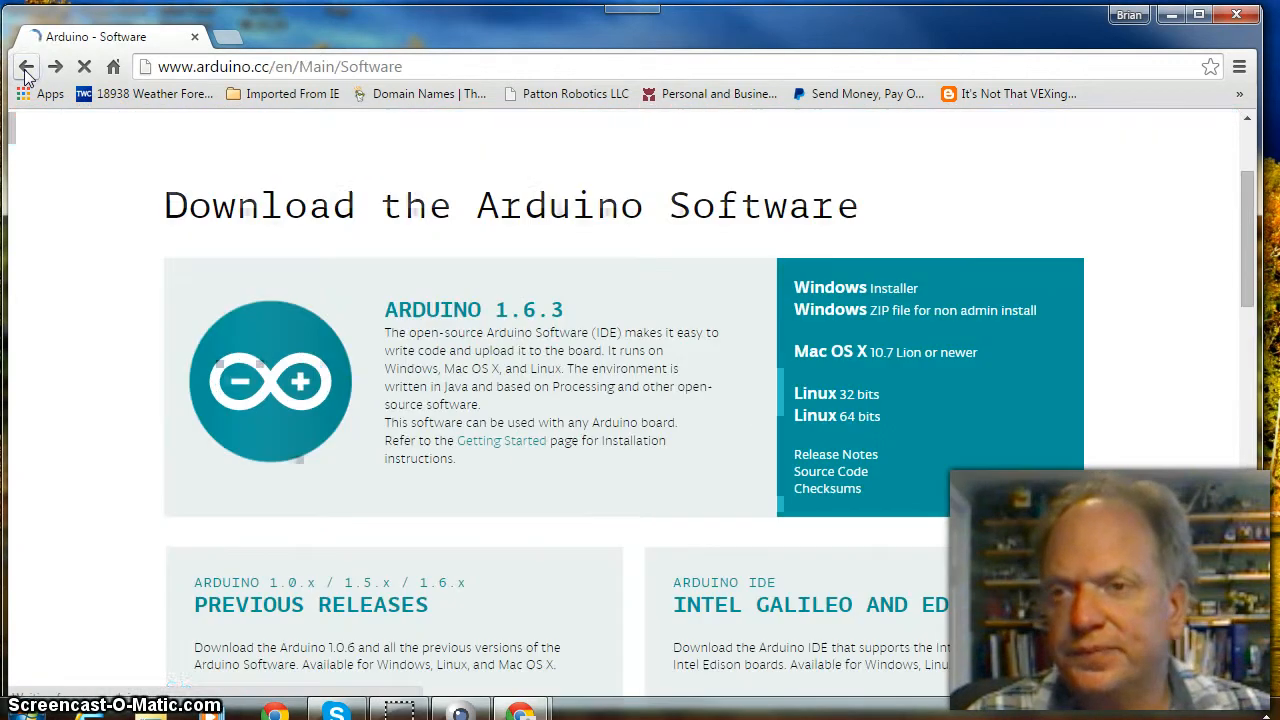
Step: Go back to PJRC's td_download page and get the Windows XP/Vista/7/8 Teensyduino installer
left_click(25, 66)
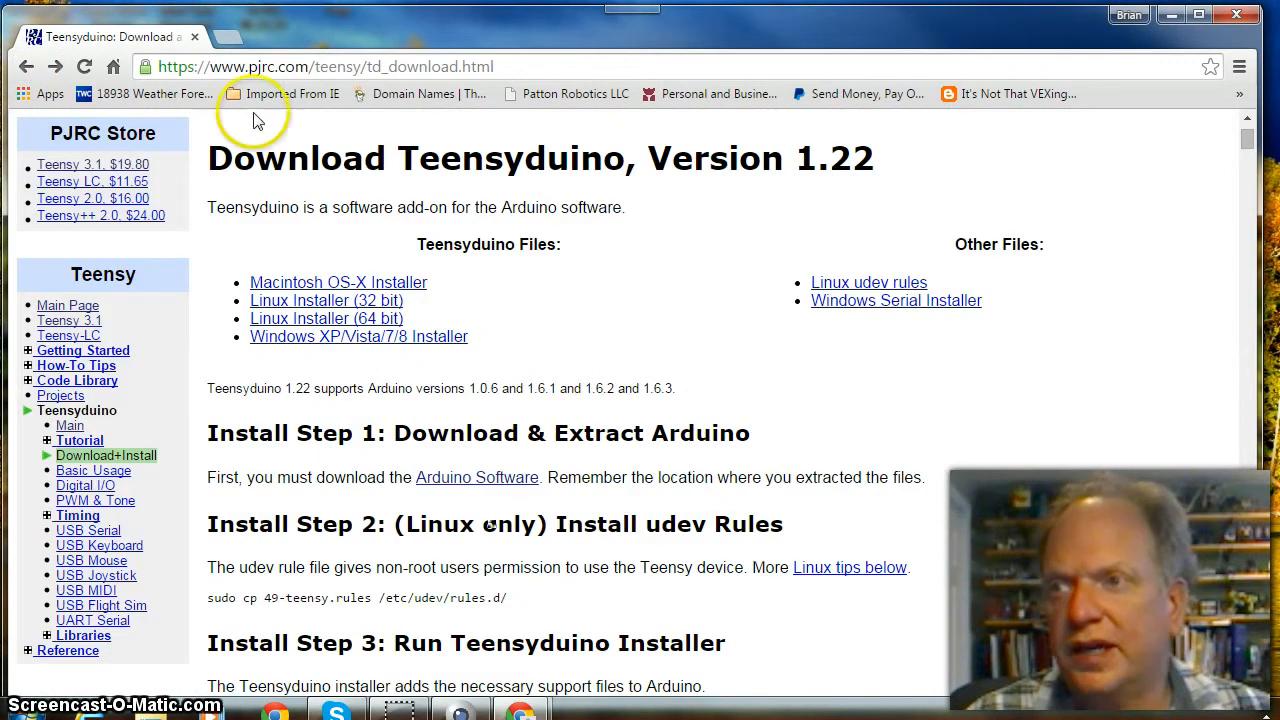
mouse_move(480, 280)
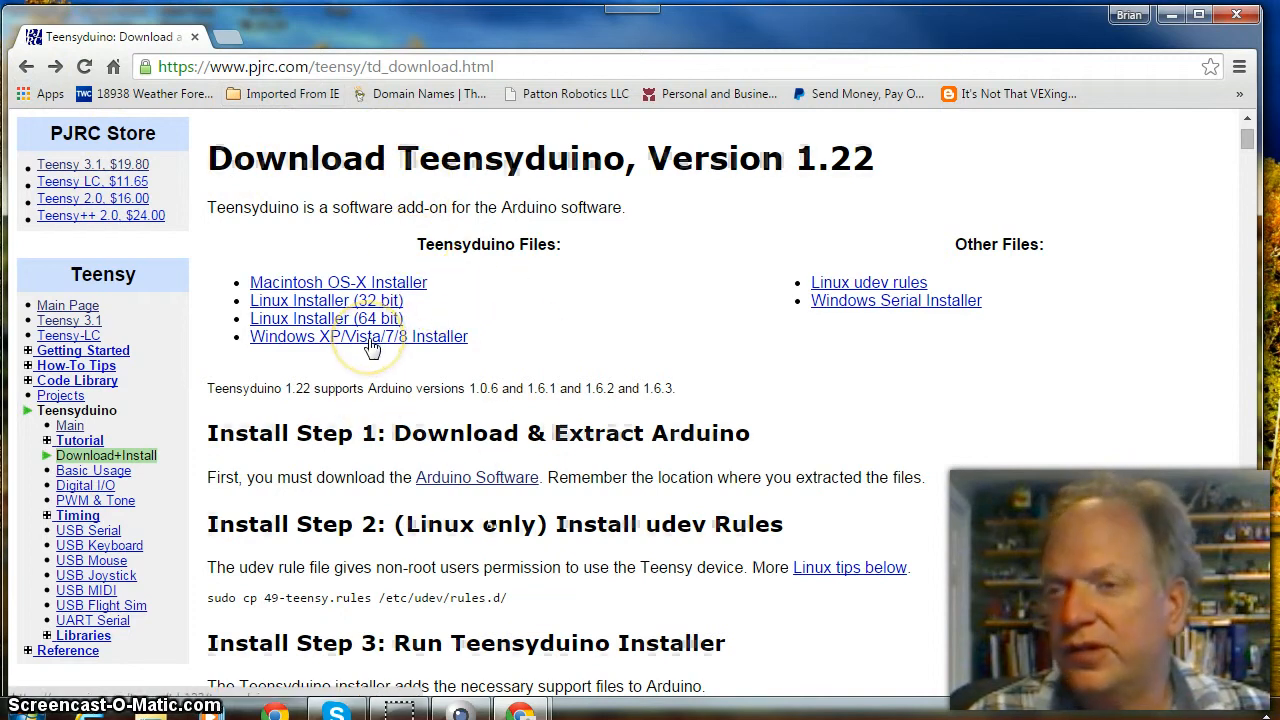
left_click(358, 336)
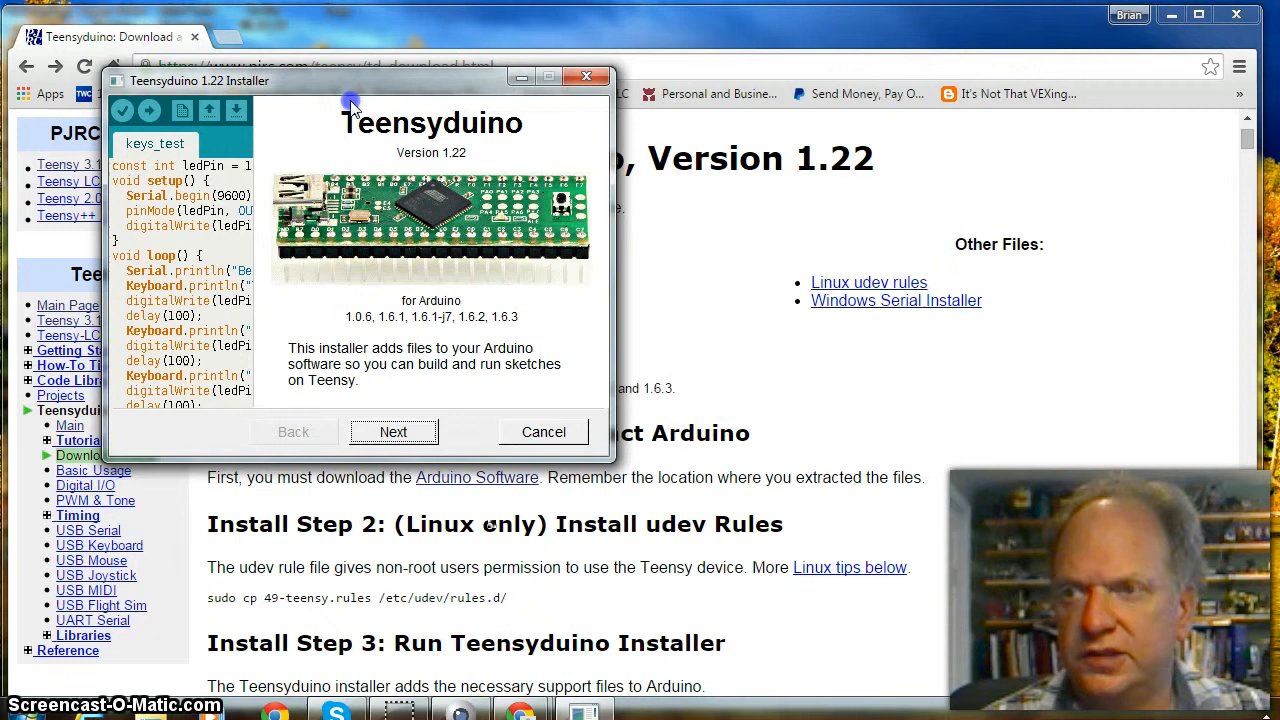
Step: Install Teensyduino into C:/Program Files/Arduino with all libraries, then cancel after the write error
left_click(393, 431)
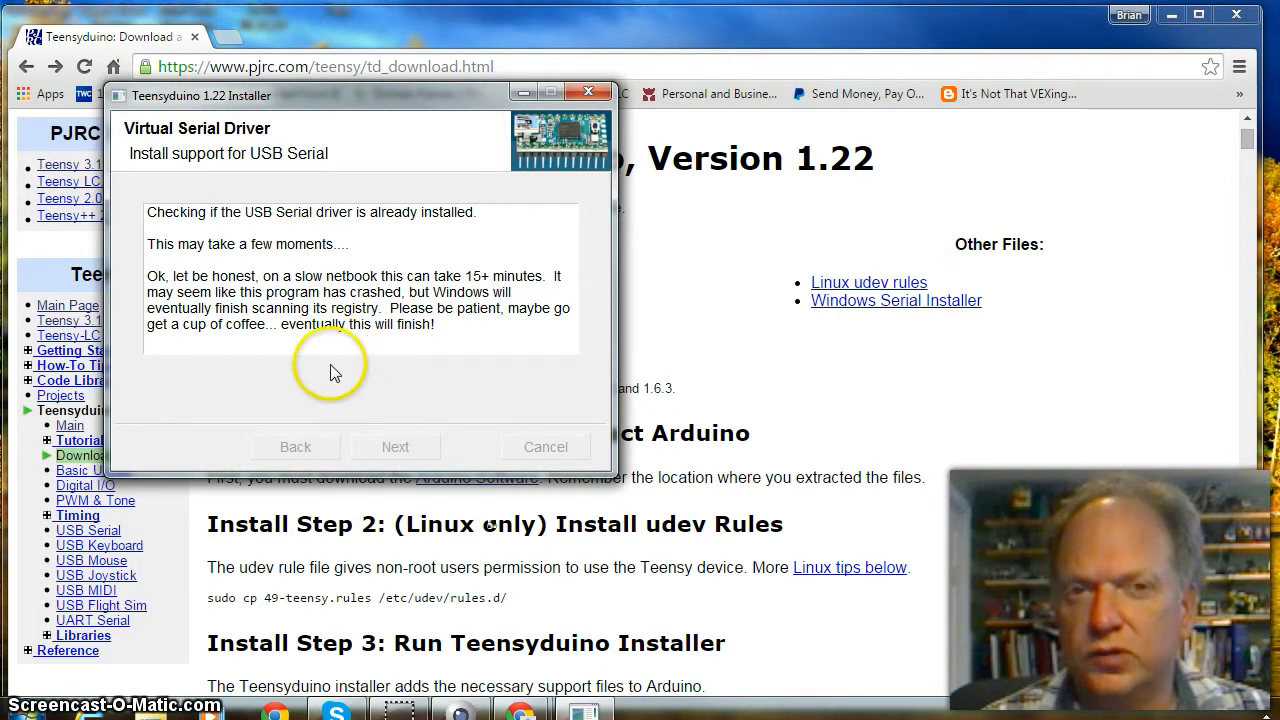
mouse_move(335, 367)
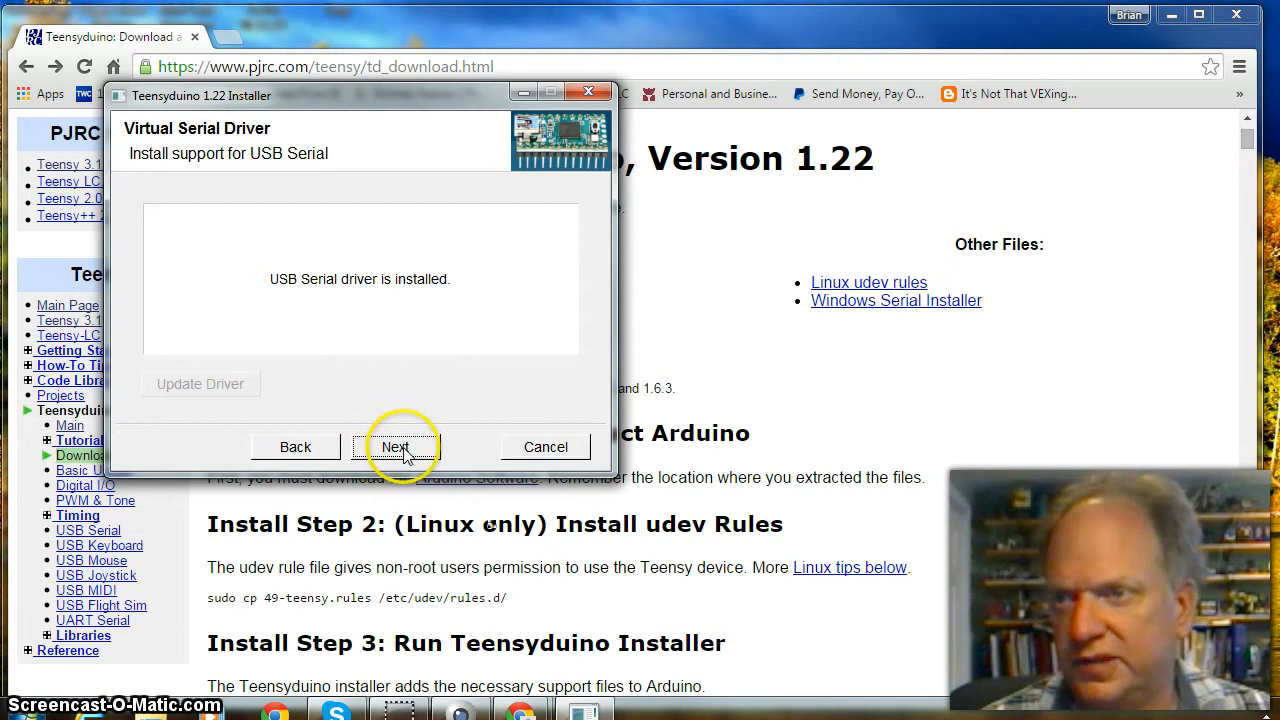
left_click(396, 446)
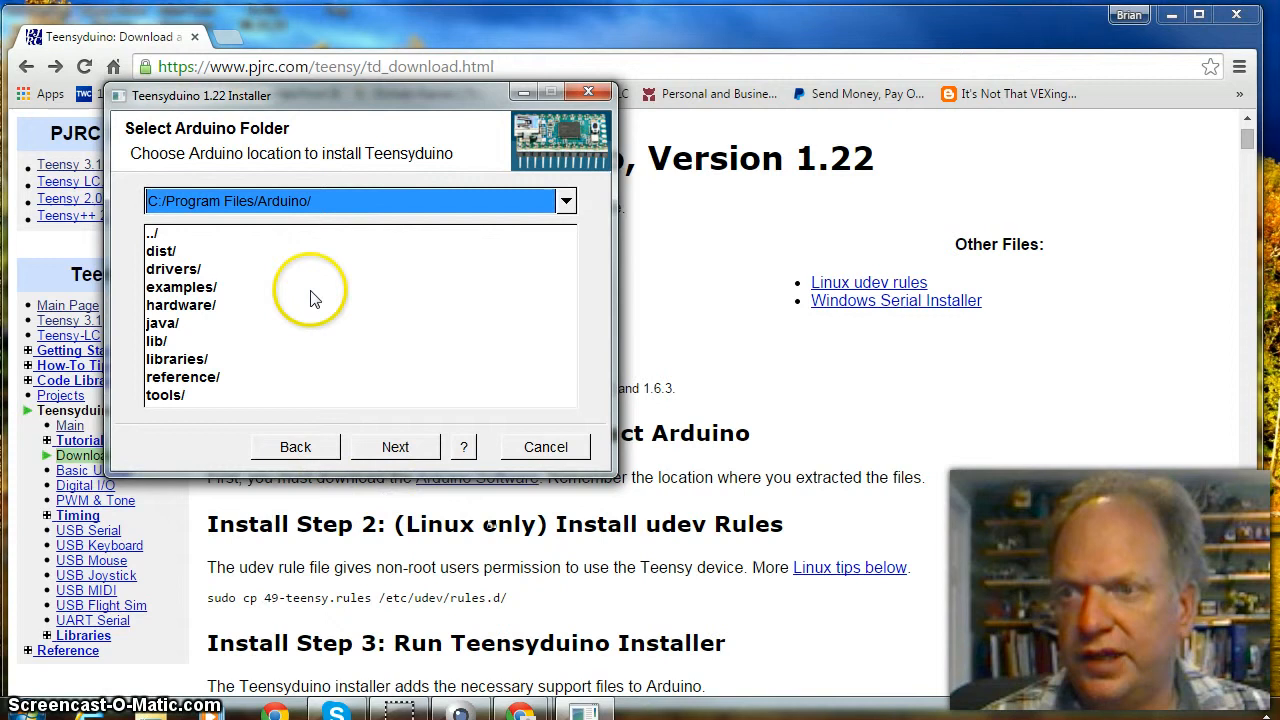
mouse_move(330, 200)
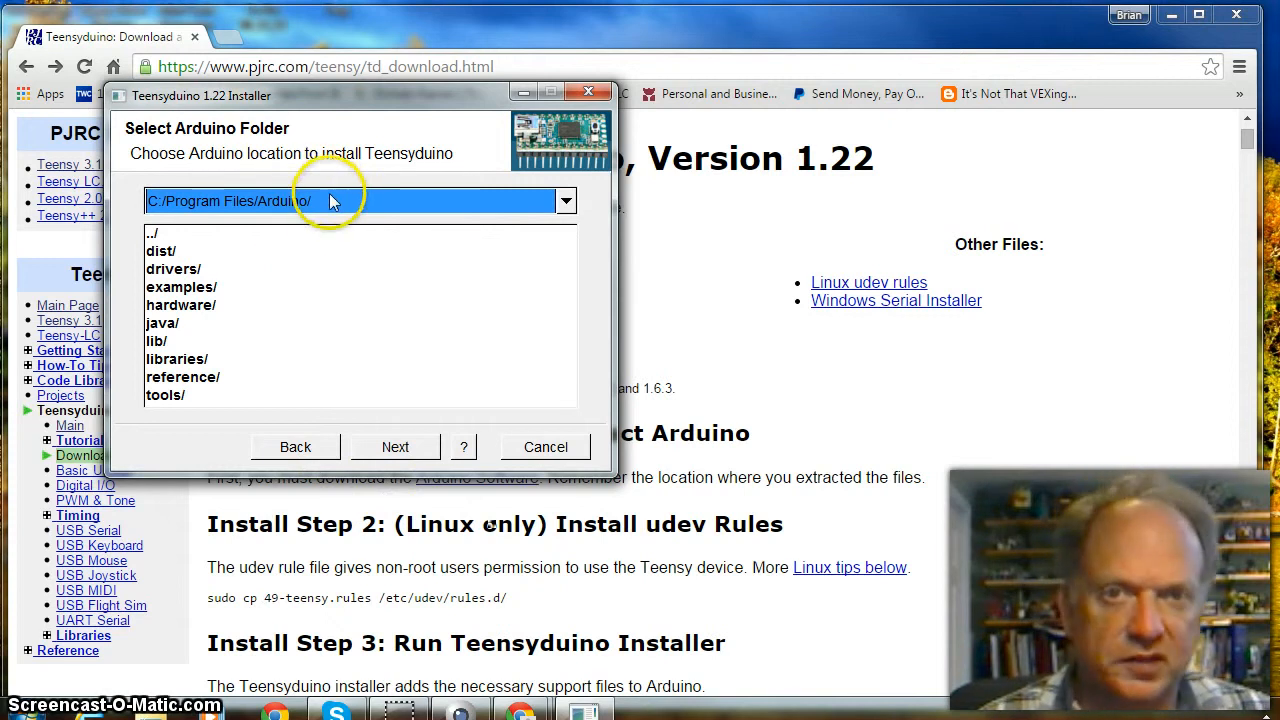
mouse_move(285, 215)
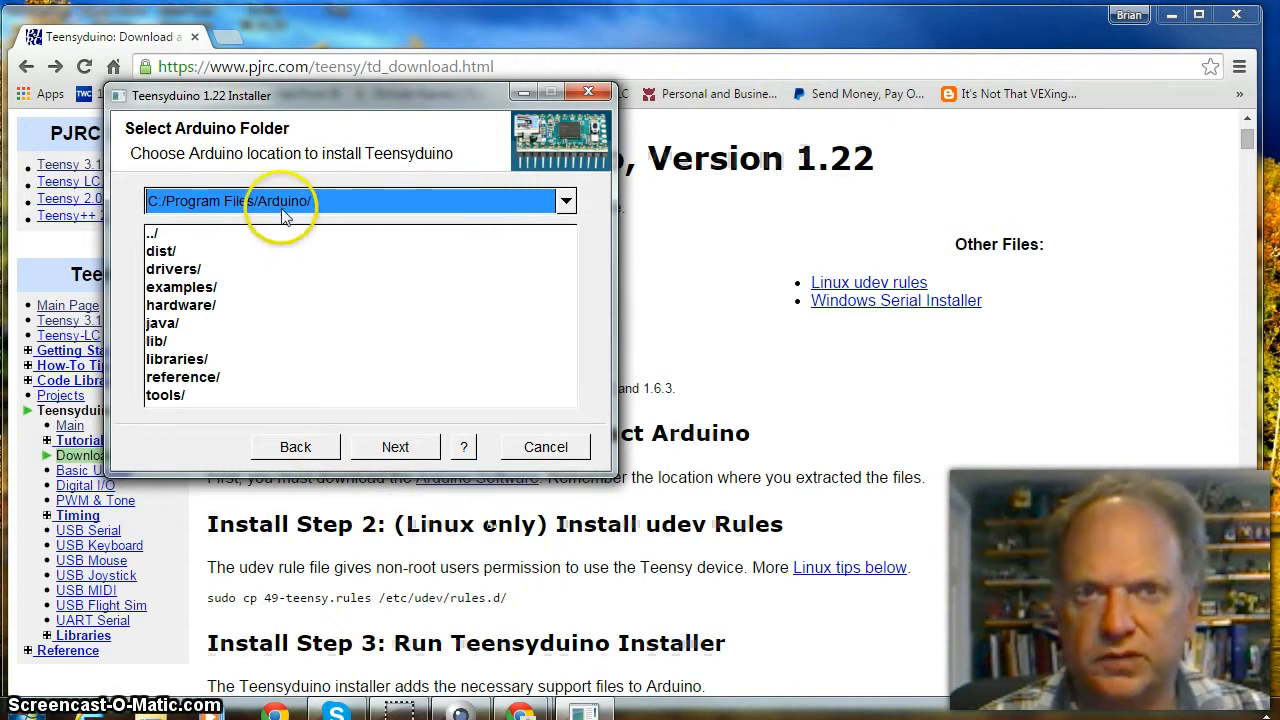
left_click(394, 446)
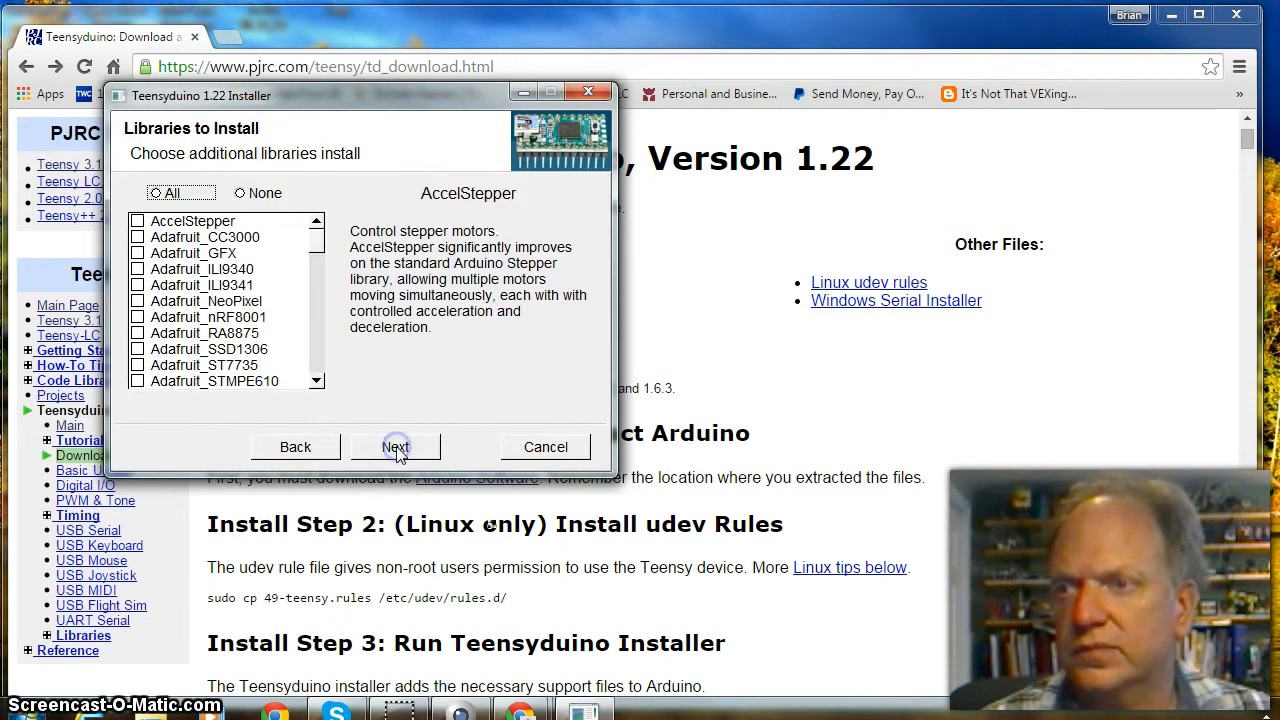
left_click(157, 192)
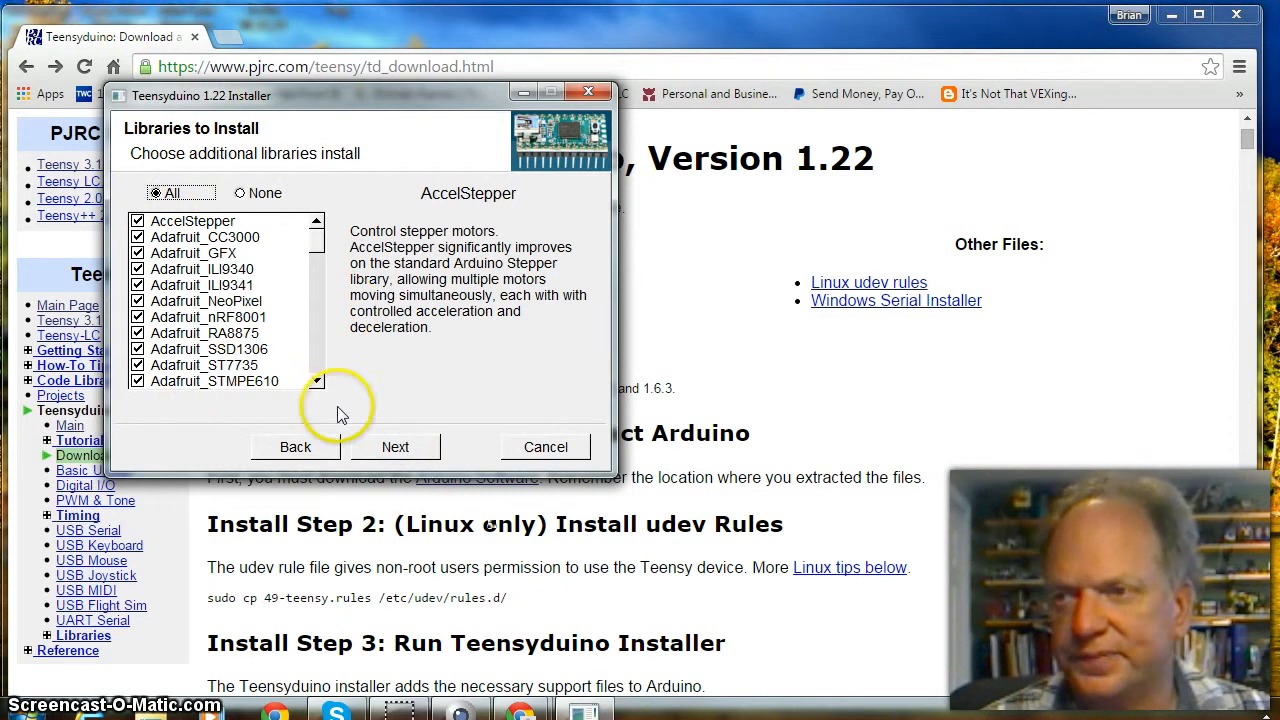
left_click(395, 446)
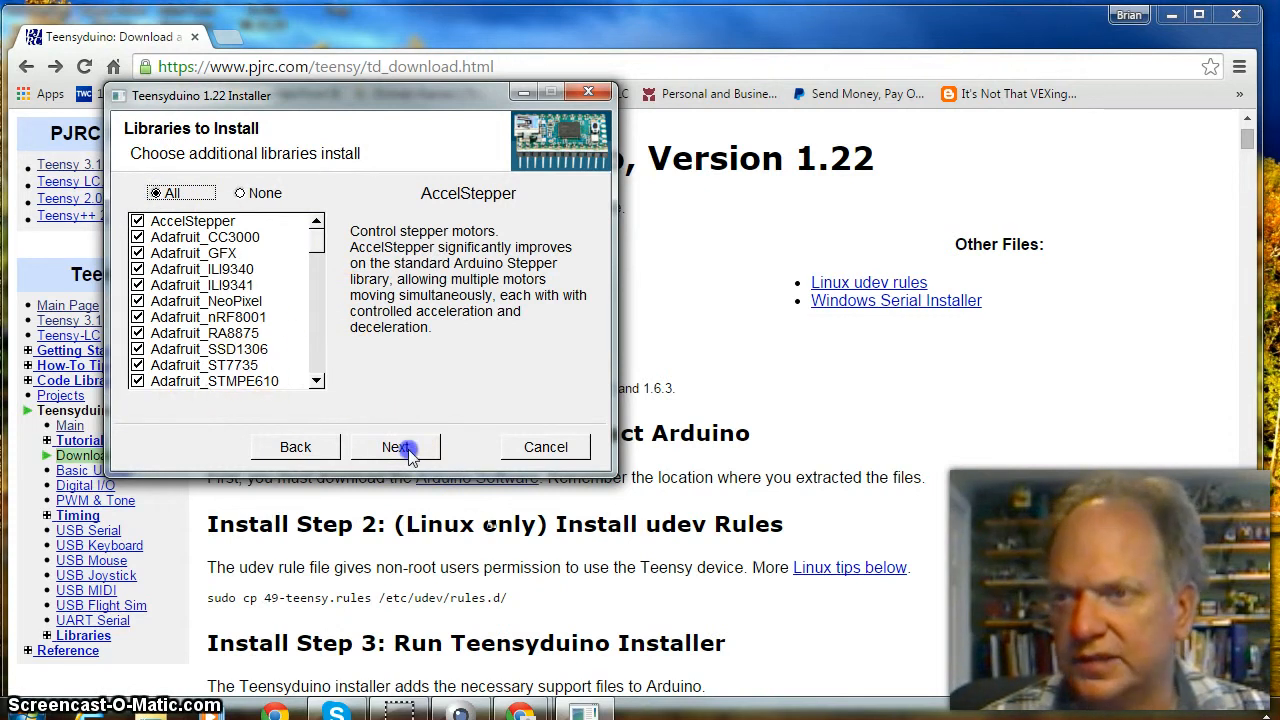
left_click(395, 447)
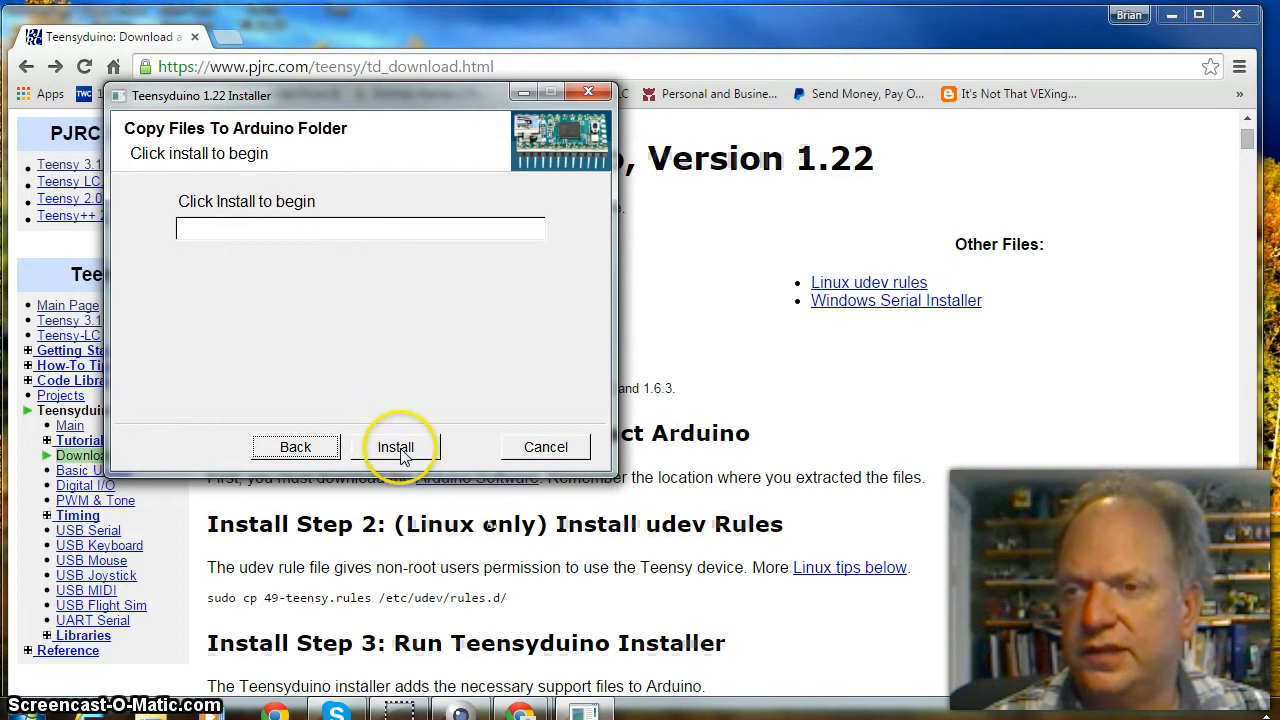
left_click(395, 447)
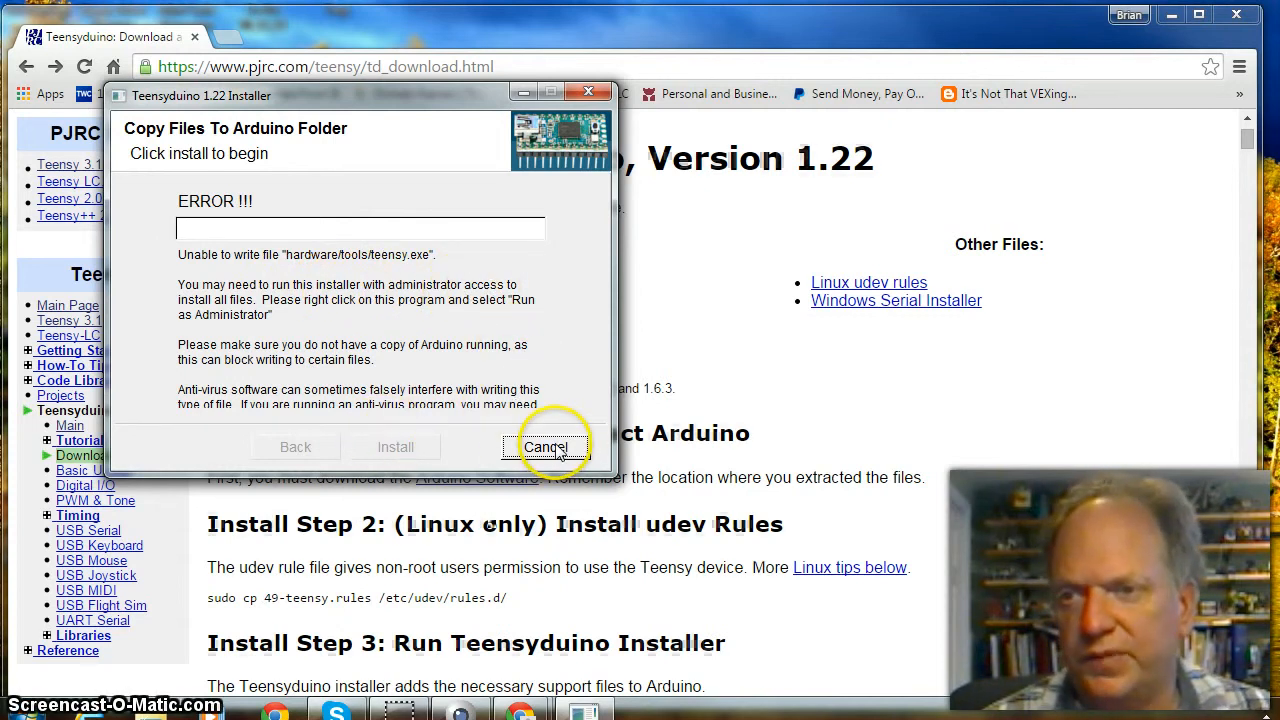
left_click(546, 446)
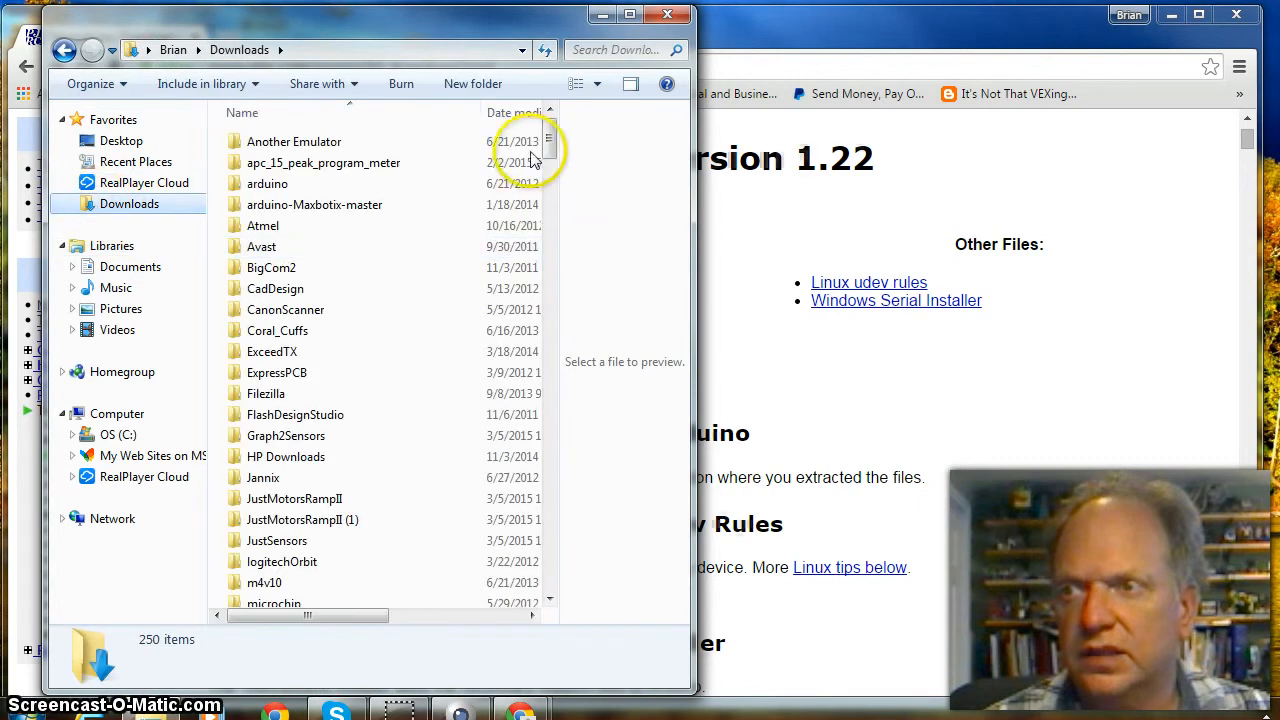
Step: Select teensyduino (6) in Downloads and bring up its Run as administrator option
left_click_drag(548, 150, 556, 540)
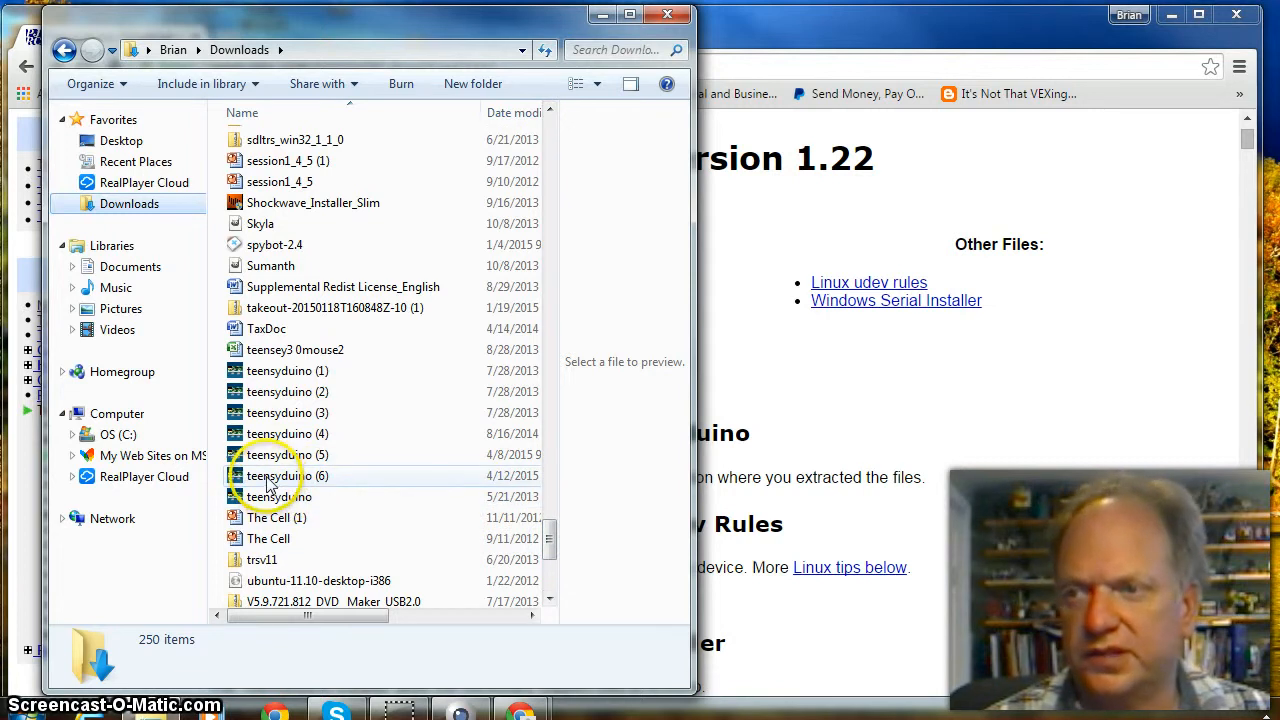
mouse_move(280, 475)
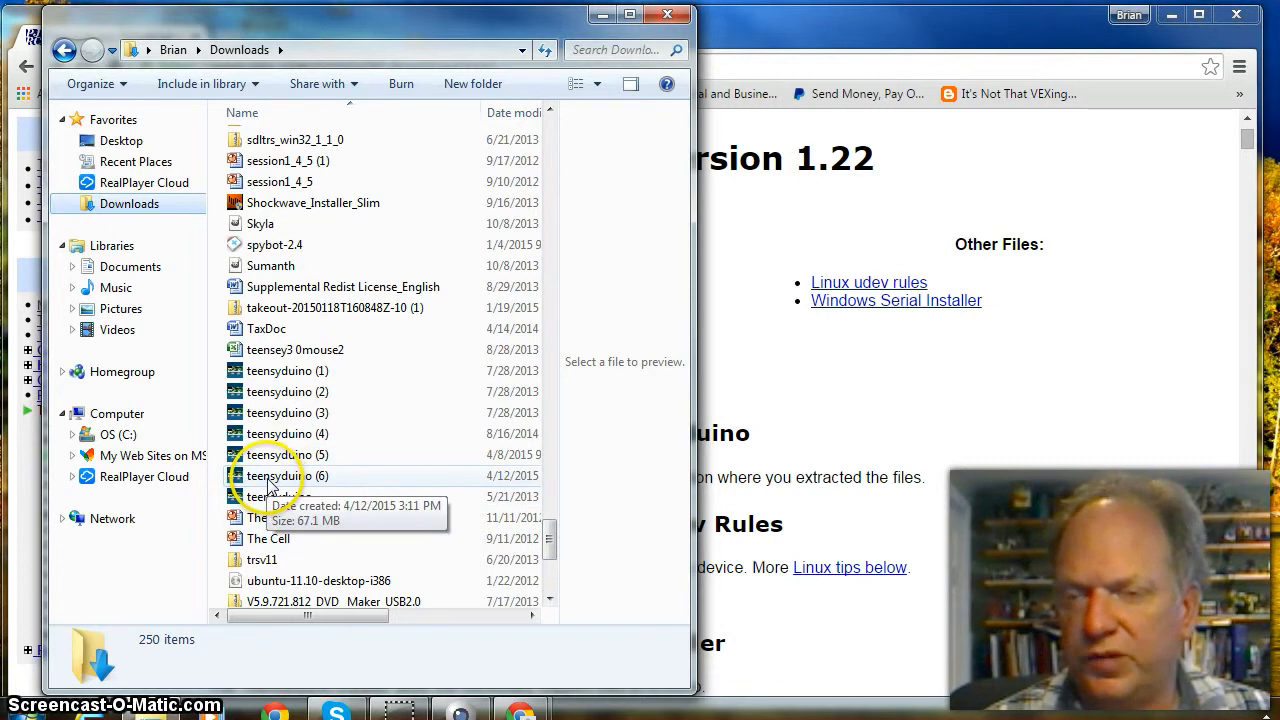
left_click(288, 475)
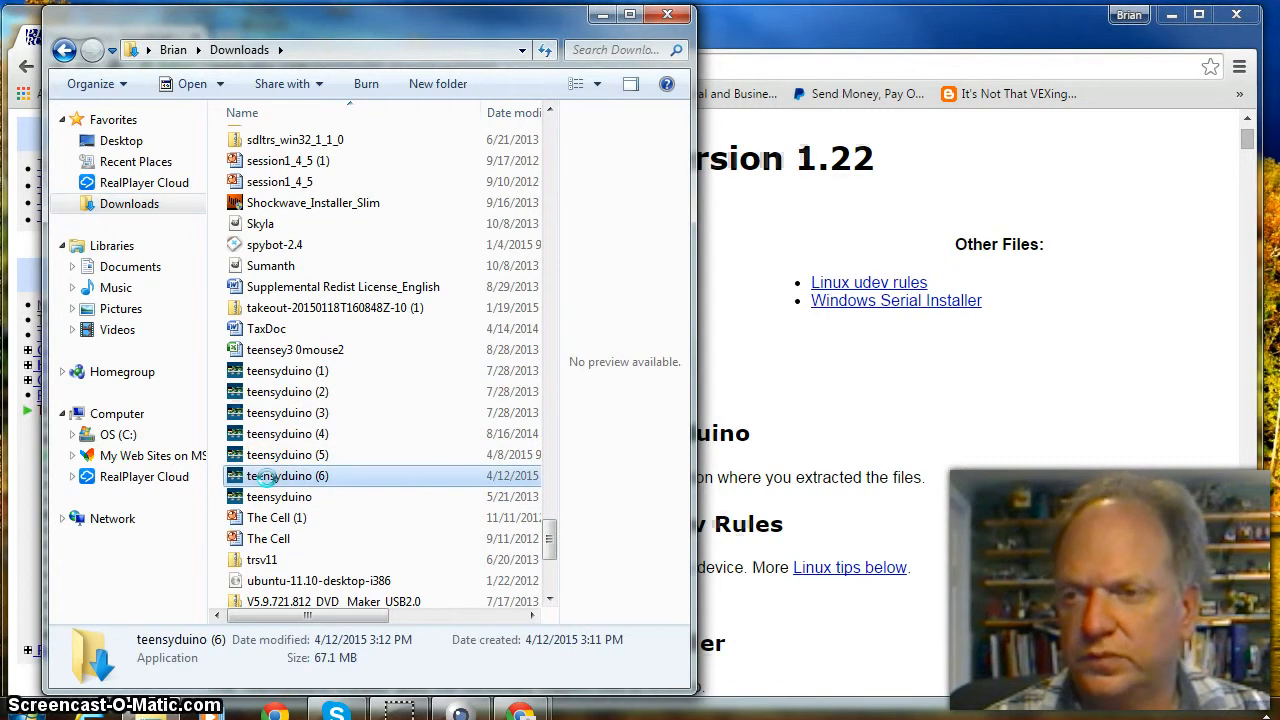
right_click(289, 475)
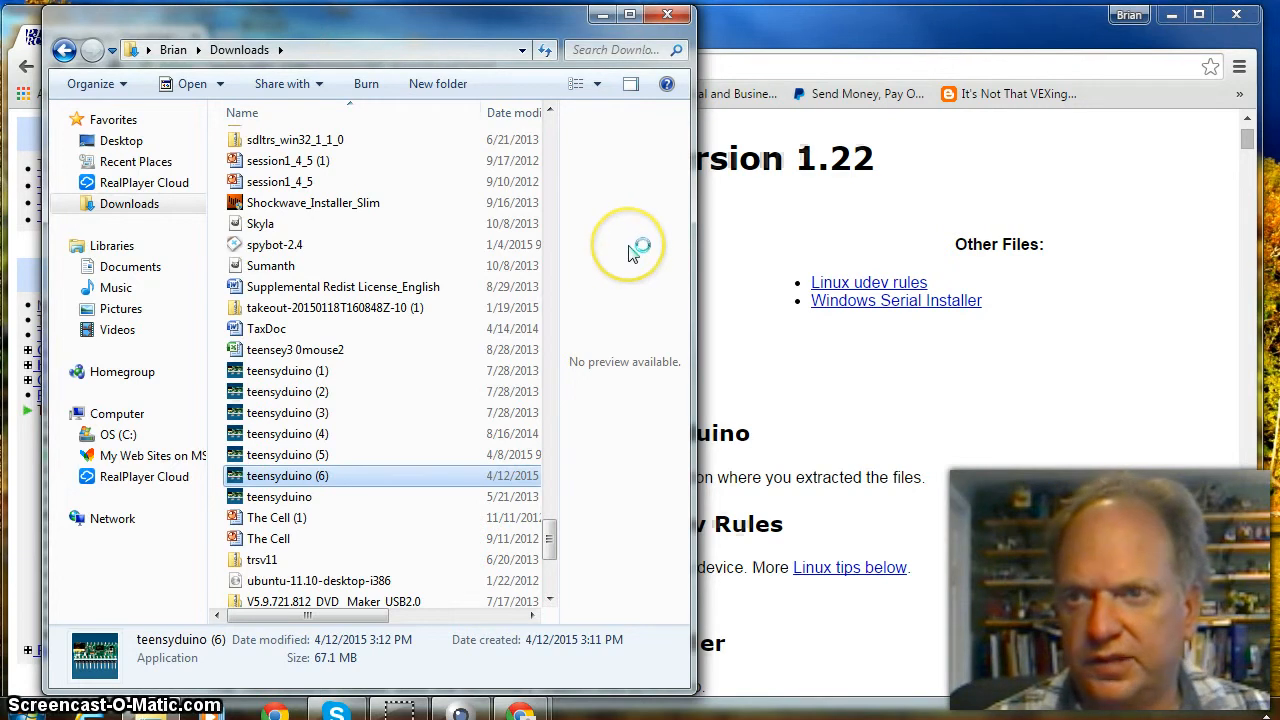
mouse_move(638, 190)
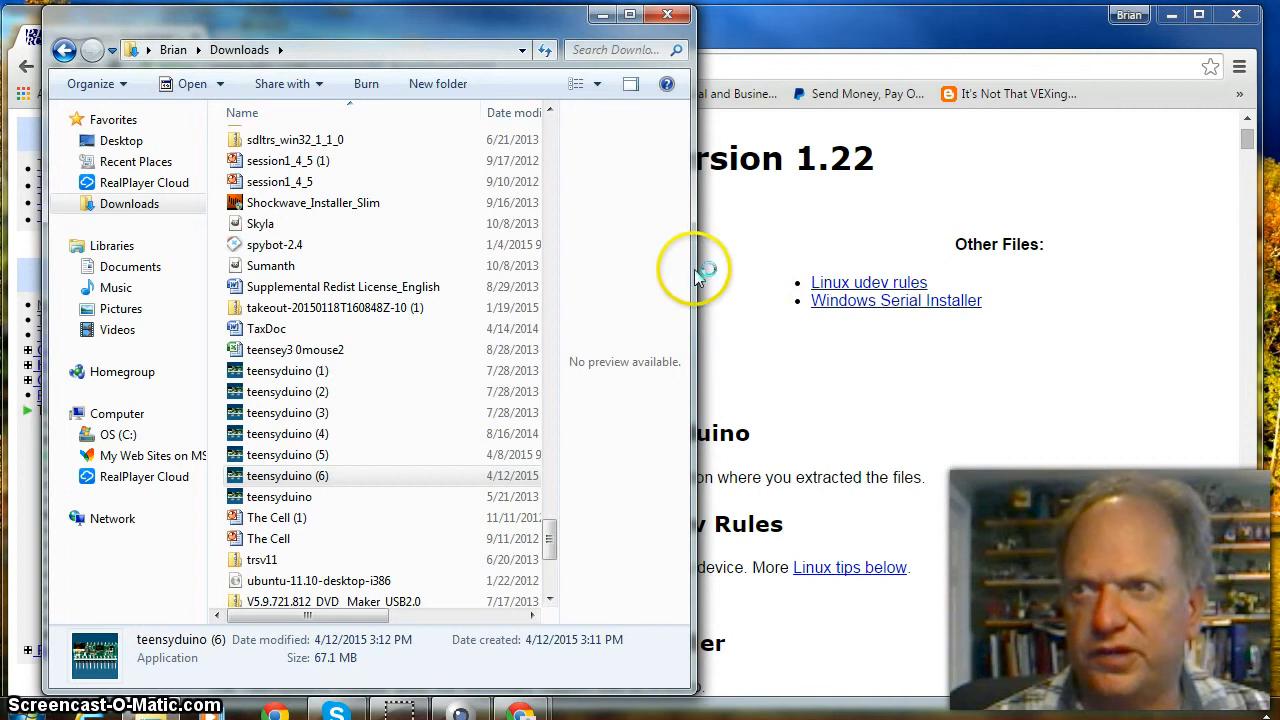
mouse_move(380, 145)
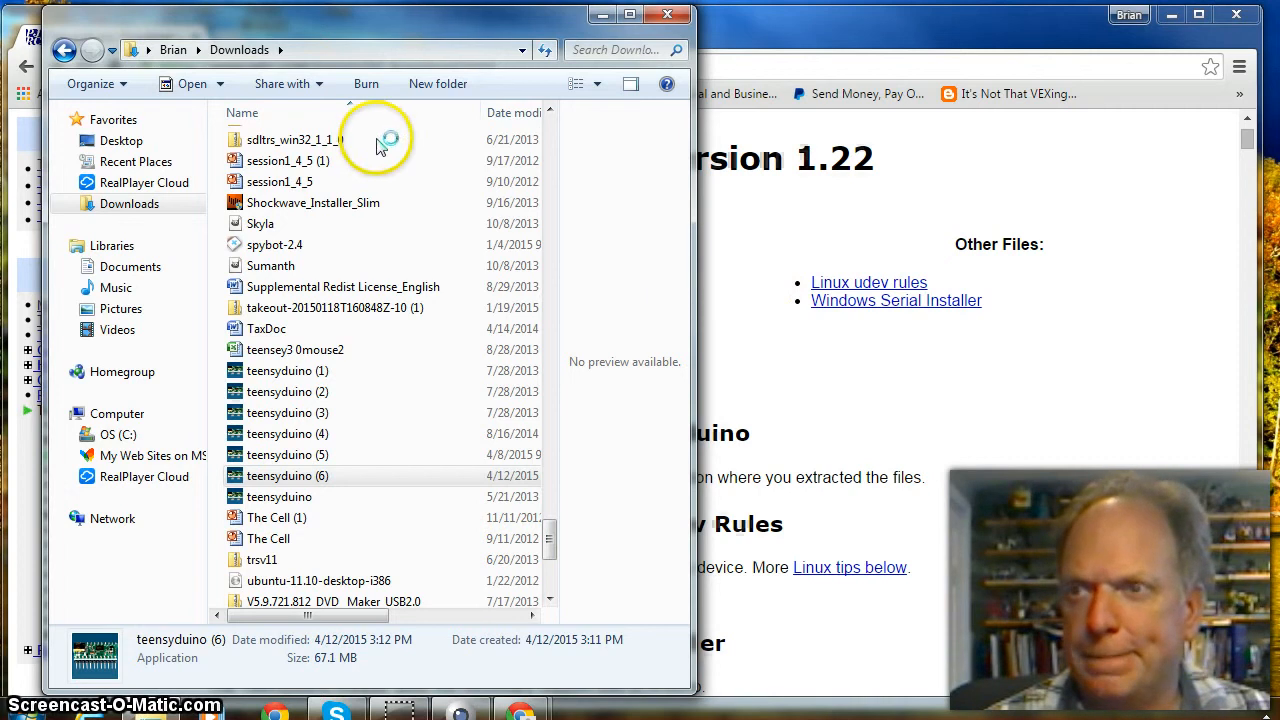
mouse_move(753, 311)
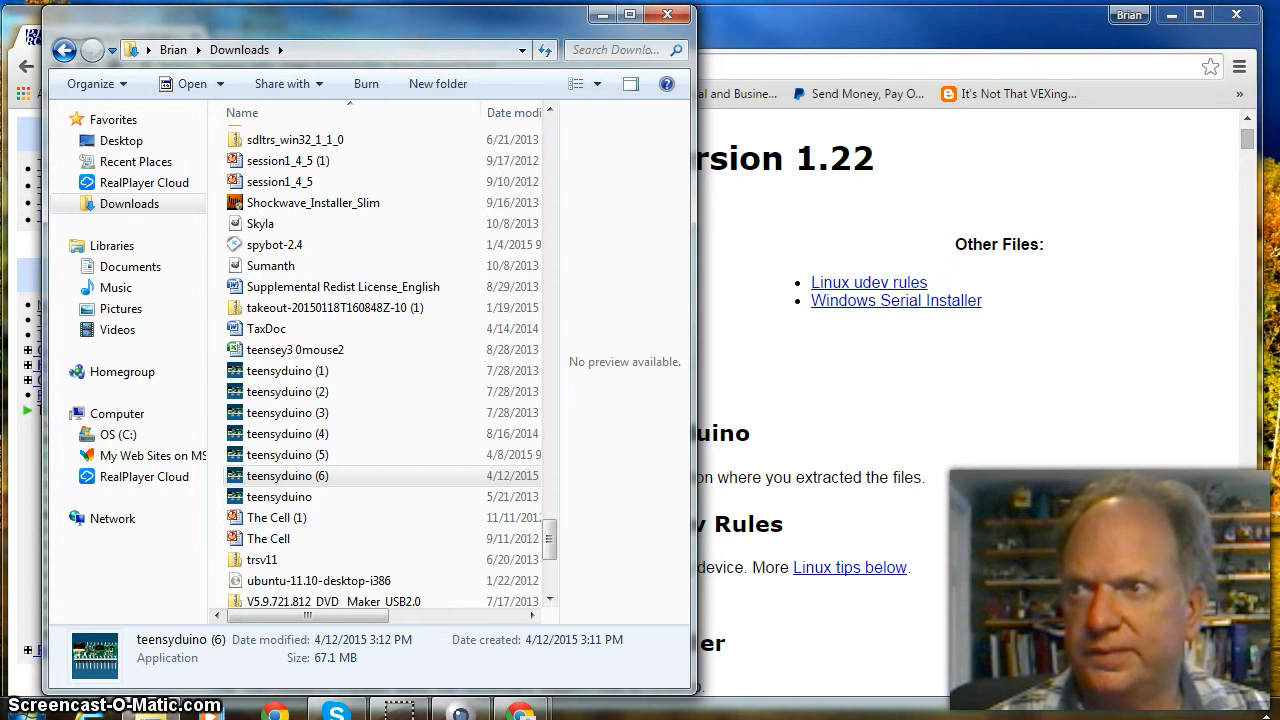
Step: Install Teensyduino 1.22 into C:/Program Files/Arduino with all libraries, then close the installer
double_click(287, 475)
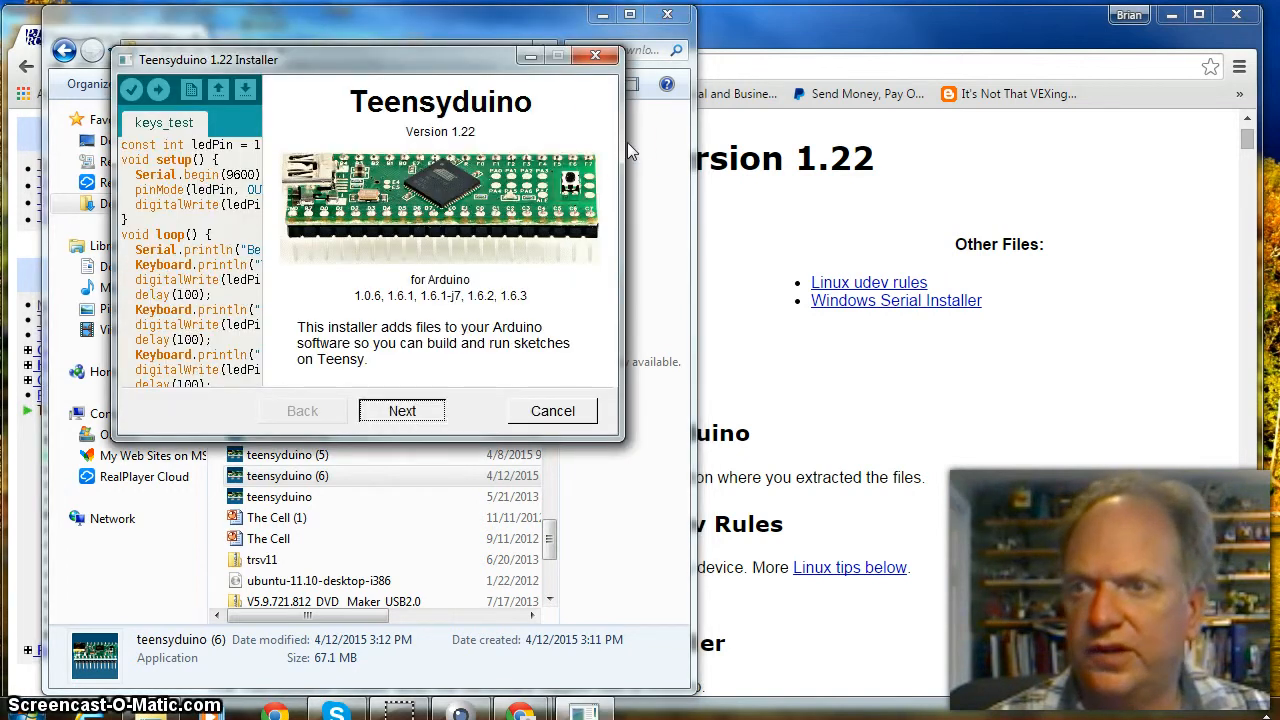
left_click(402, 410)
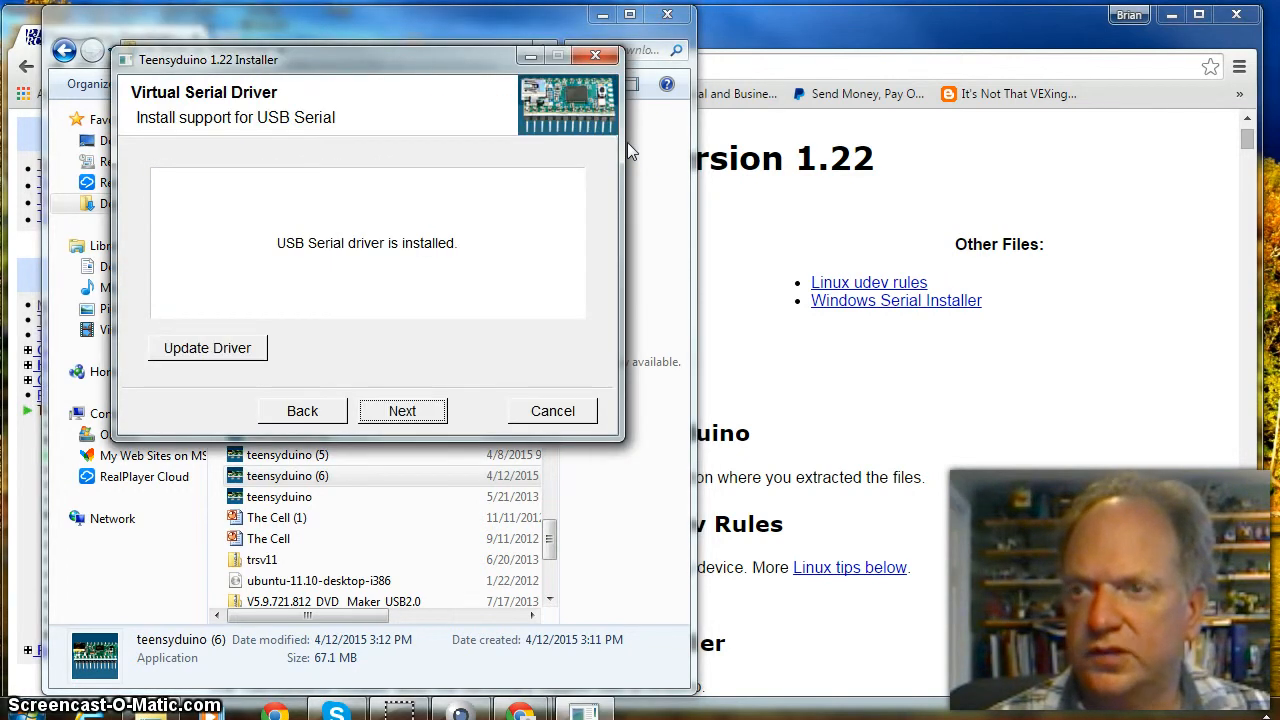
left_click(402, 410)
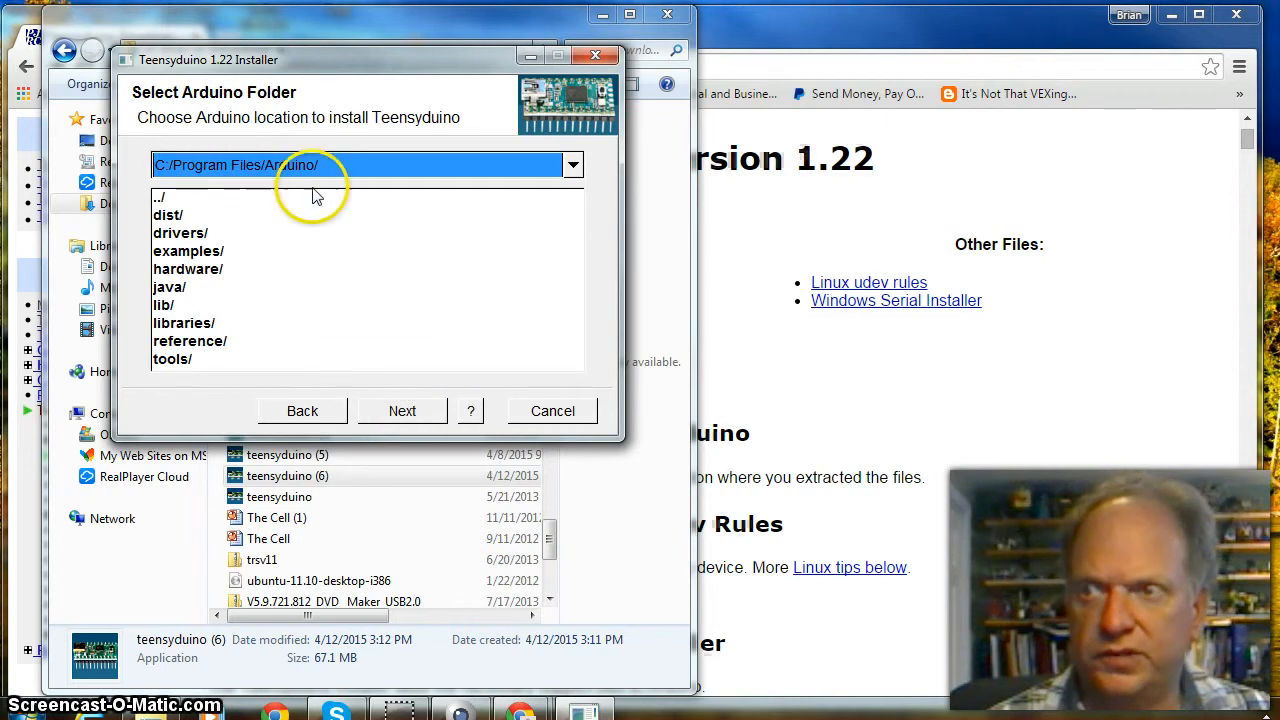
left_click(402, 410)
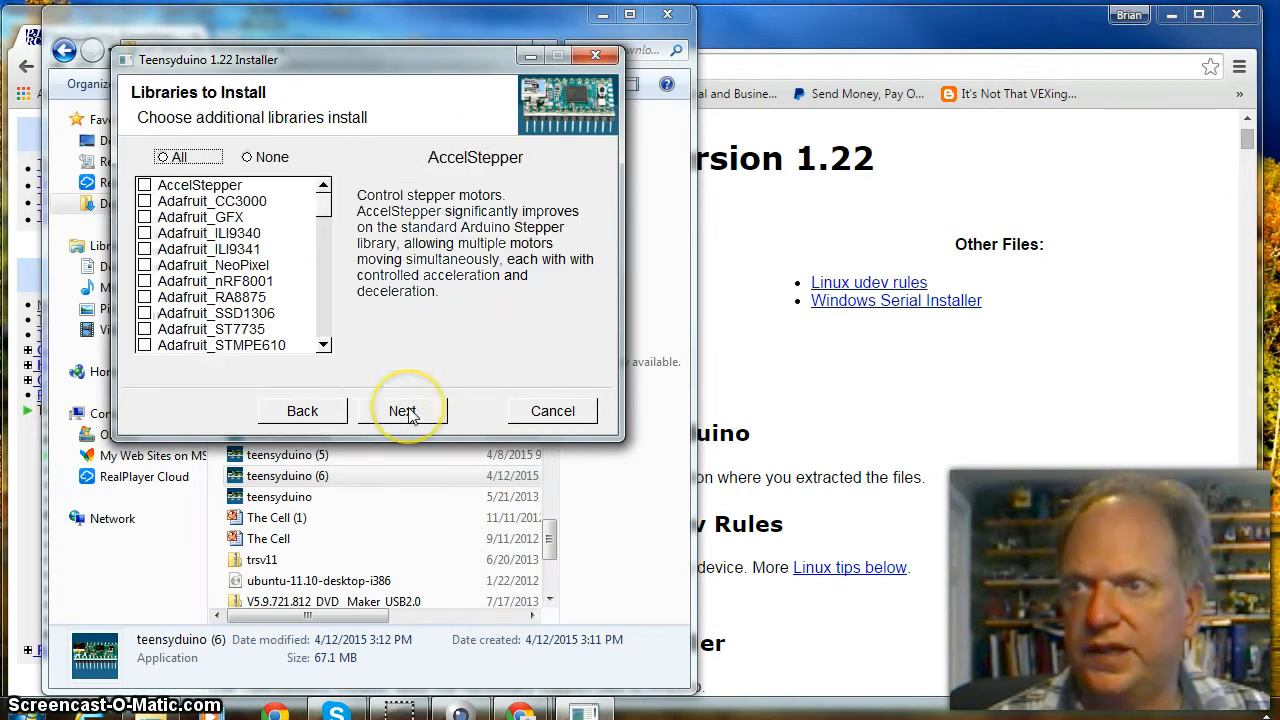
mouse_move(180, 330)
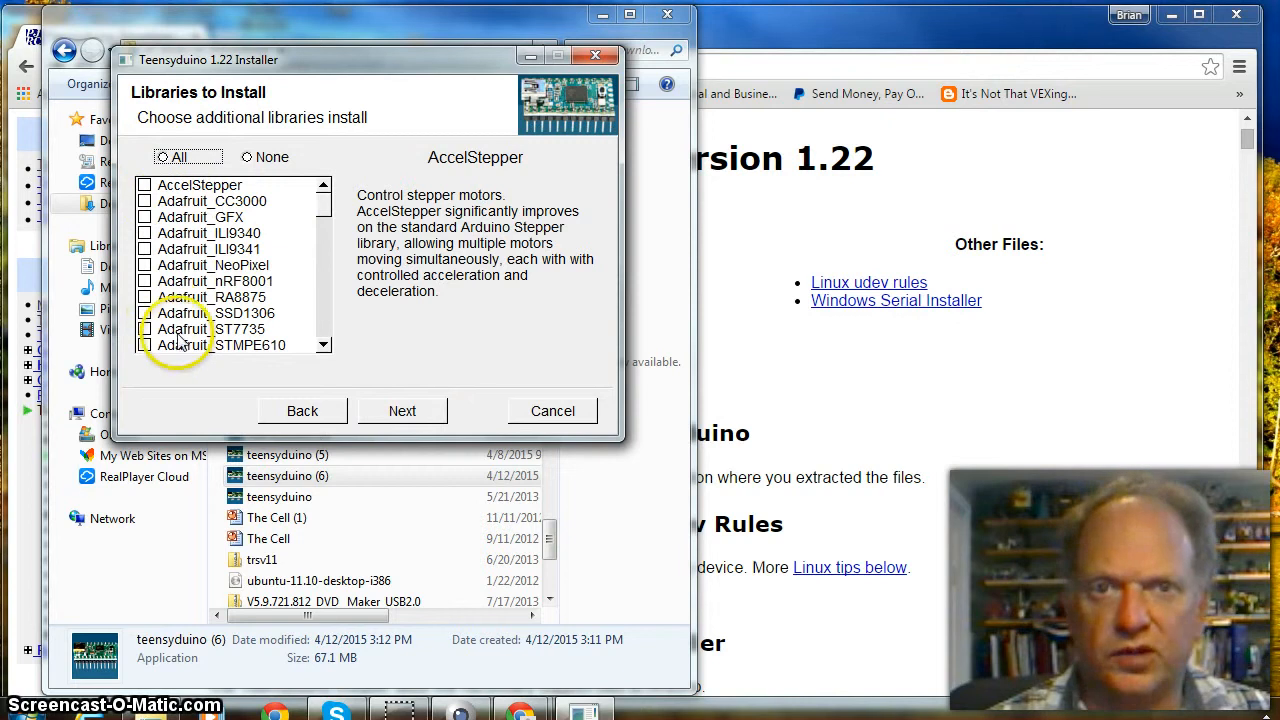
left_click(163, 157)
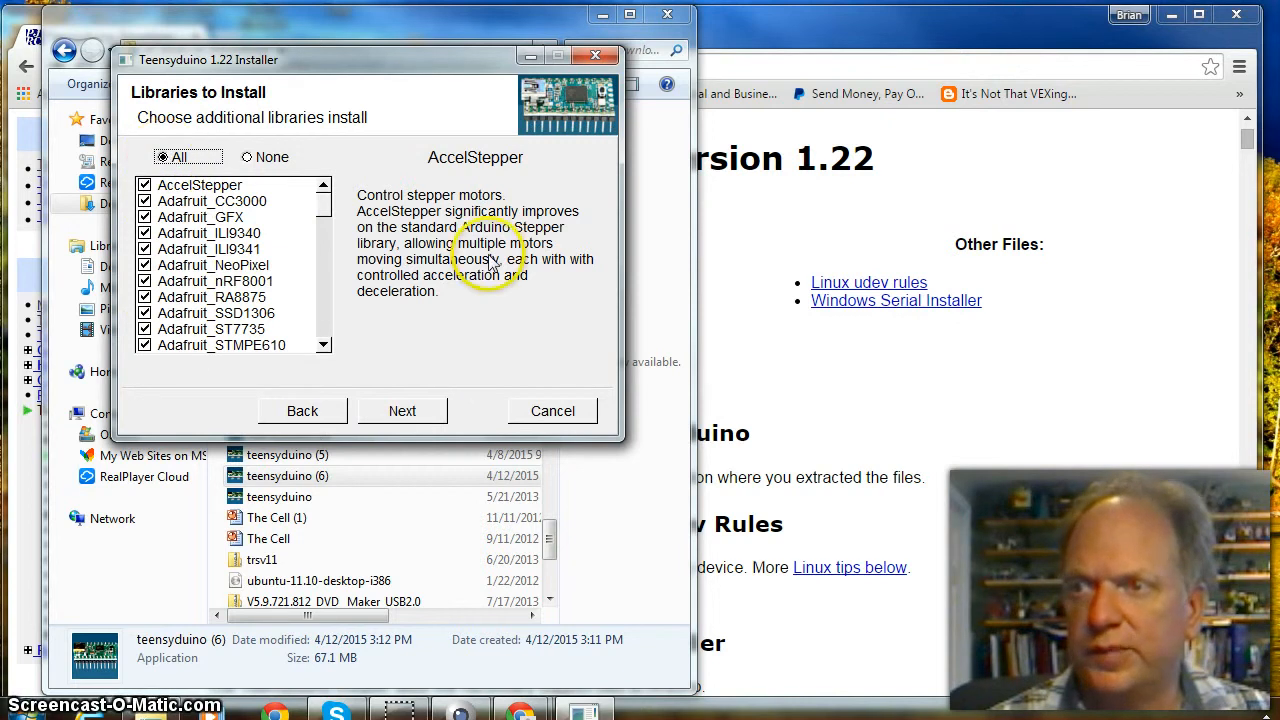
left_click(402, 411)
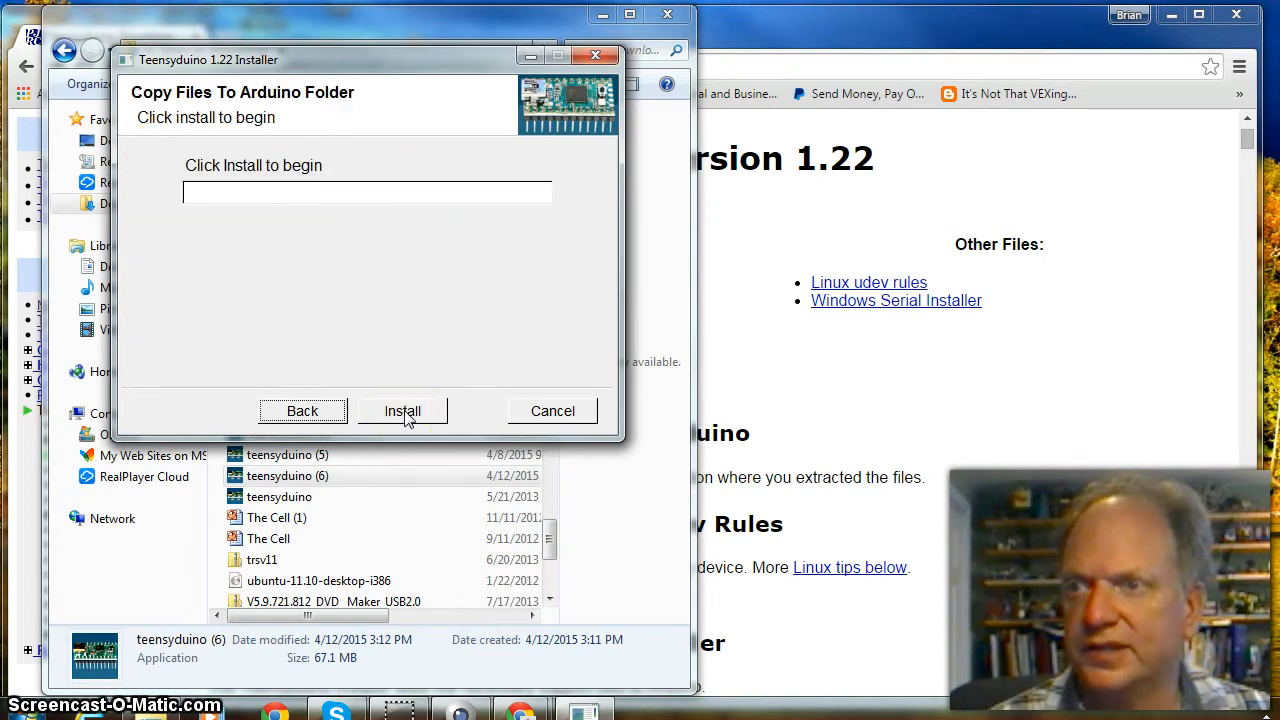
left_click(402, 411)
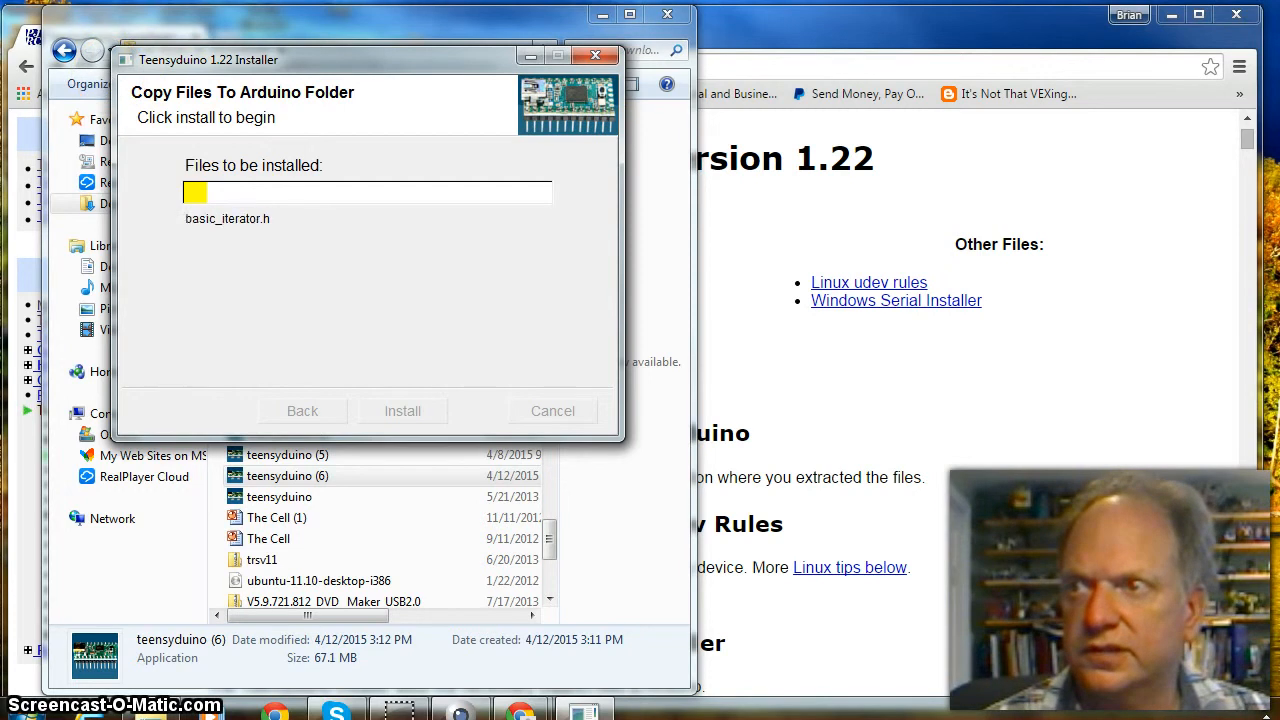
left_click(402, 410)
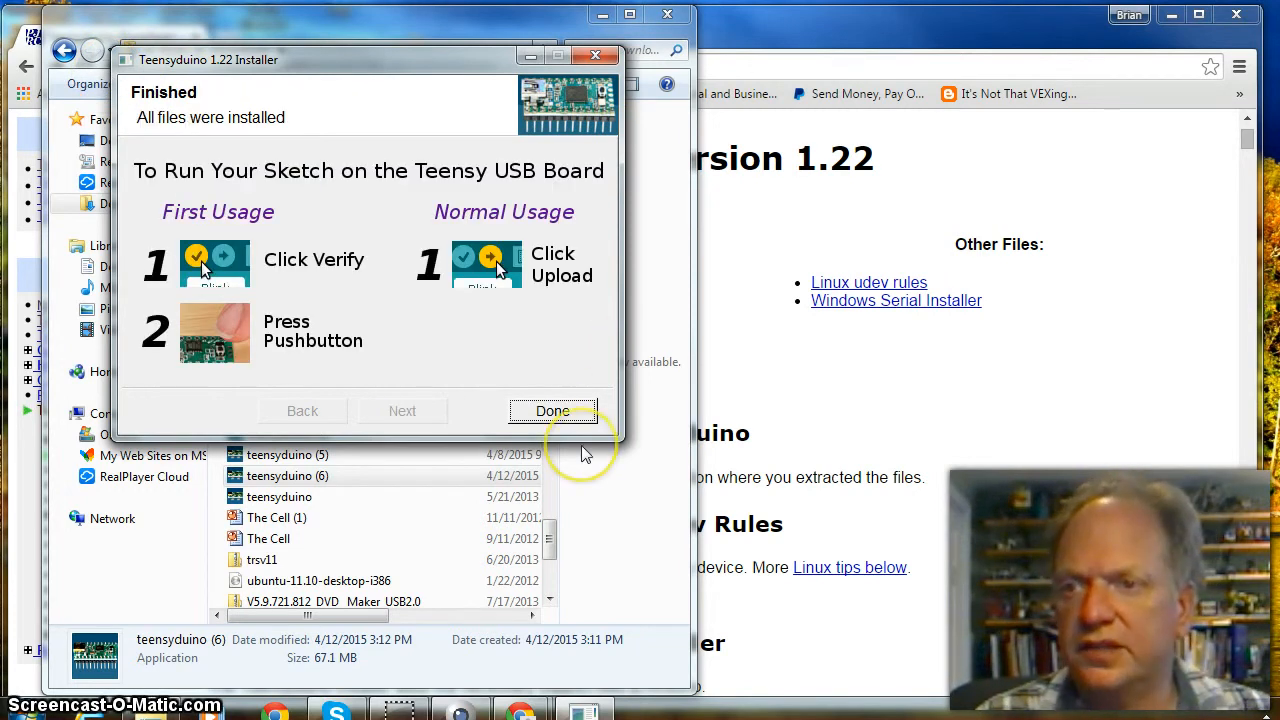
left_click(553, 411)
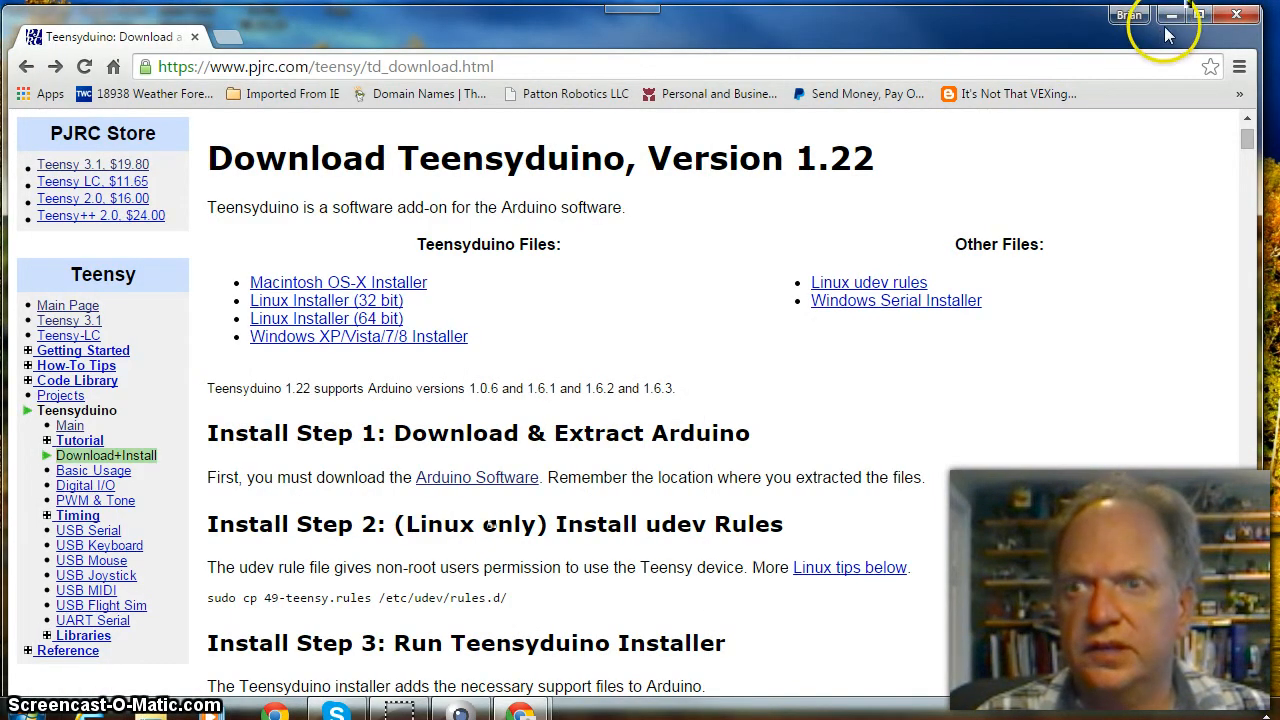
Step: Launch Arduino 1.6.3 from the desktop shortcut and move its window toward the upper left
left_click(1170, 14)
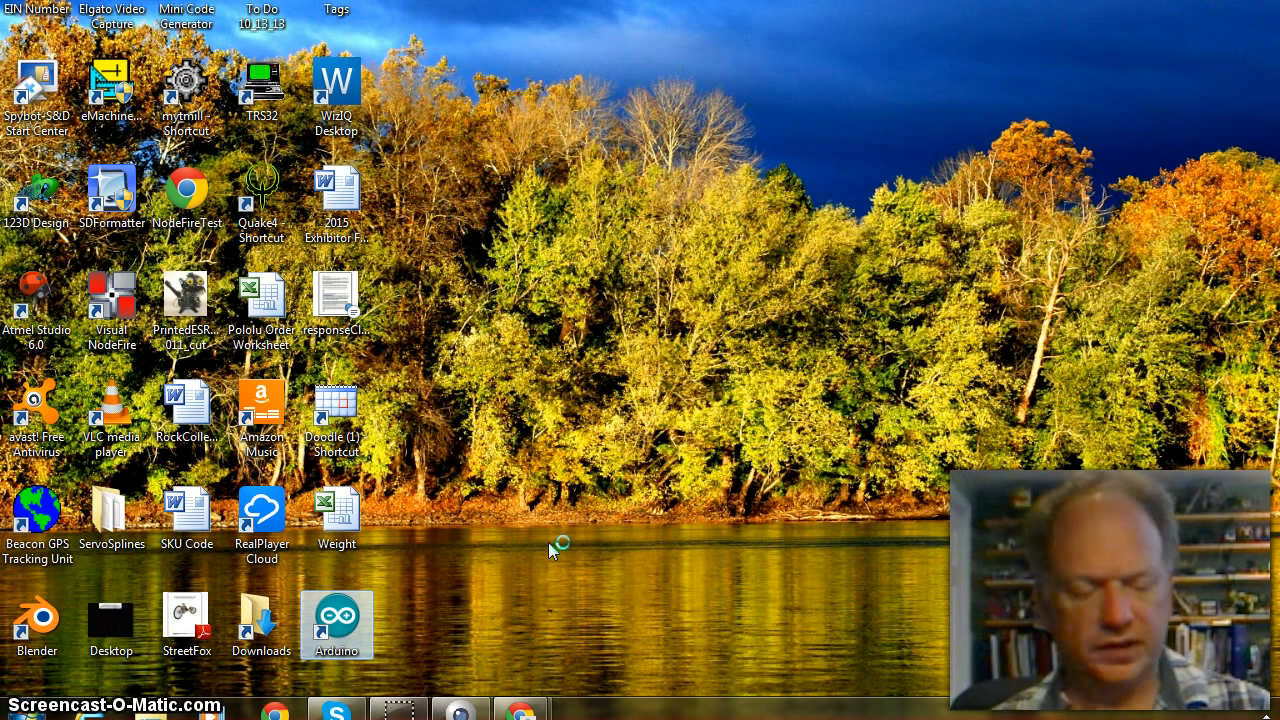
double_click(337, 624)
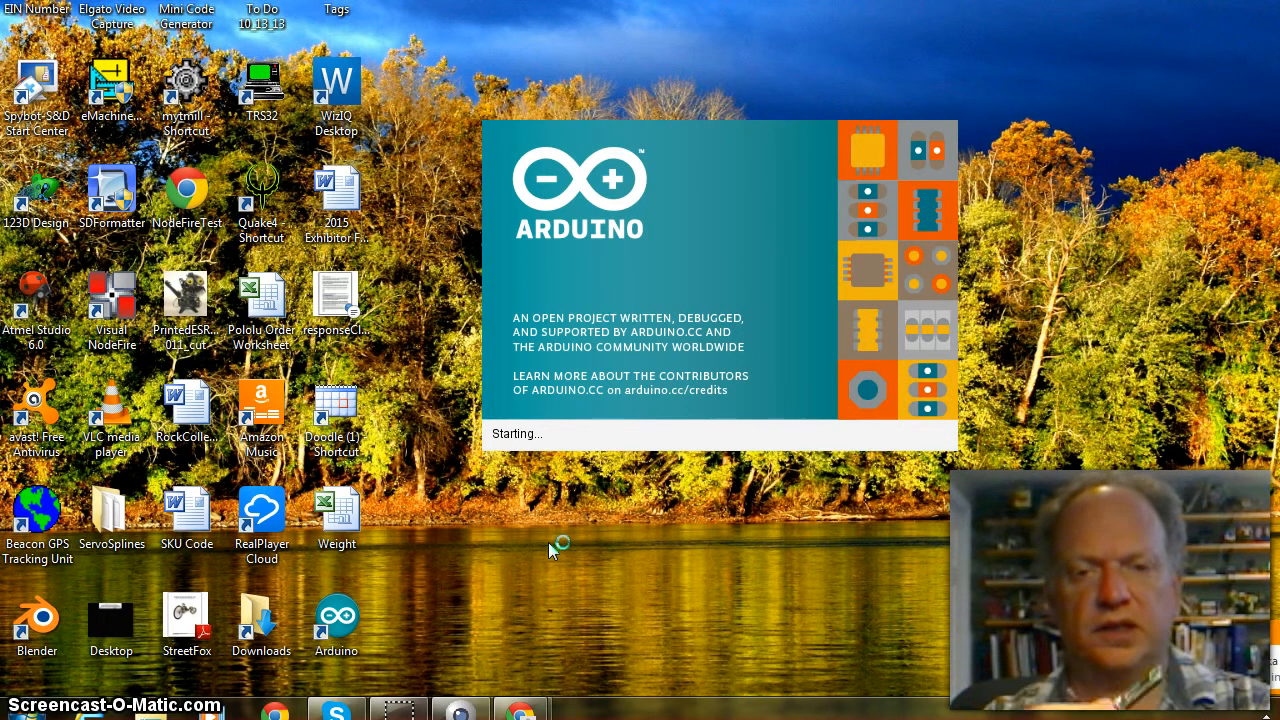
mouse_move(550, 551)
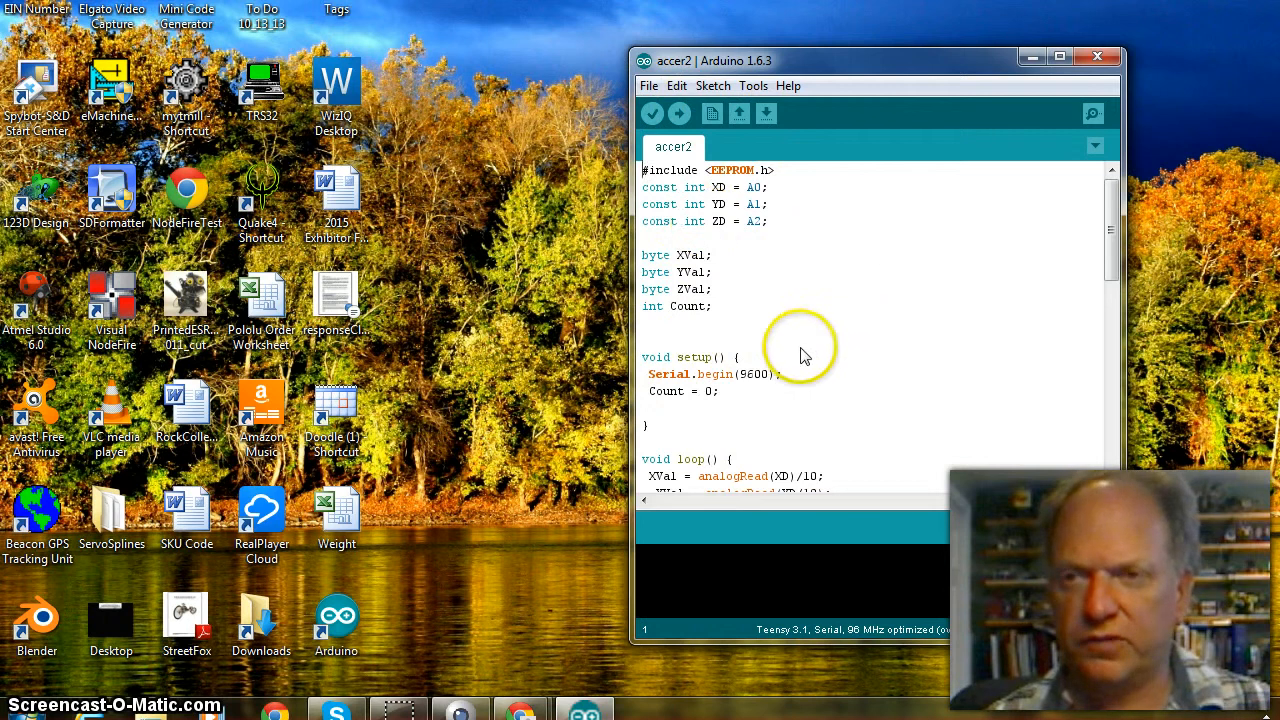
mouse_move(807, 420)
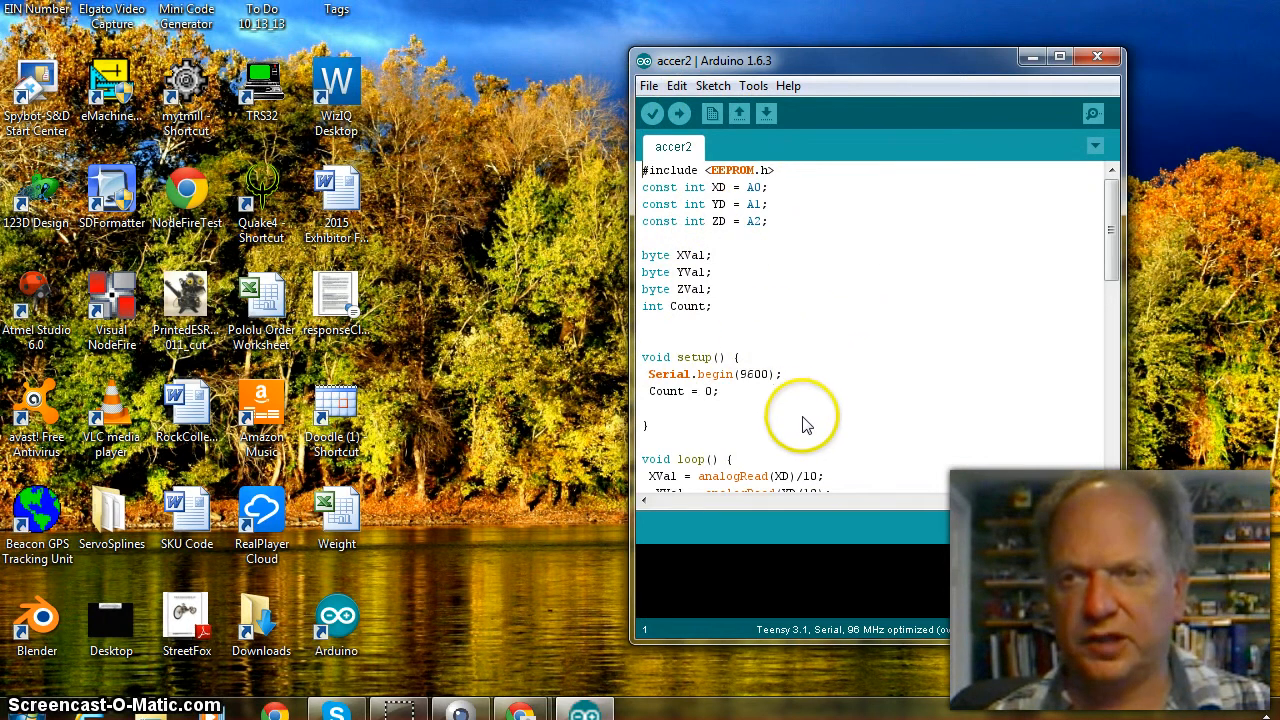
mouse_move(903, 333)
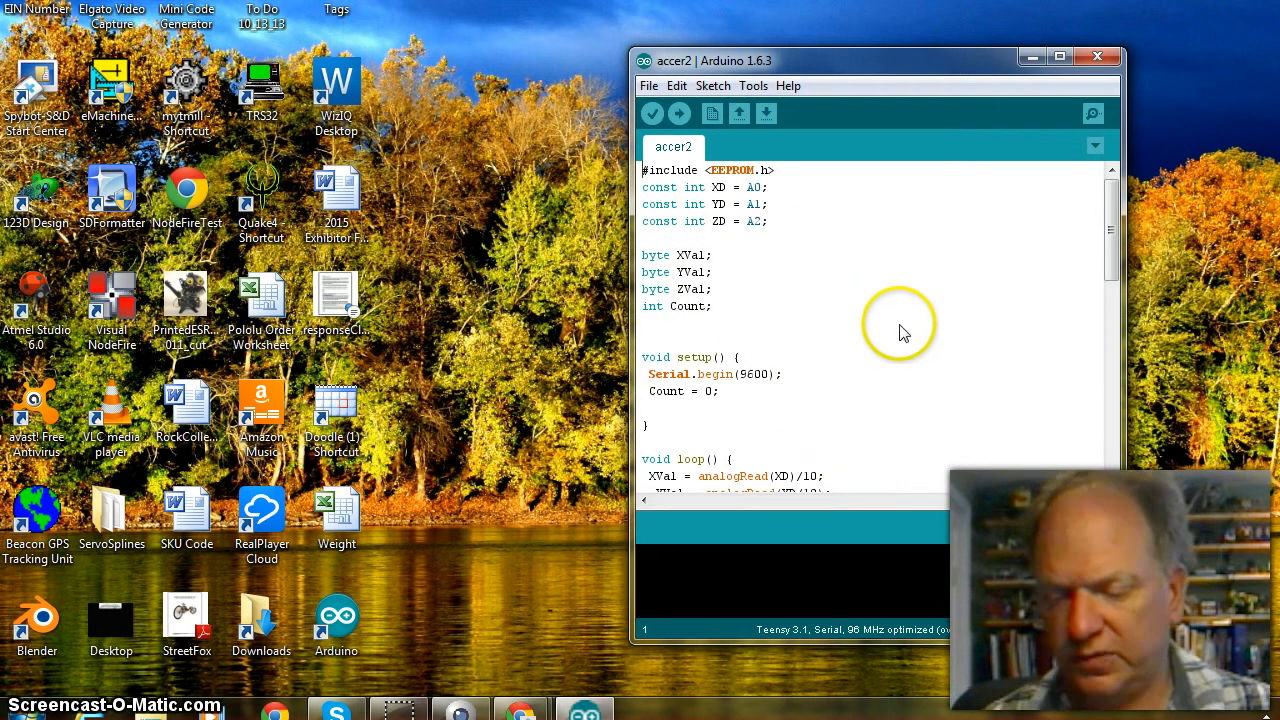
mouse_move(903, 342)
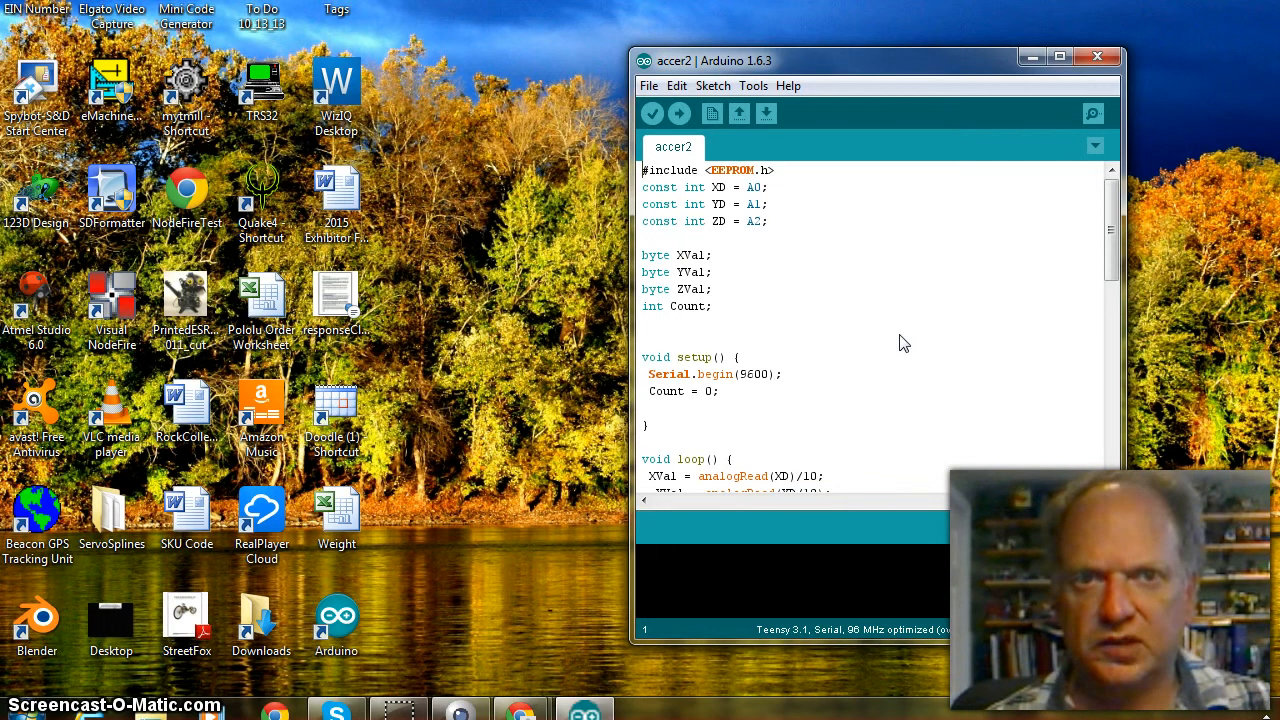
left_click(678, 410)
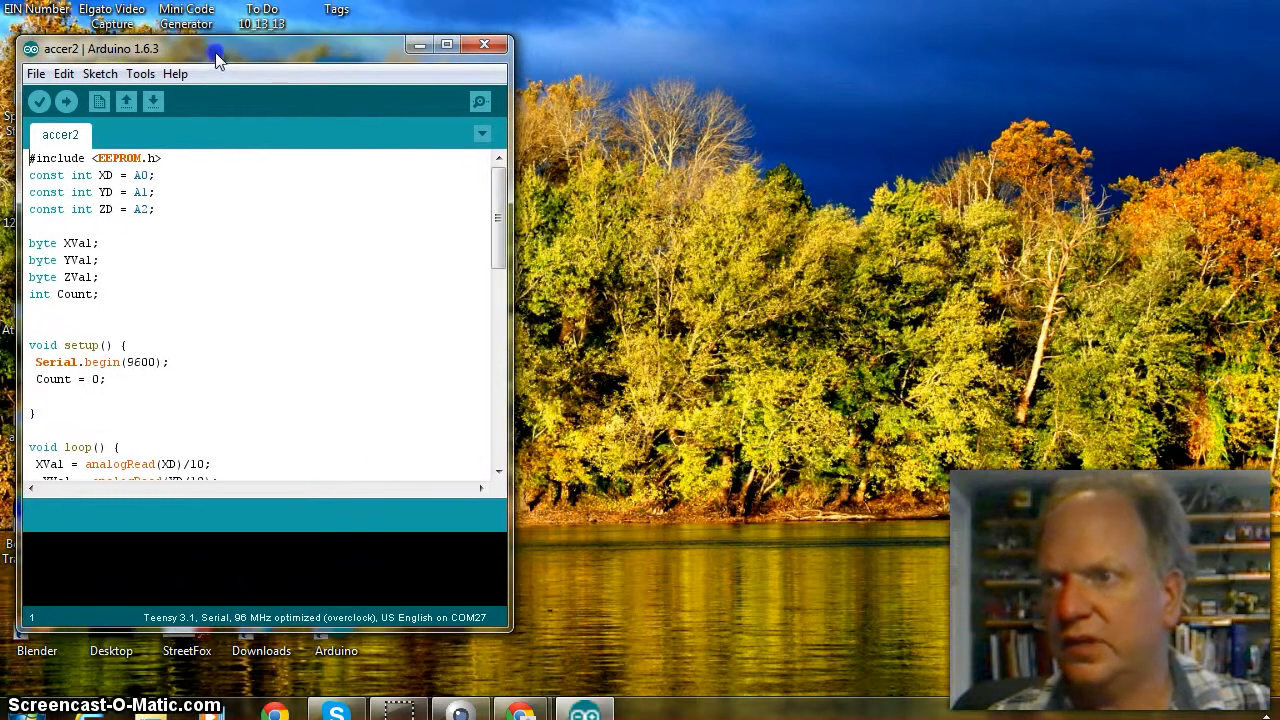
mouse_move(230, 140)
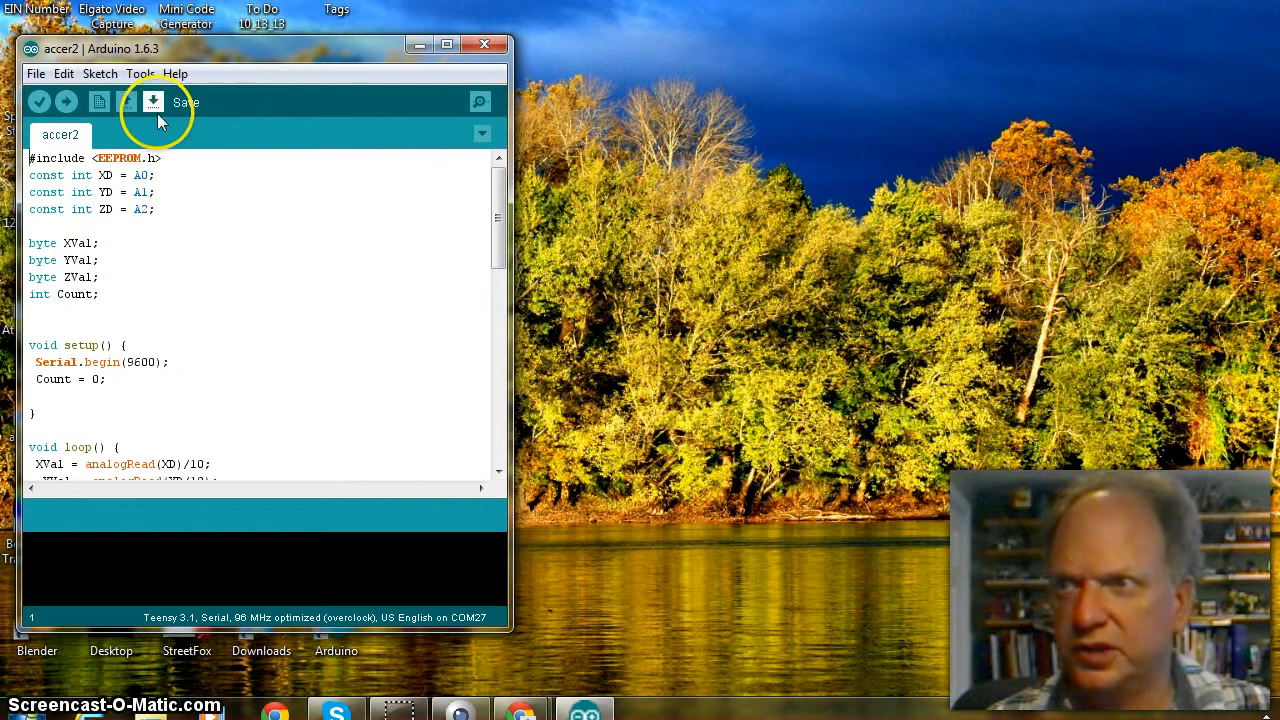
left_click(140, 73)
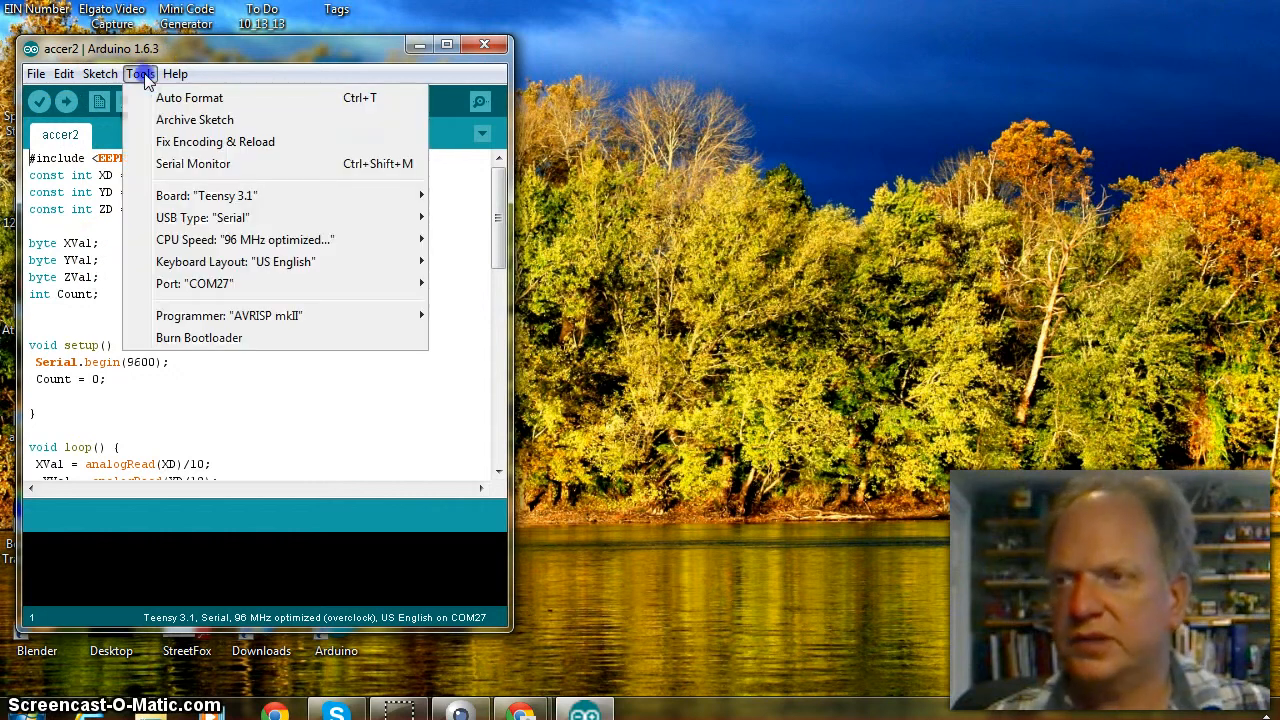
mouse_move(205, 195)
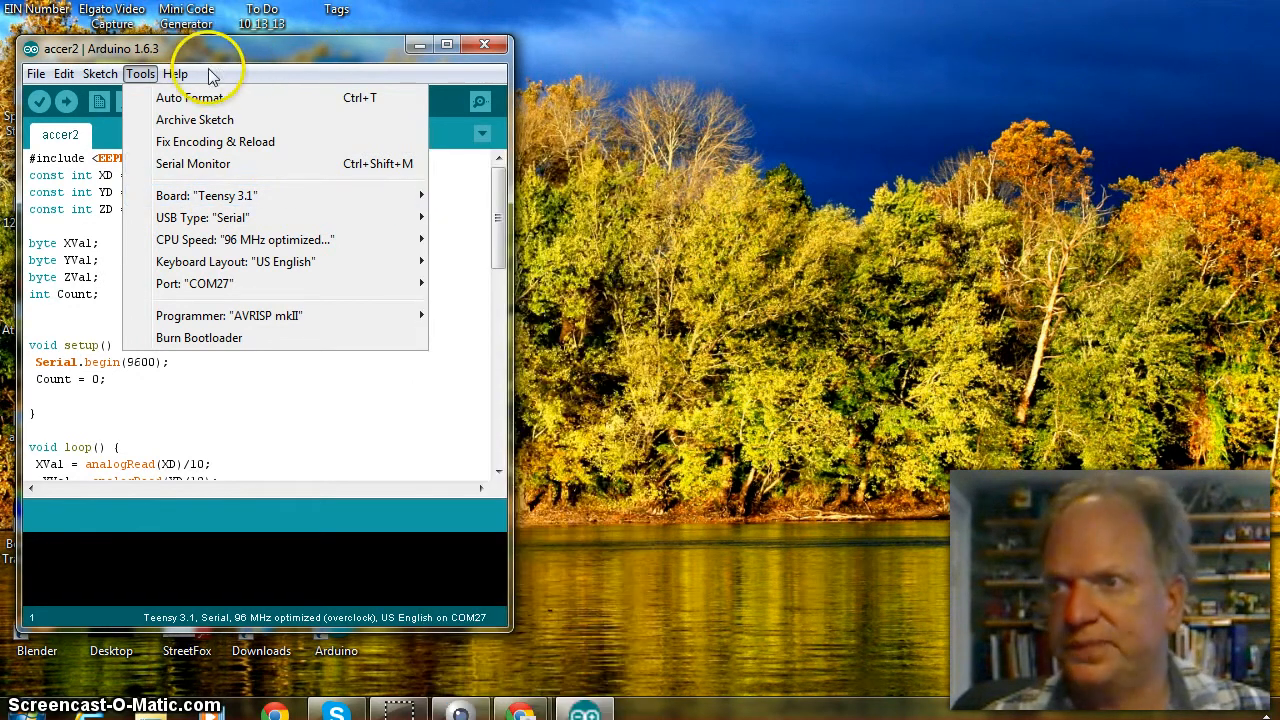
left_click(194, 283)
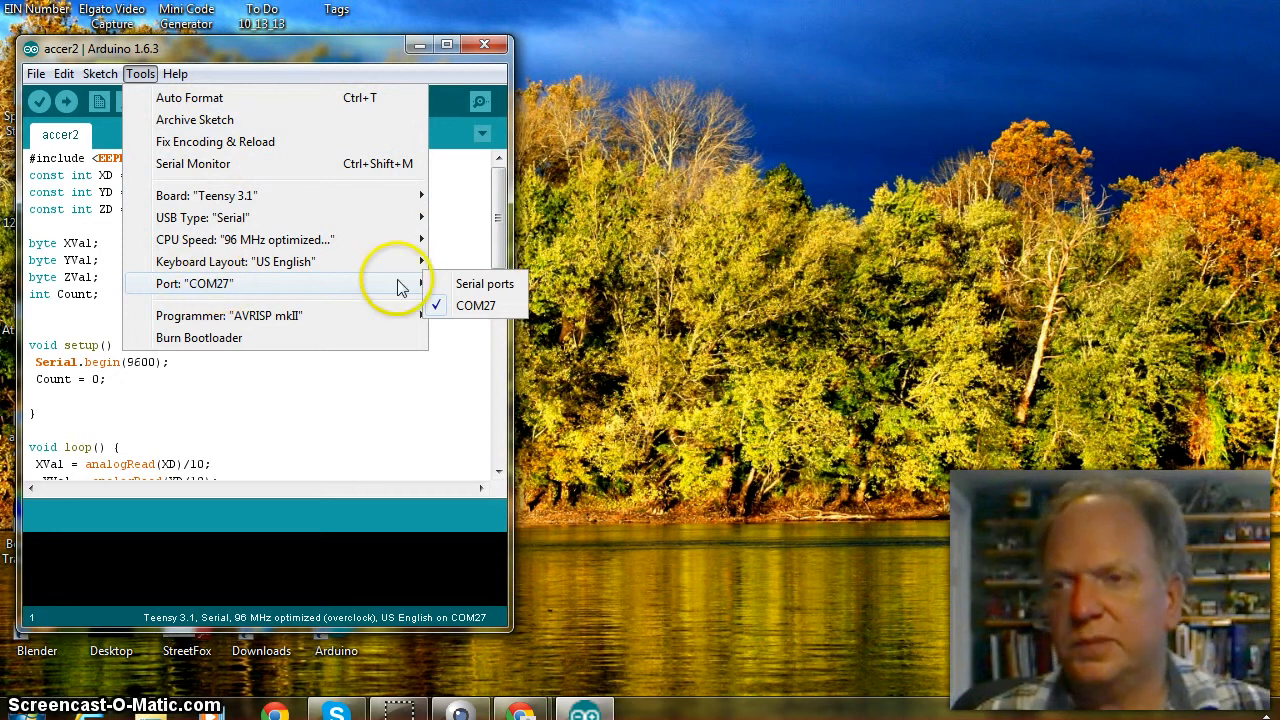
mouse_move(455, 311)
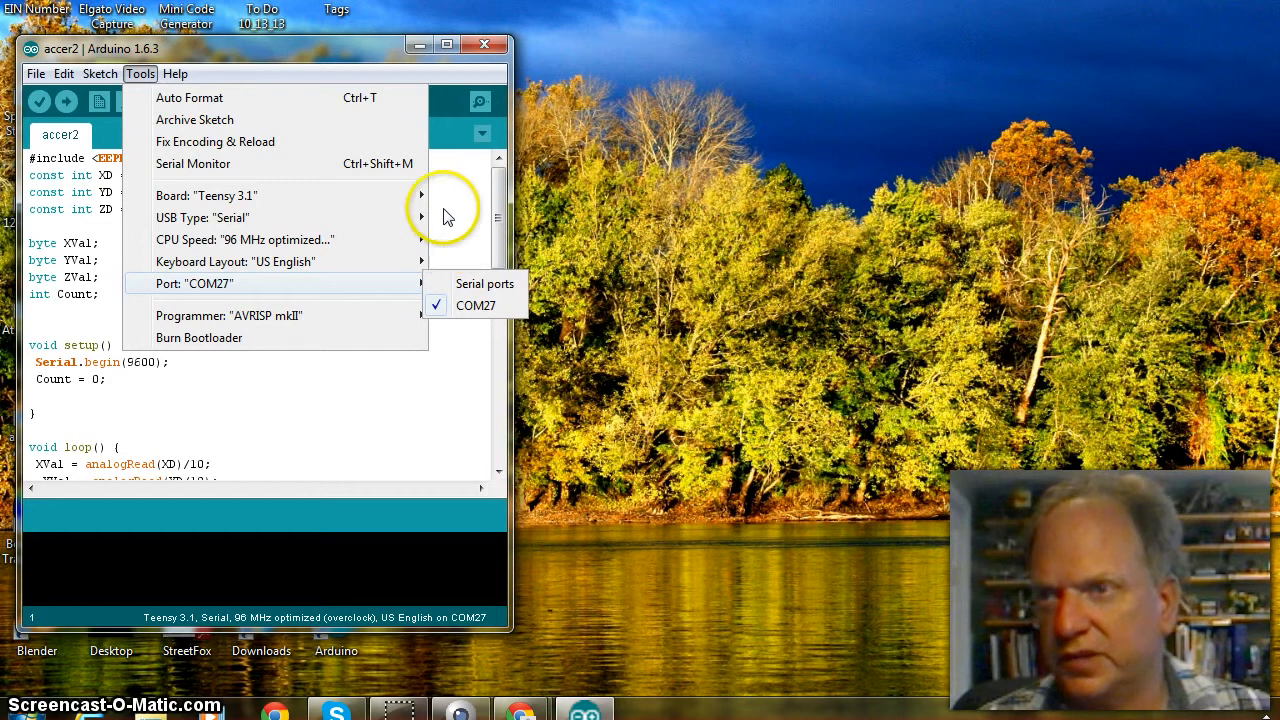
mouse_move(315, 50)
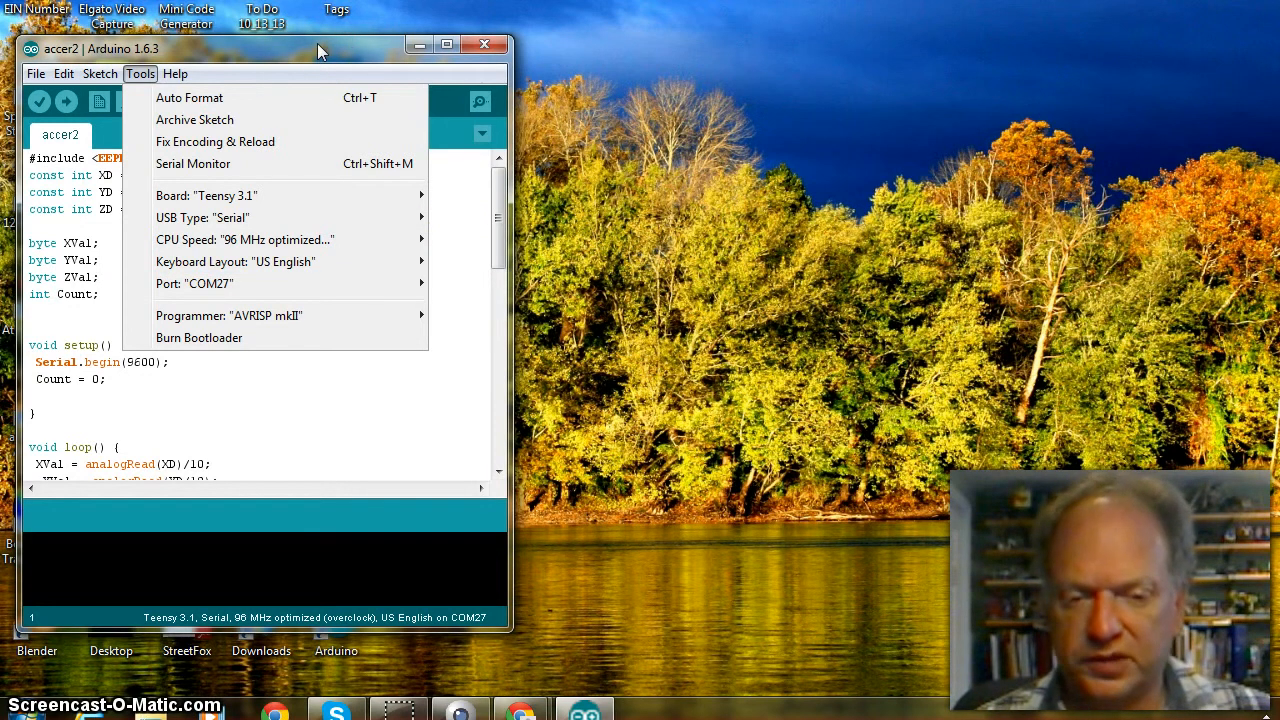
mouse_move(352, 55)
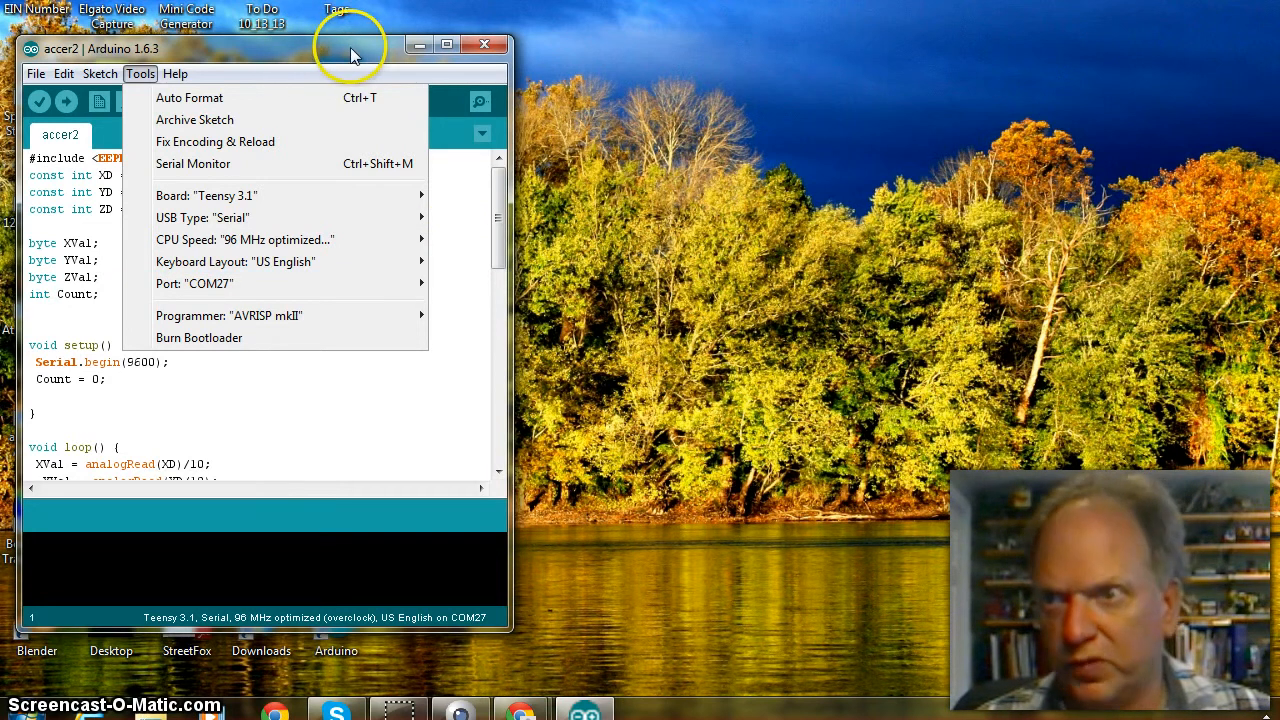
left_click(410, 305)
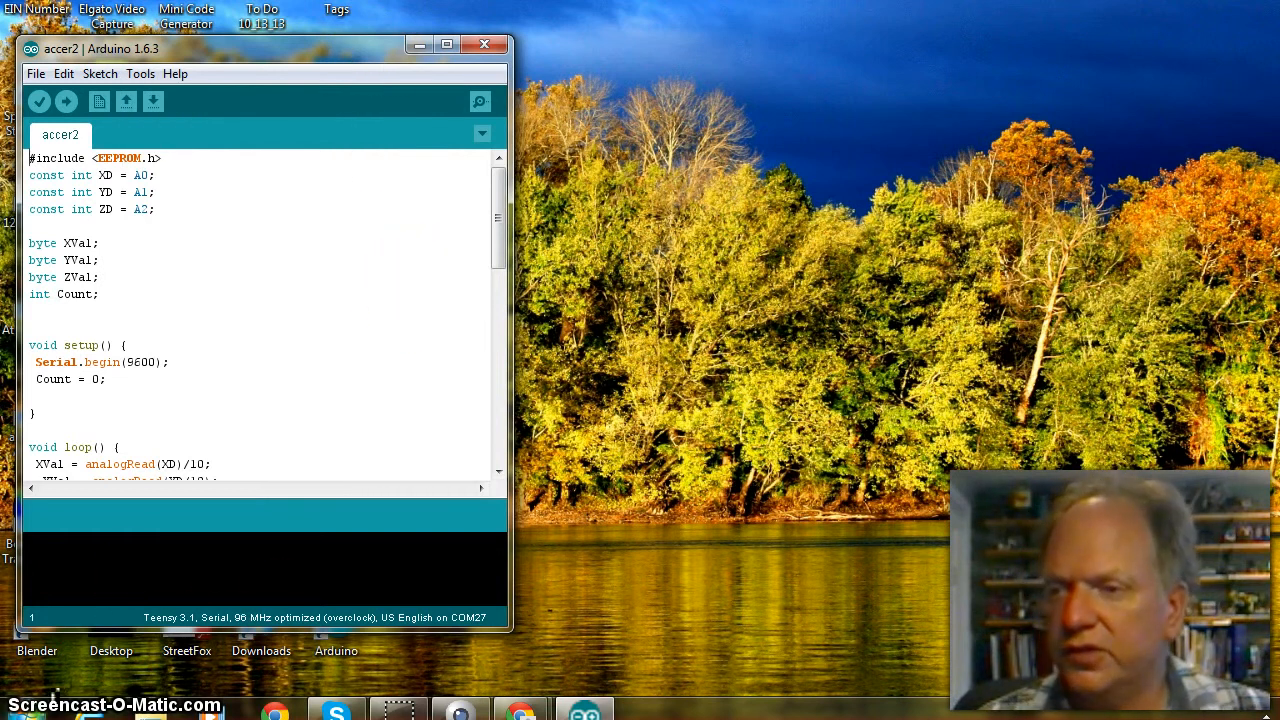
Step: Open Device Manager from Control Panel's Hardware and Sound section
left_click(15, 707)
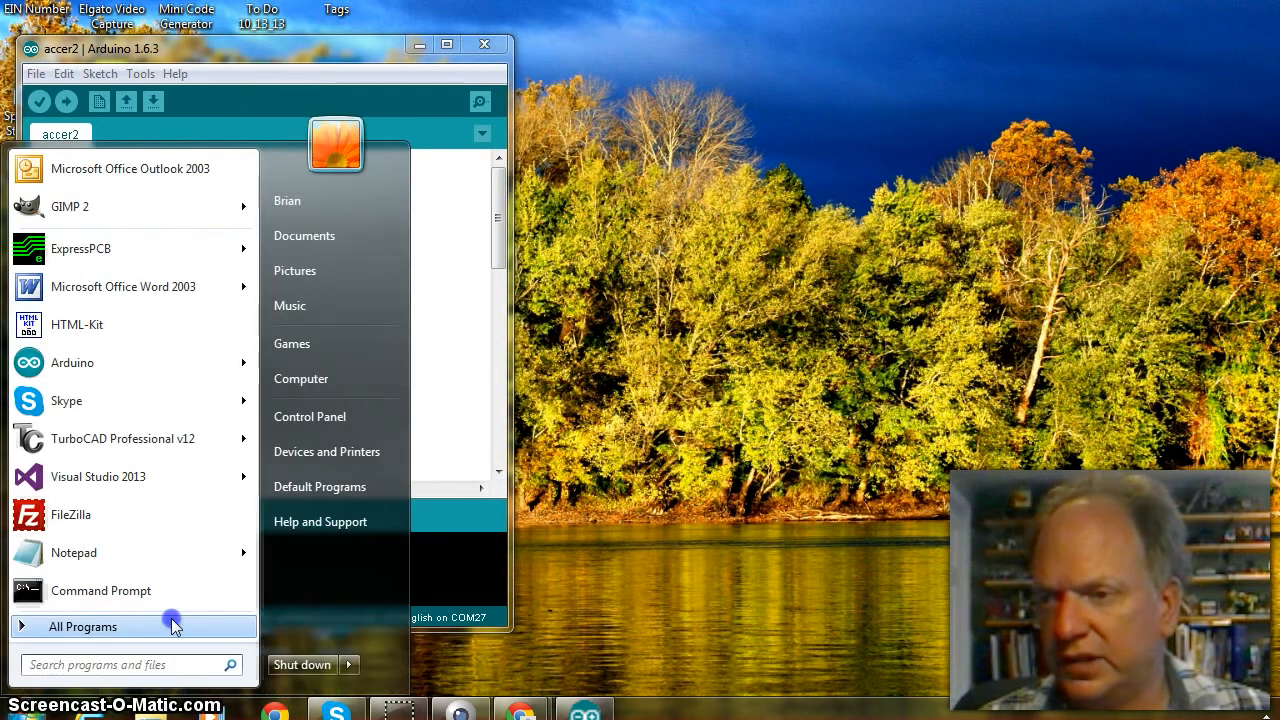
mouse_move(309, 416)
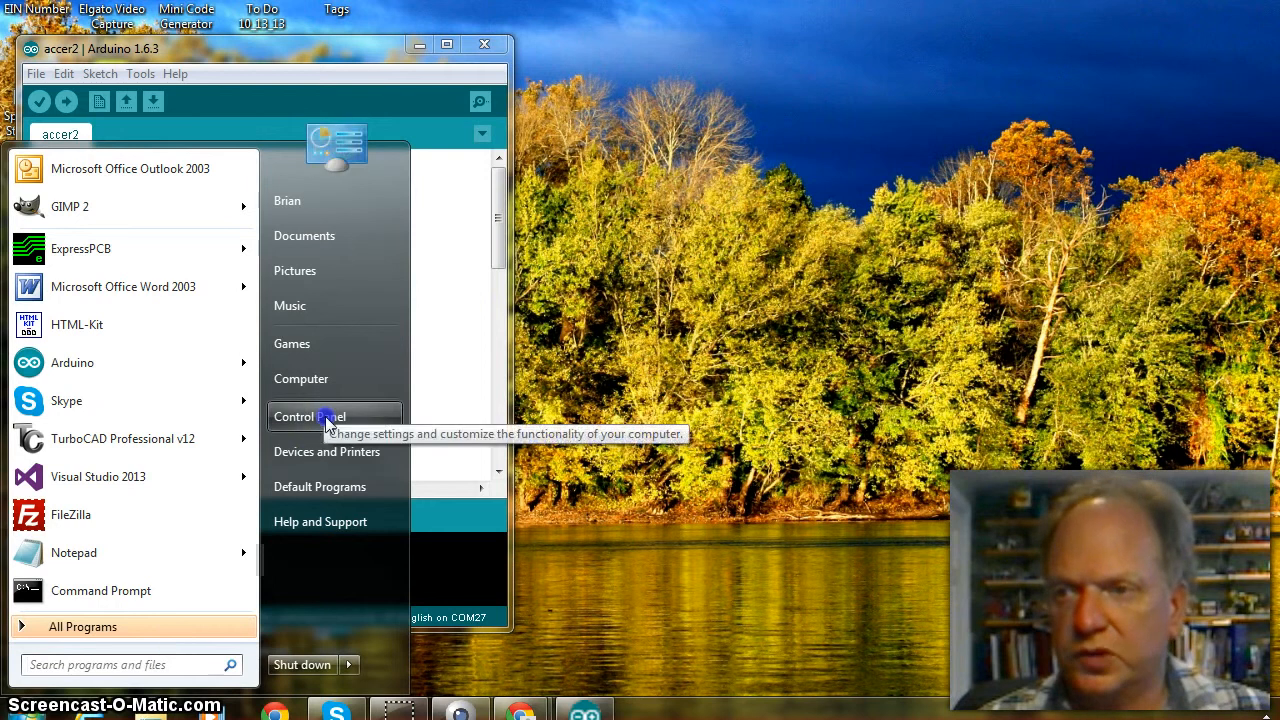
left_click(460, 415)
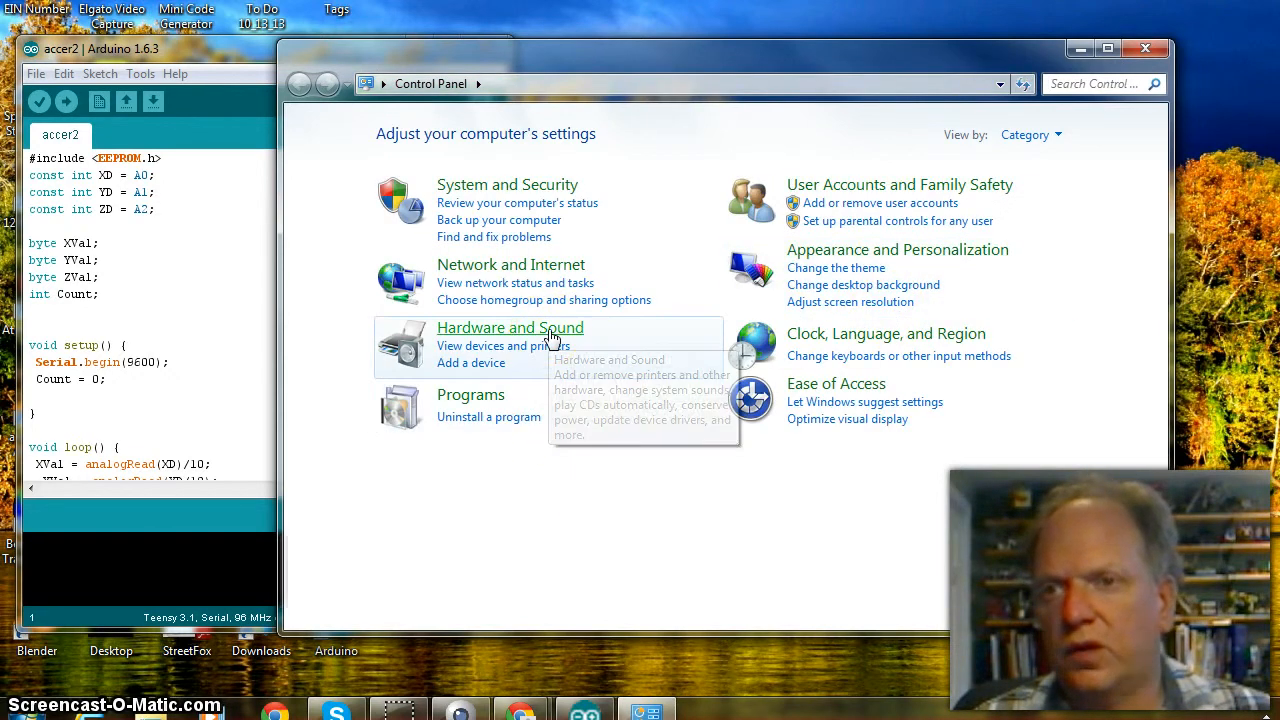
left_click(510, 327)
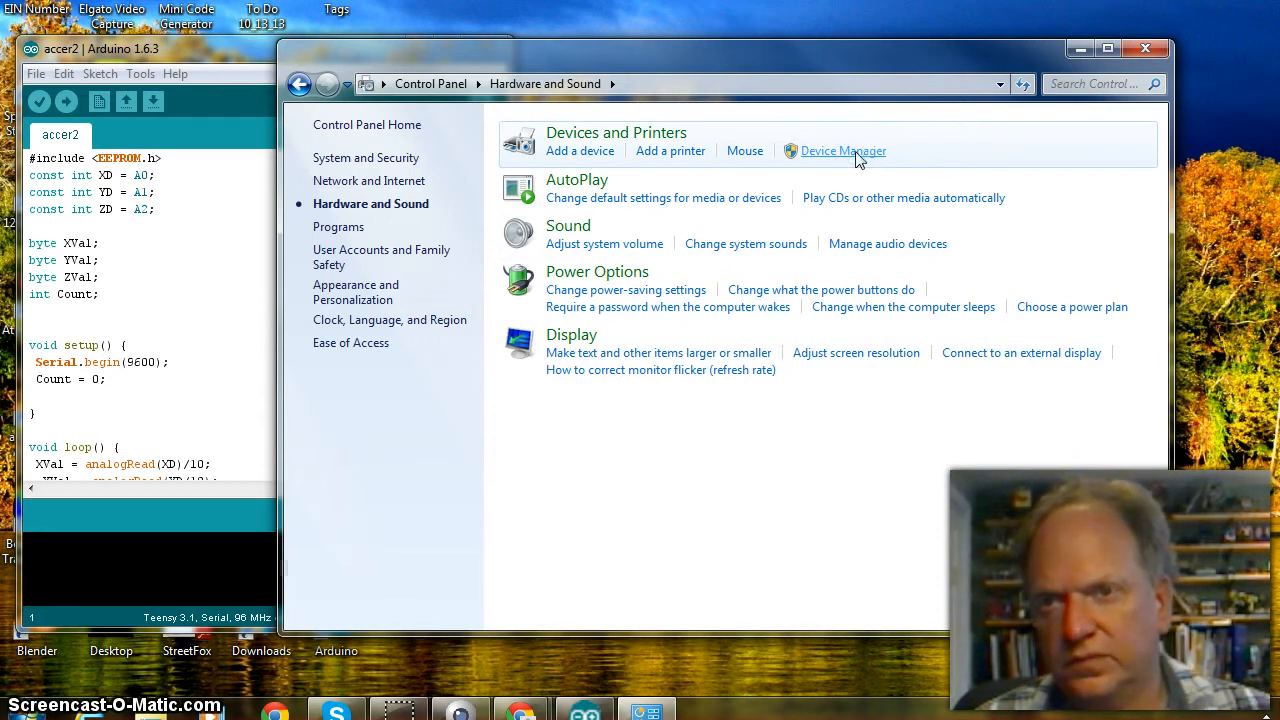
left_click(842, 150)
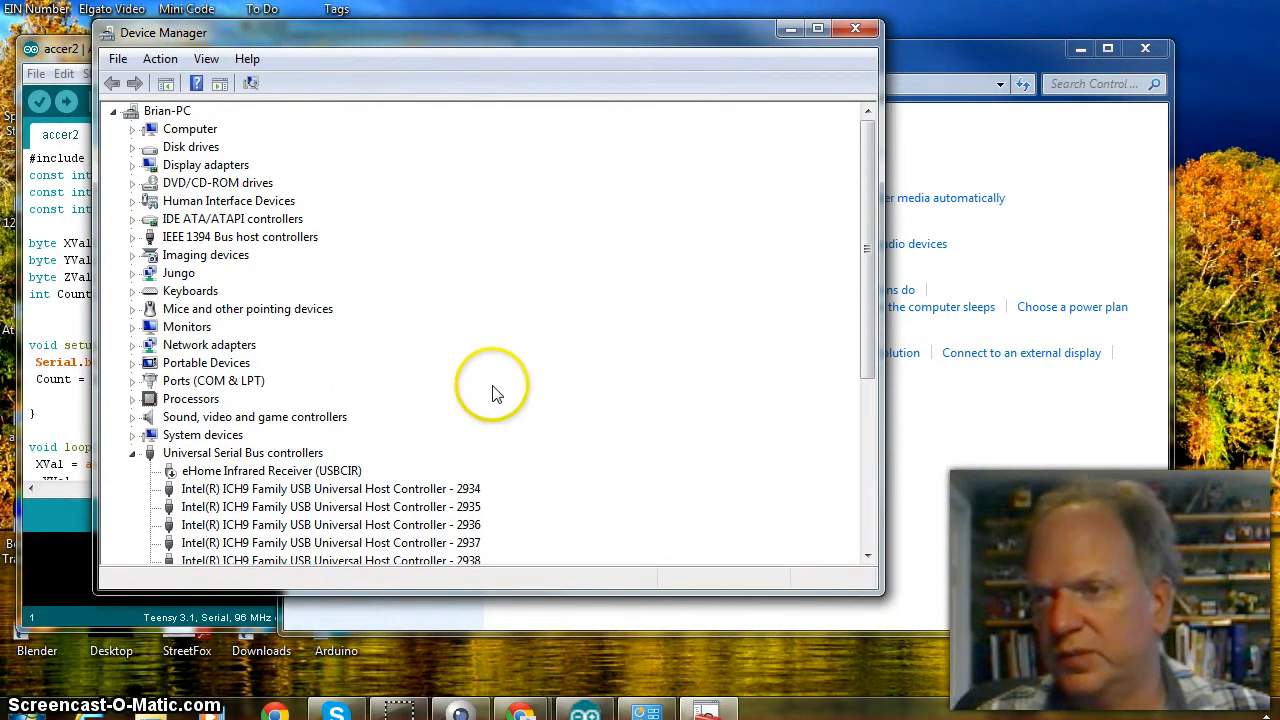
mouse_move(300, 378)
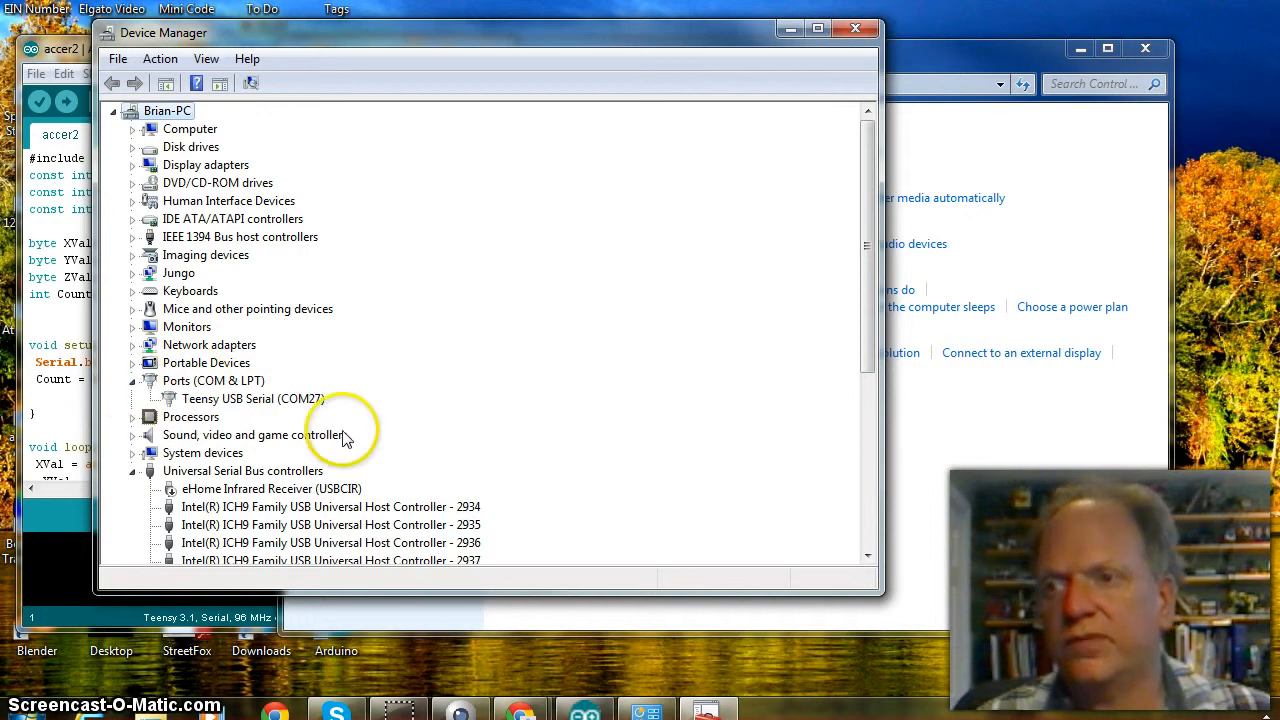
mouse_move(195, 415)
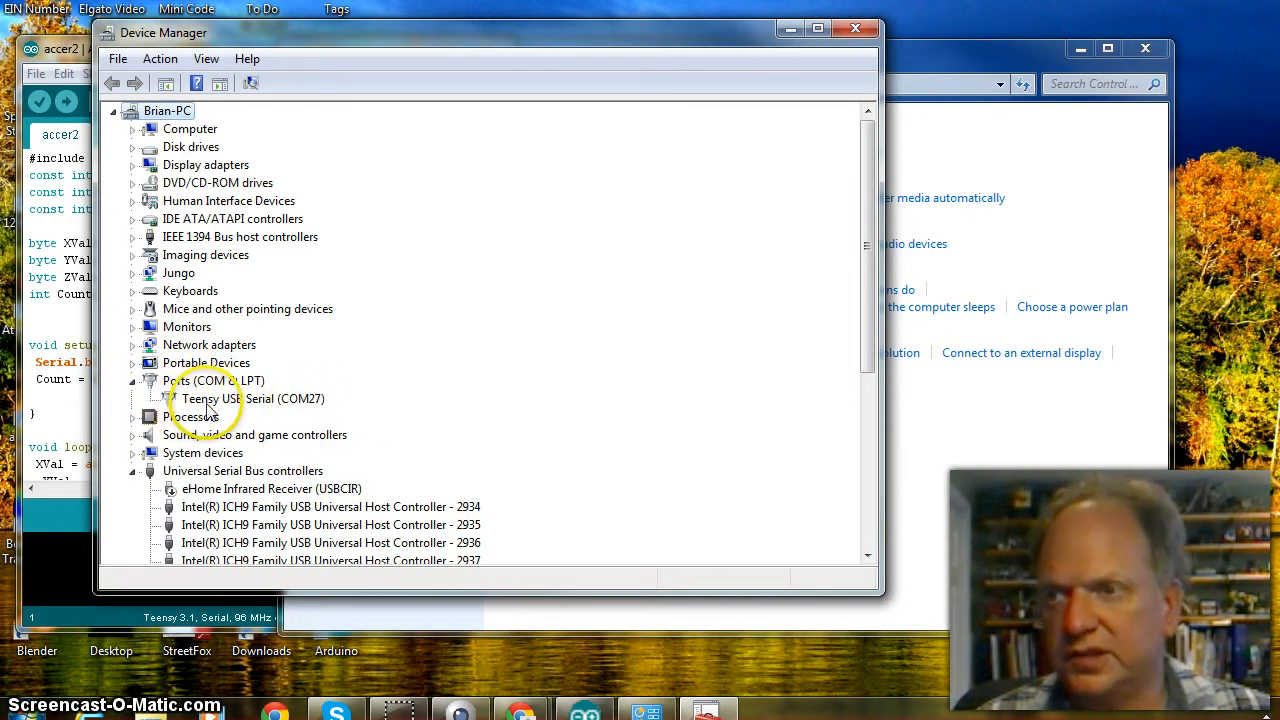
mouse_move(335, 400)
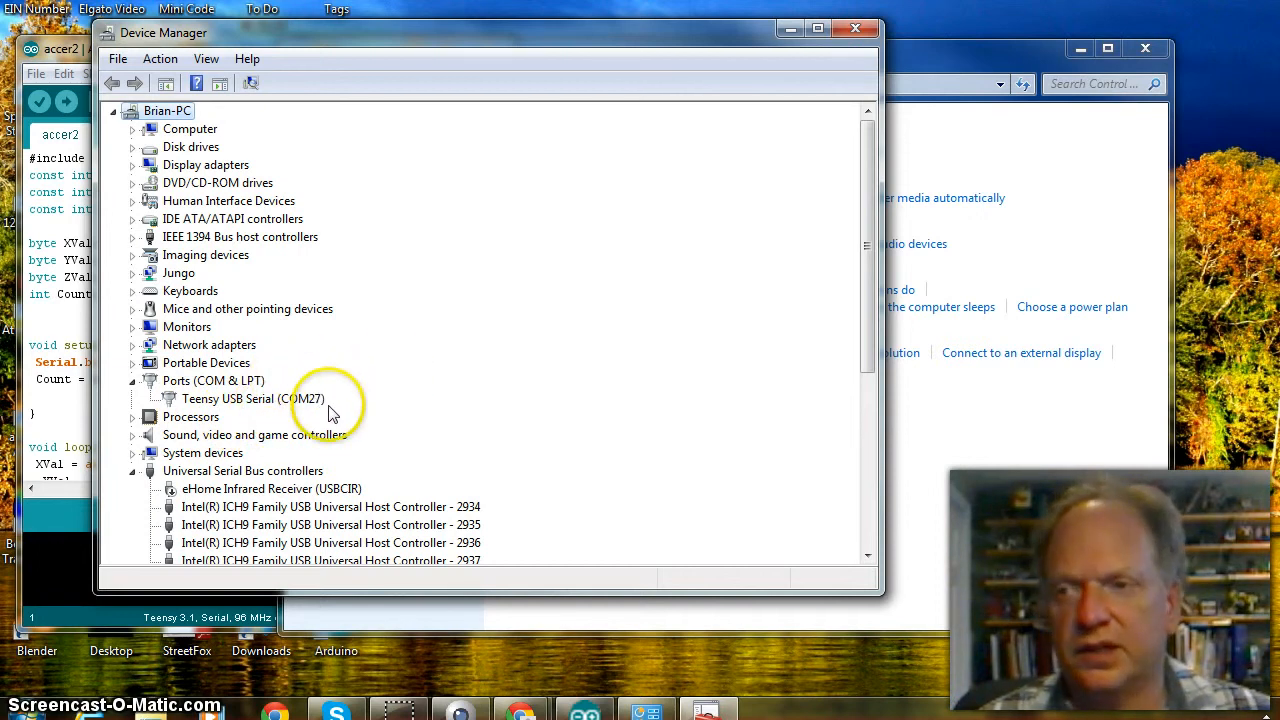
mouse_move(280, 418)
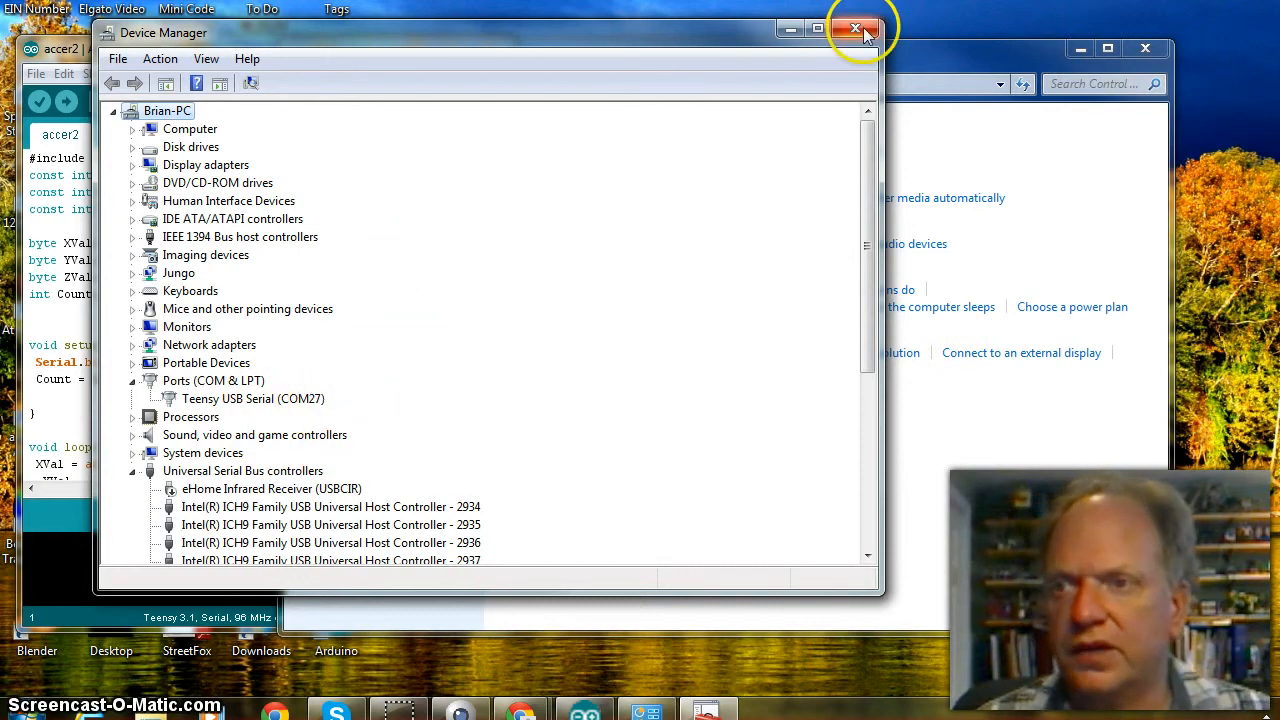
Step: Close Device Manager after confirming Teensy USB Serial appears on COM27
left_click(855, 28)
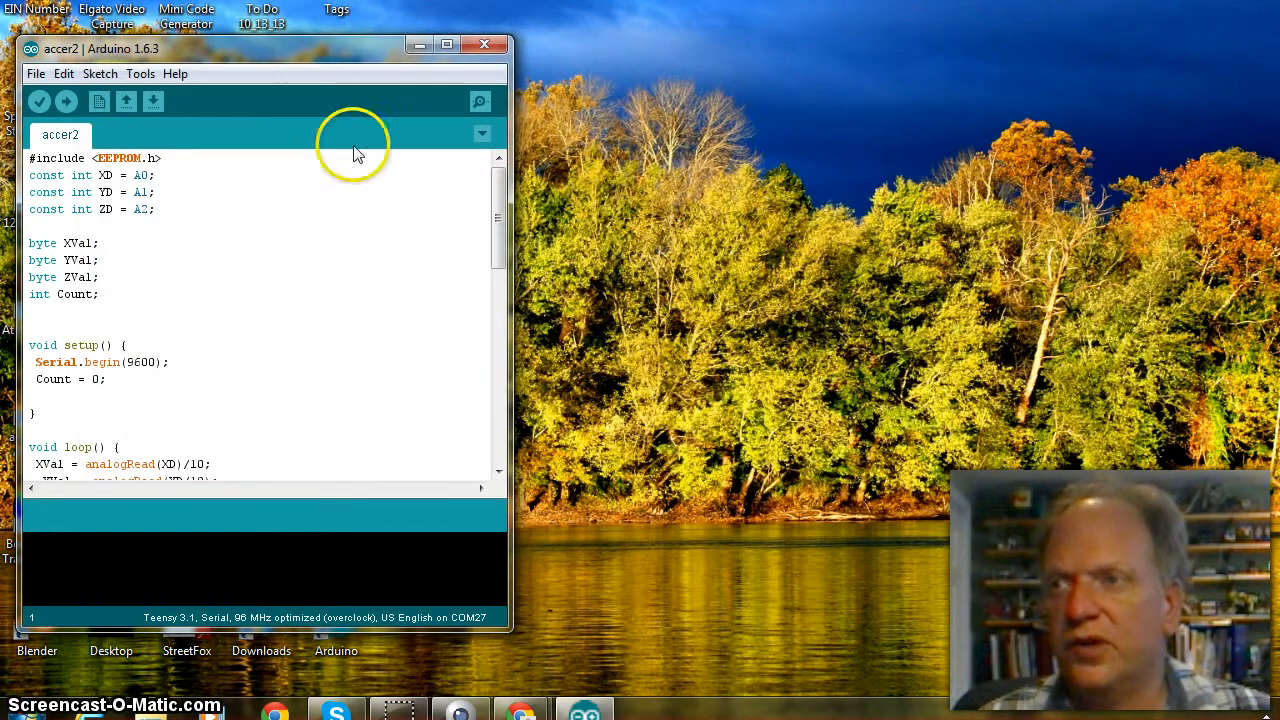
left_click(141, 73)
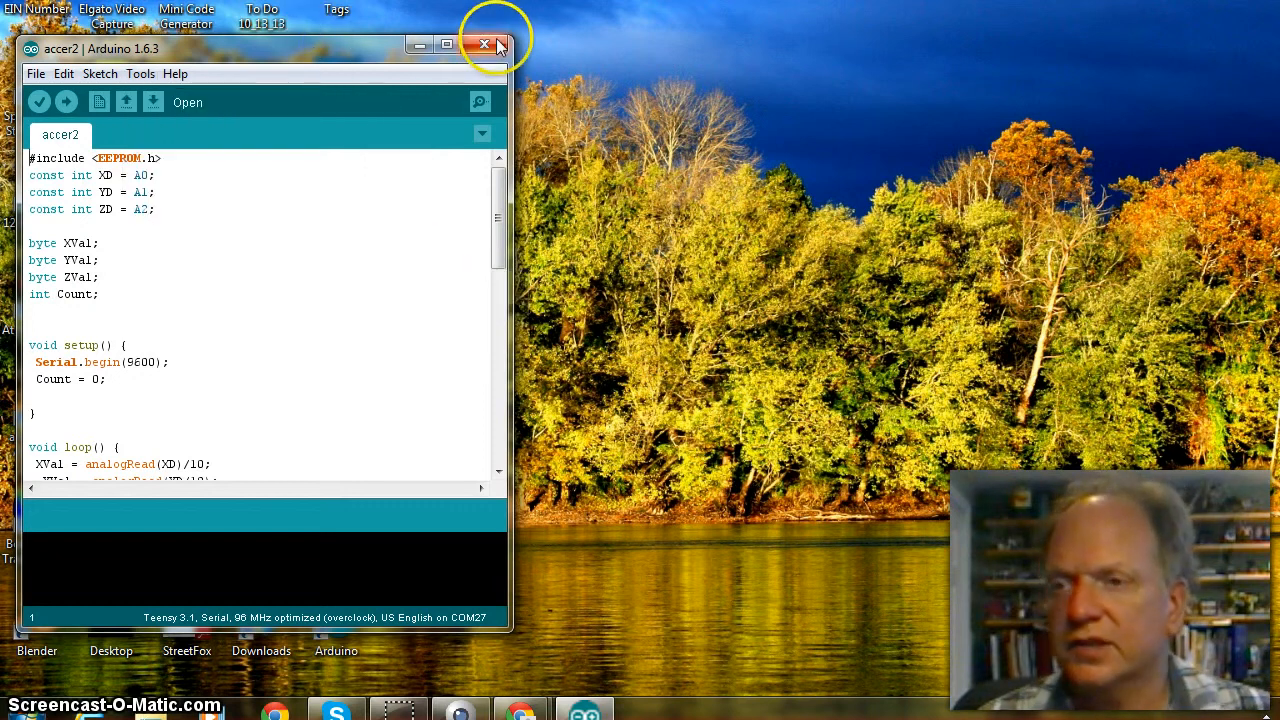
mouse_move(520, 215)
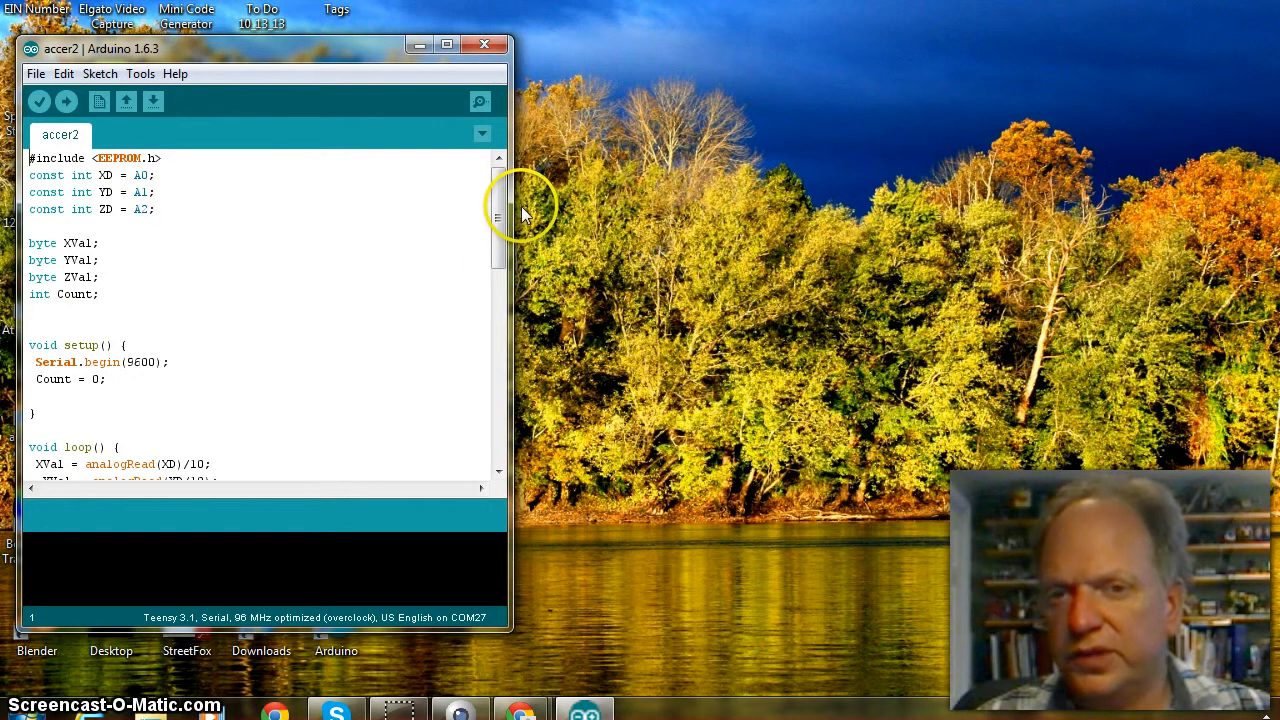
mouse_move(530, 275)
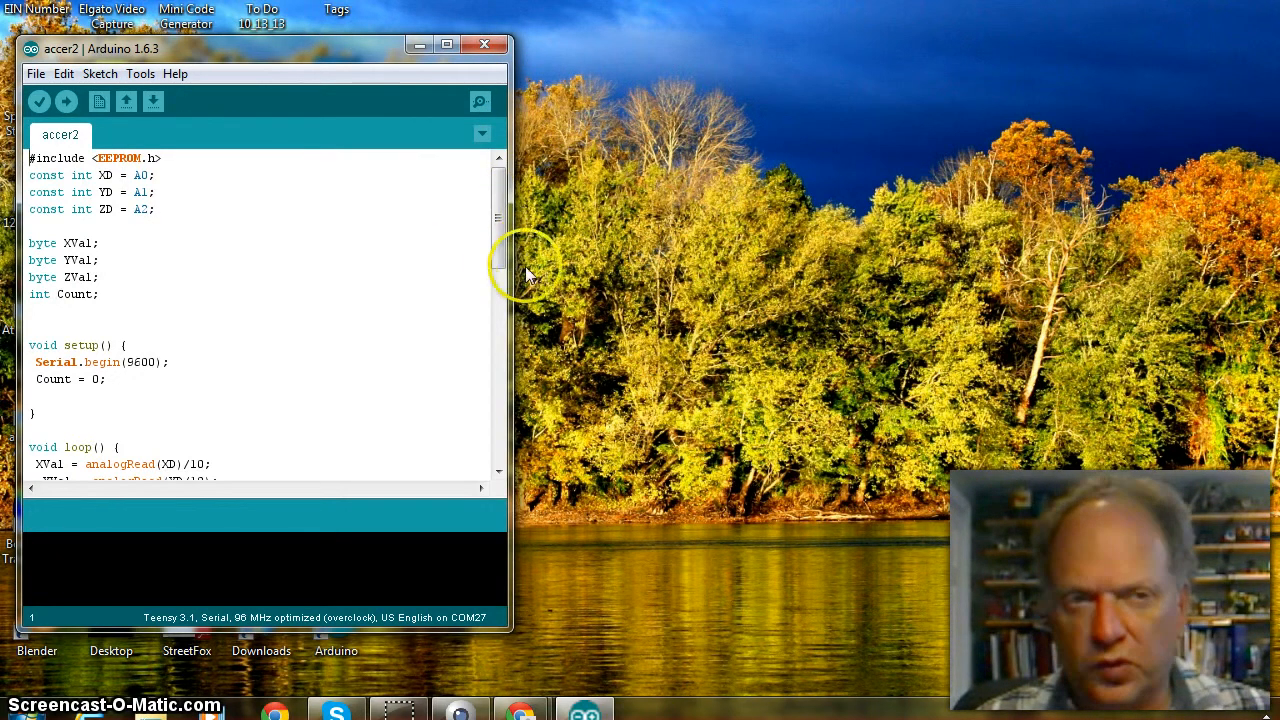
mouse_move(1105, 277)
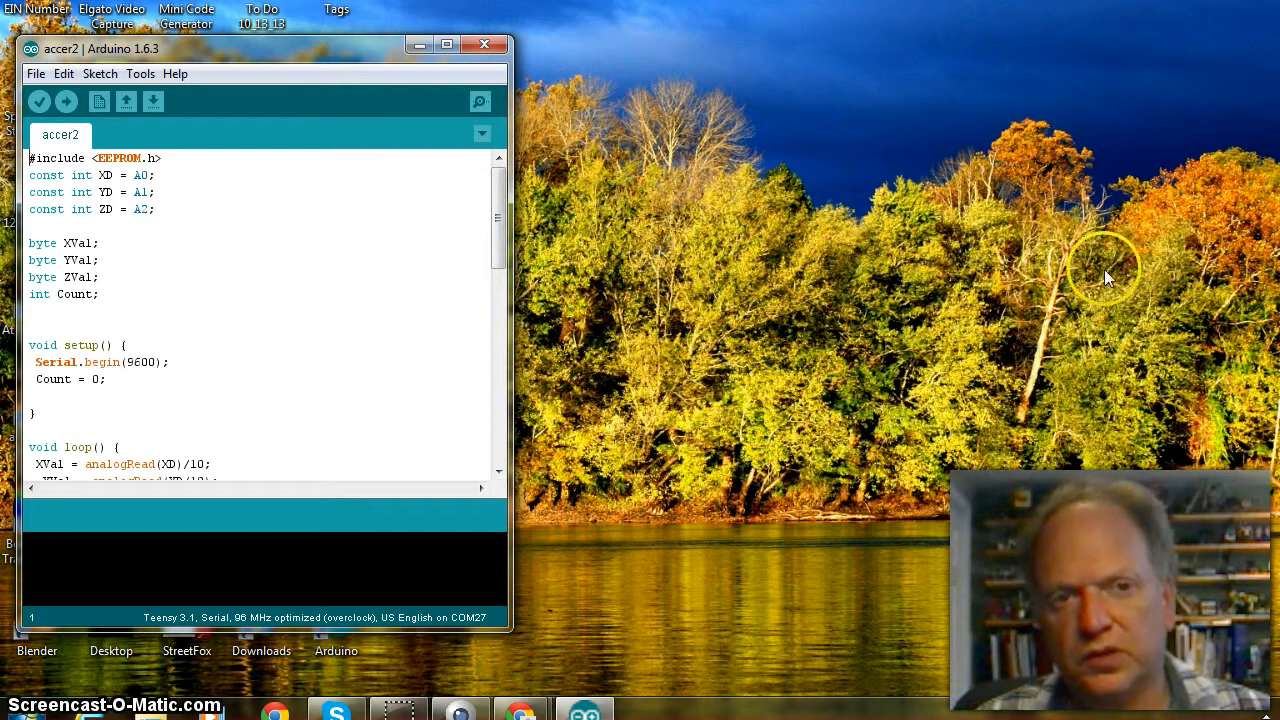
mouse_move(1055, 262)
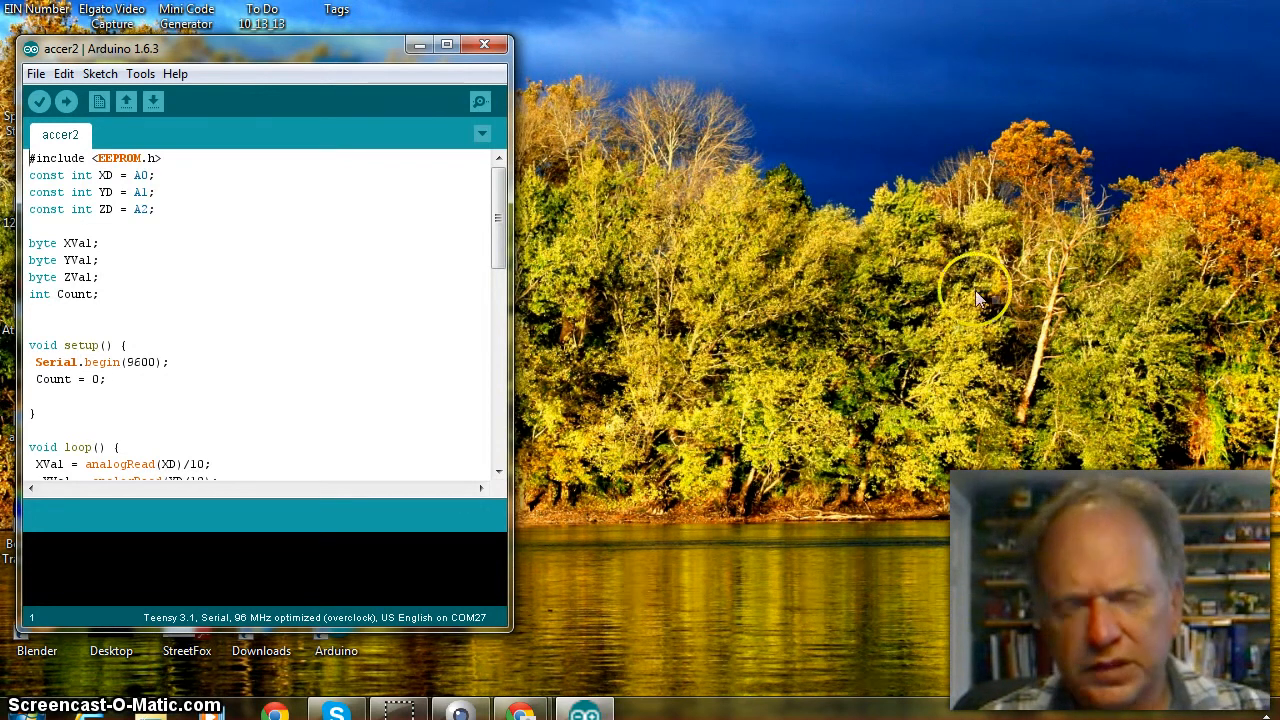
mouse_move(1025, 328)
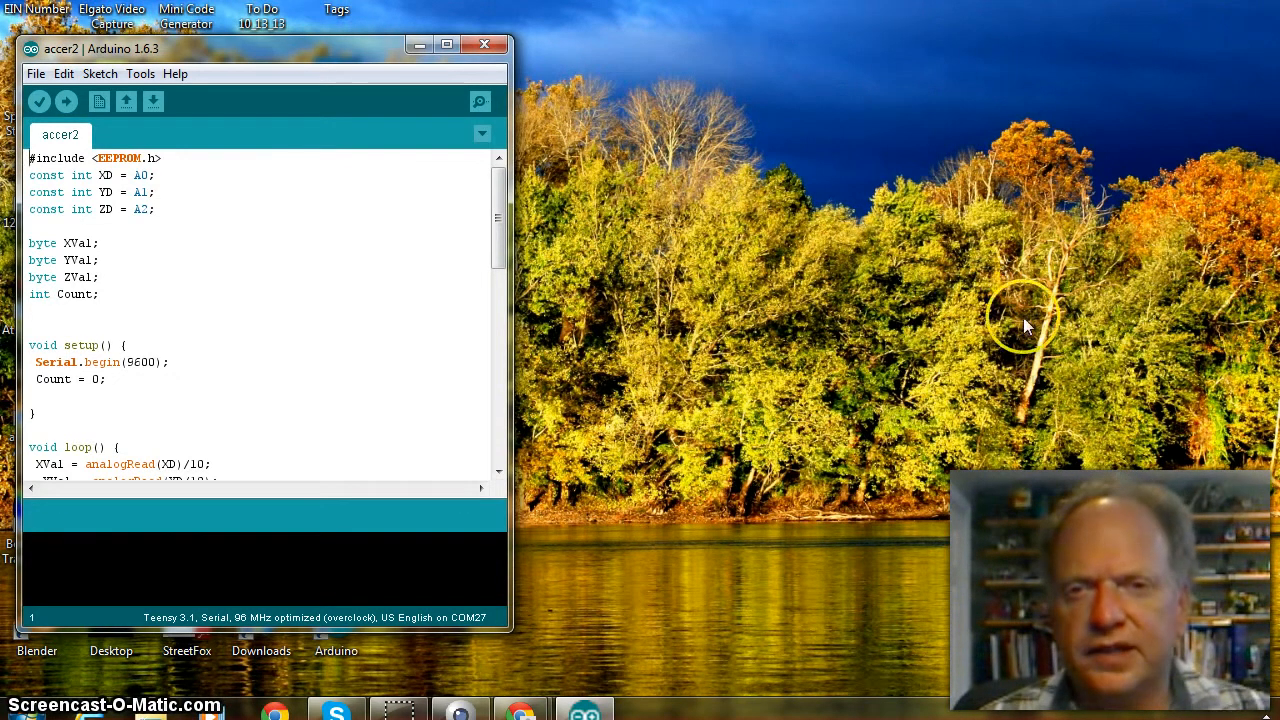
mouse_move(1115, 330)
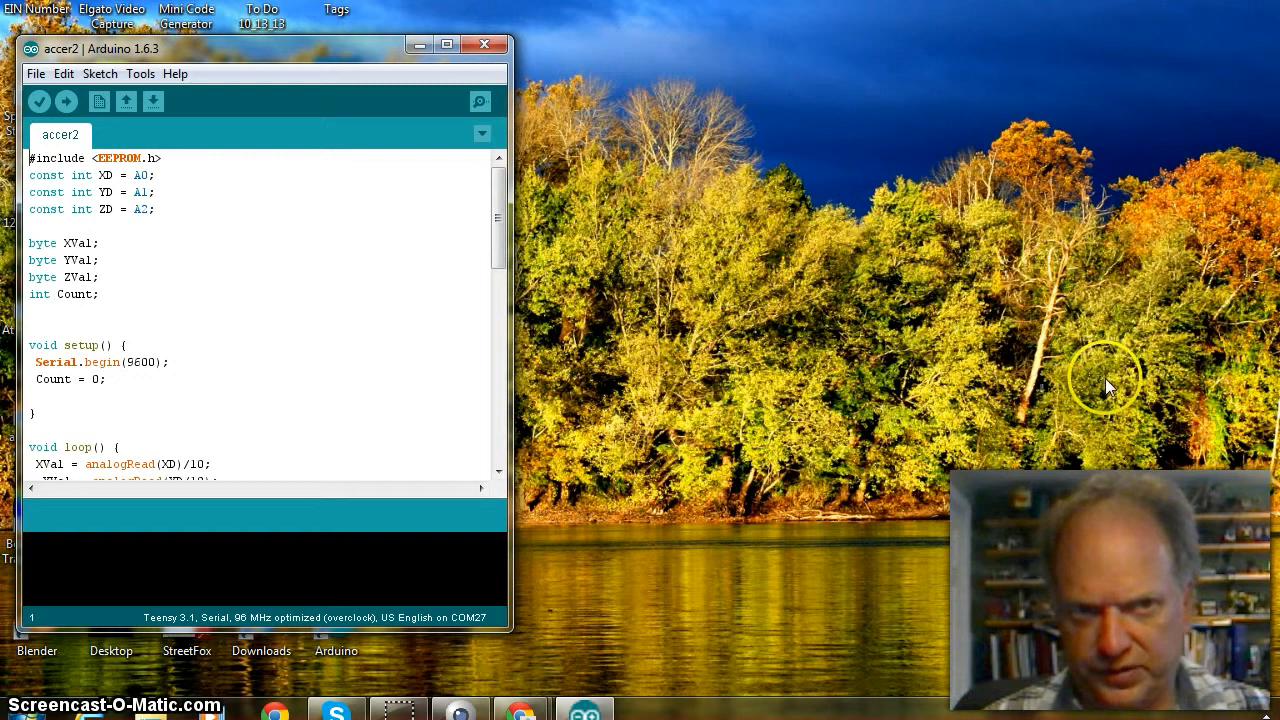
mouse_move(1125, 400)
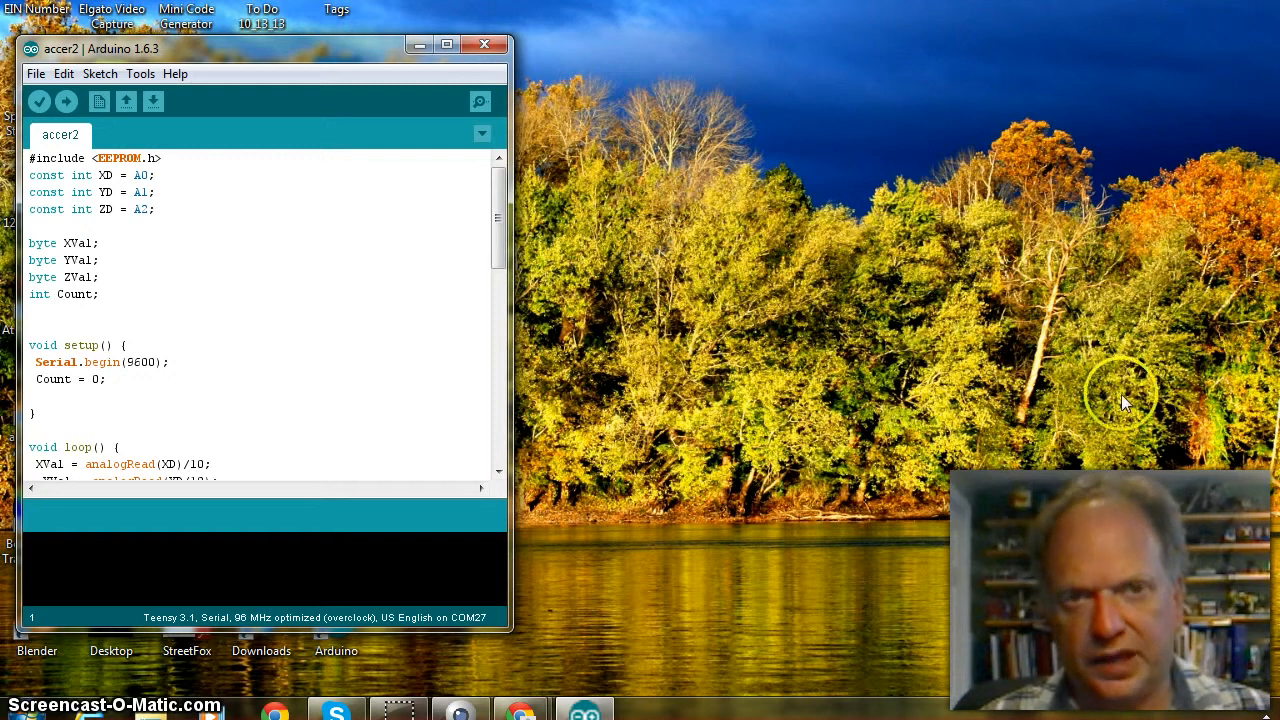
mouse_move(1147, 402)
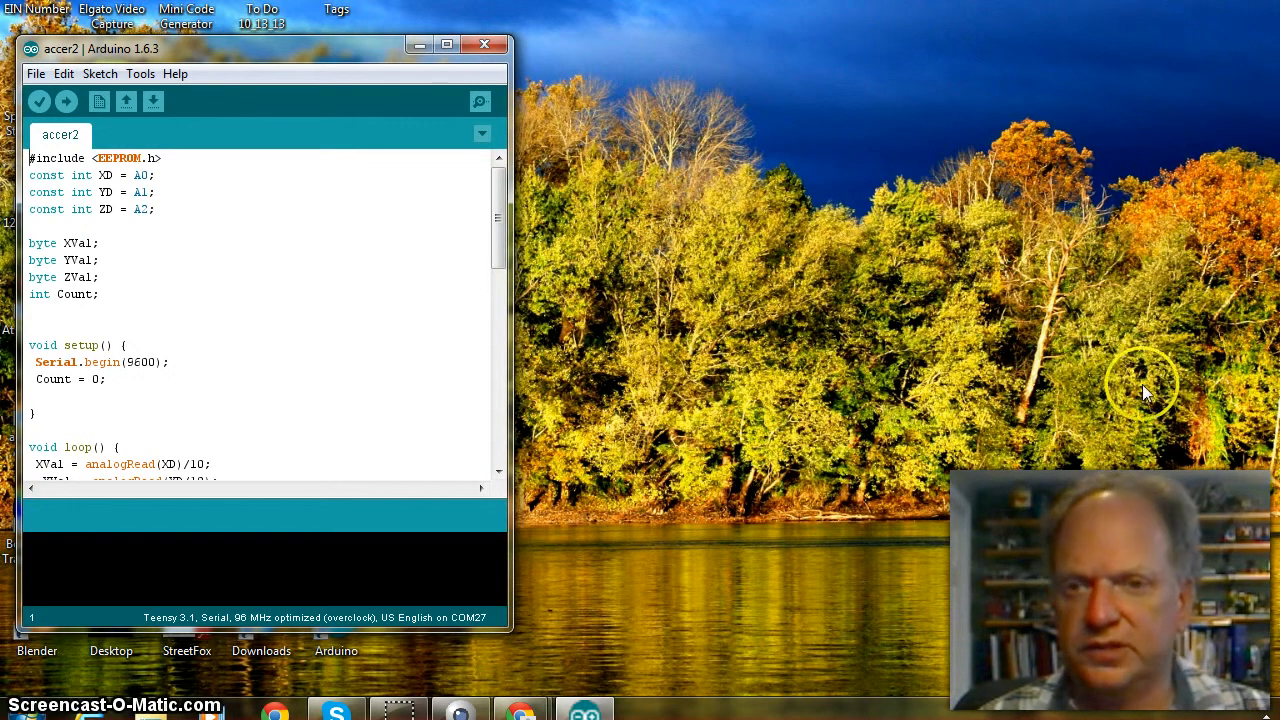
mouse_move(590, 57)
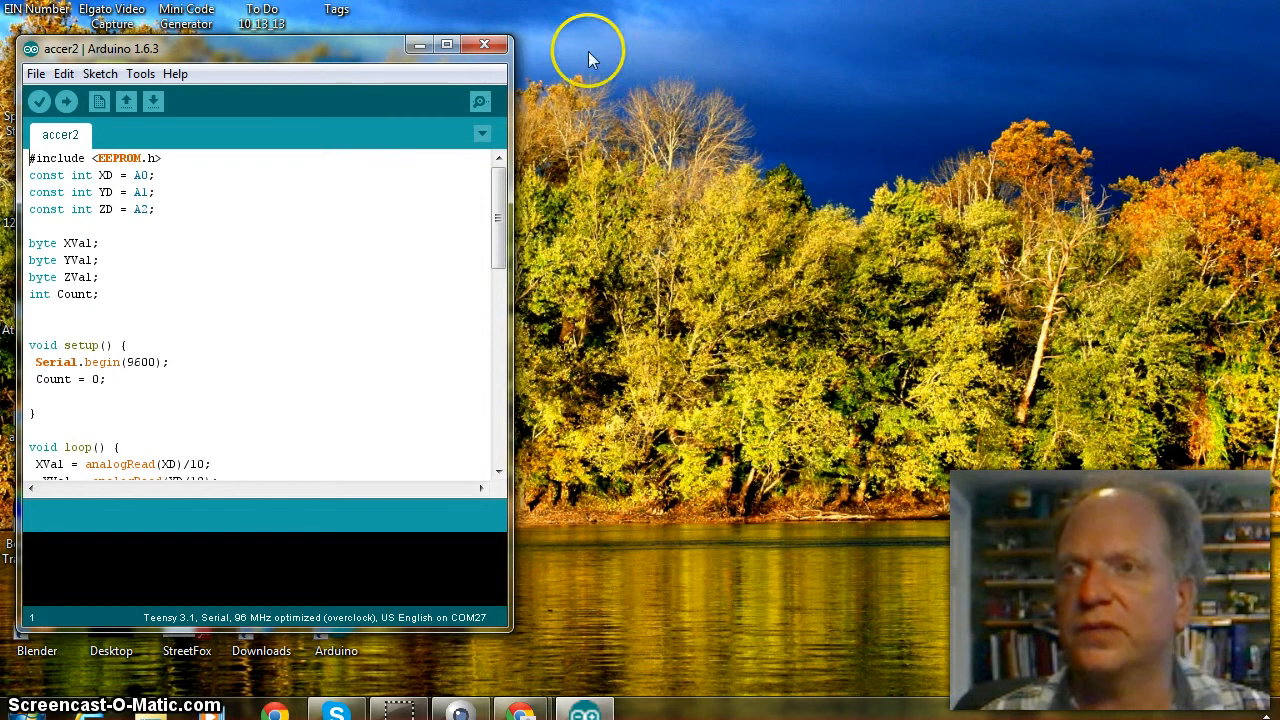